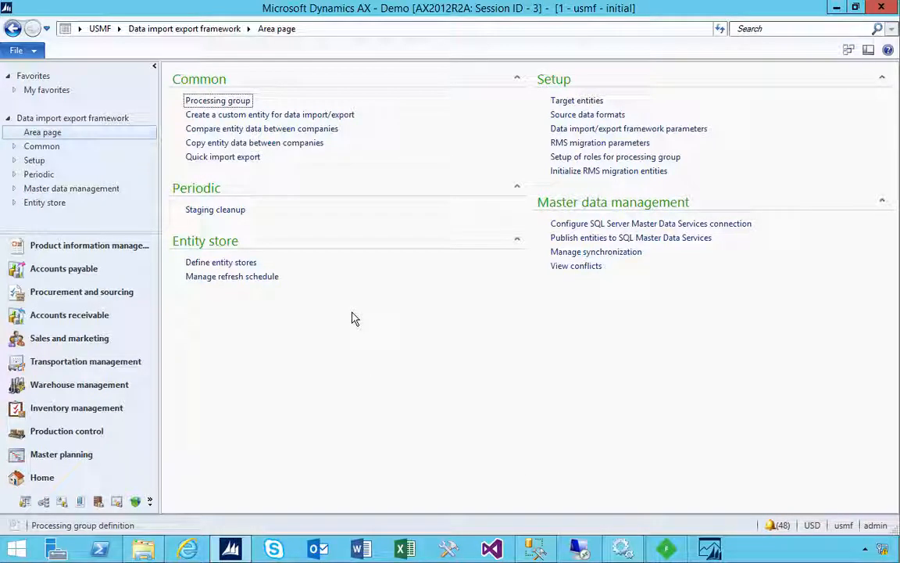
{"action": "mouse_move", "coordinate": [222, 268]}
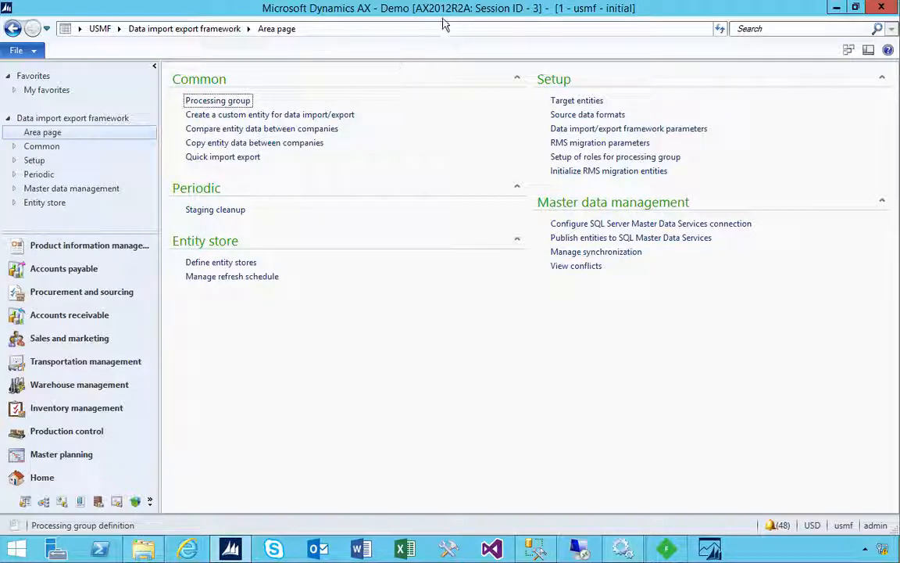
{"action": "mouse_move", "coordinate": [222, 269]}
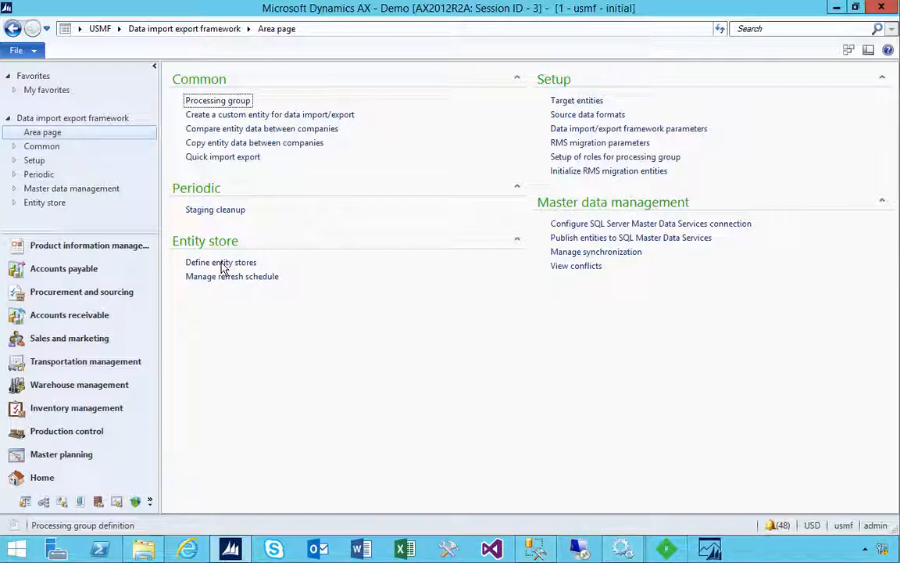
{"action": "mouse_move", "coordinate": [210, 269]}
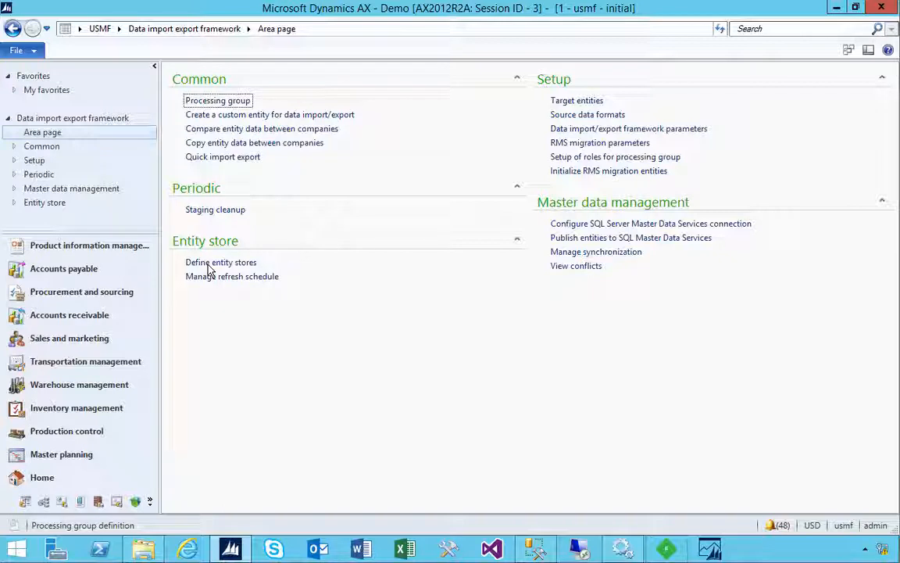
{"action": "mouse_move", "coordinate": [222, 262]}
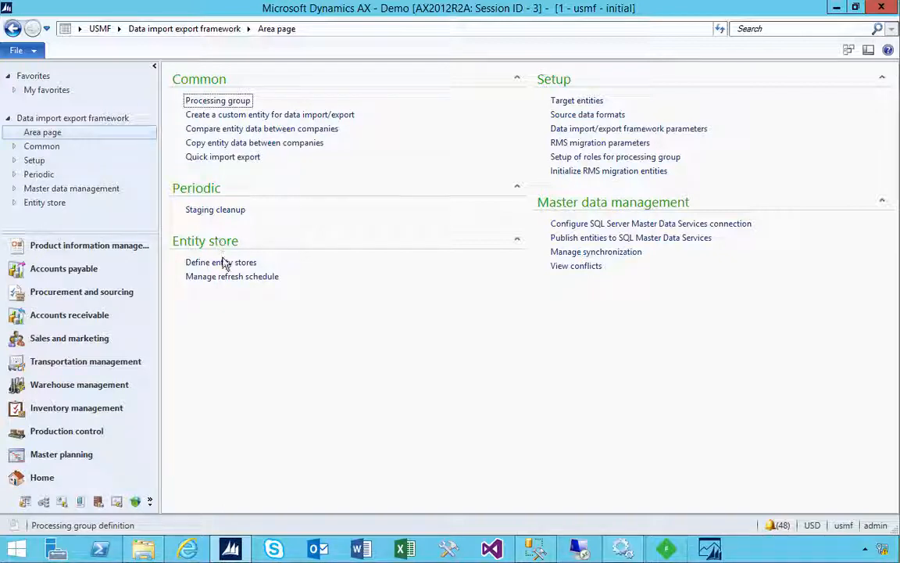
{"action": "mouse_move", "coordinate": [210, 272]}
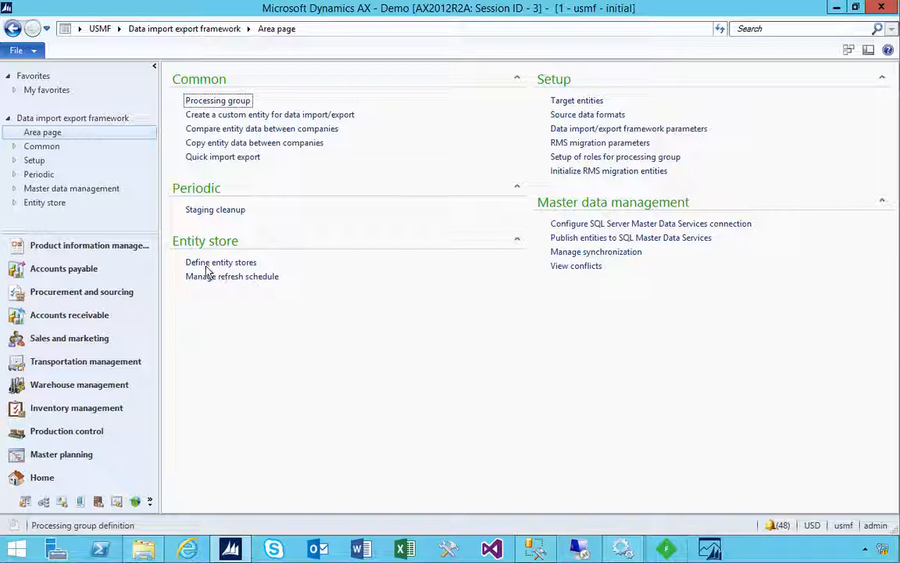
{"action": "mouse_move", "coordinate": [190, 35]}
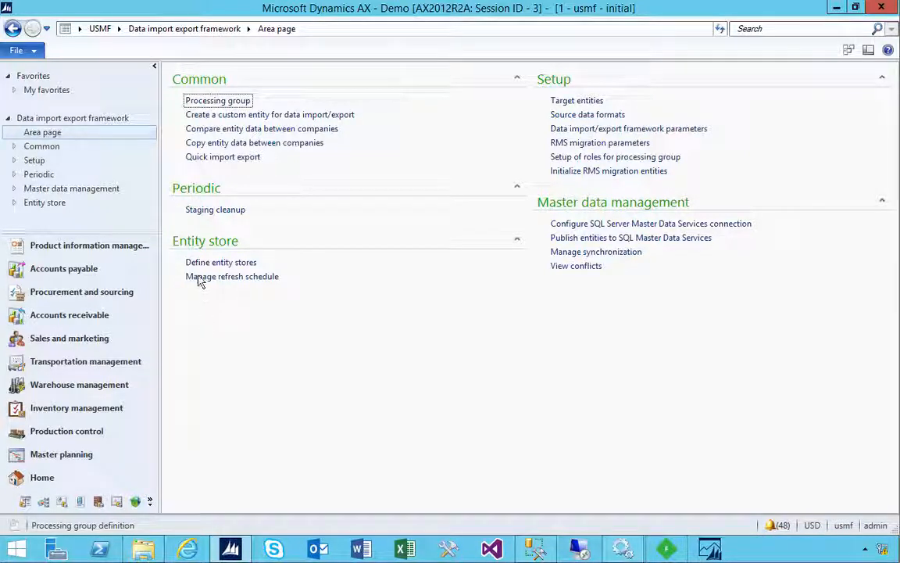
Start a new entity store record in Define entity stores and begin naming it AX.
{"action": "left_click", "coordinate": [221, 262]}
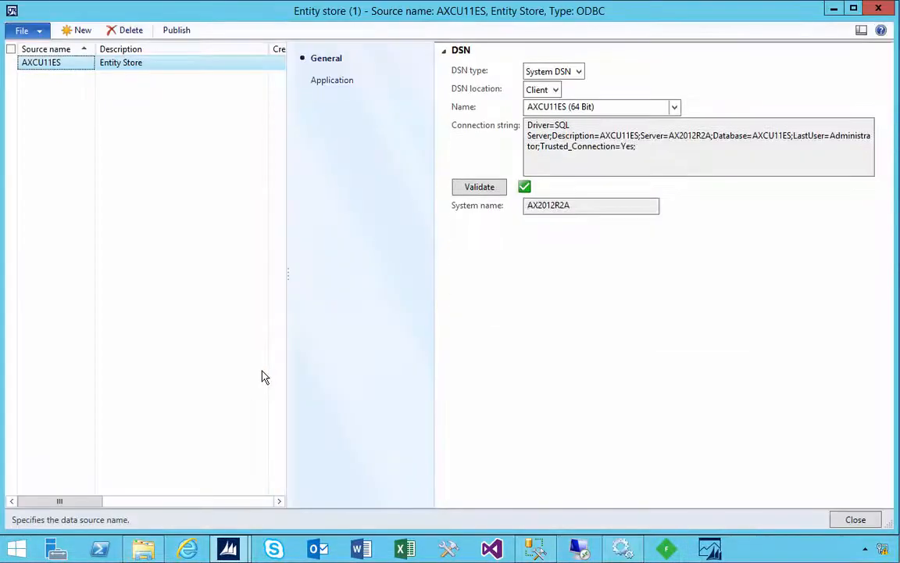
{"action": "mouse_move", "coordinate": [92, 84]}
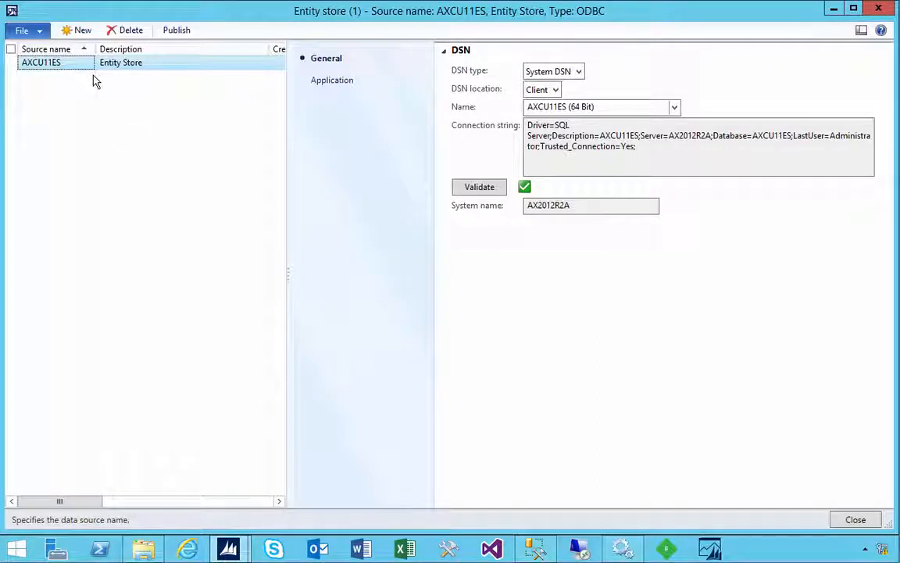
{"action": "left_click", "coordinate": [81, 30]}
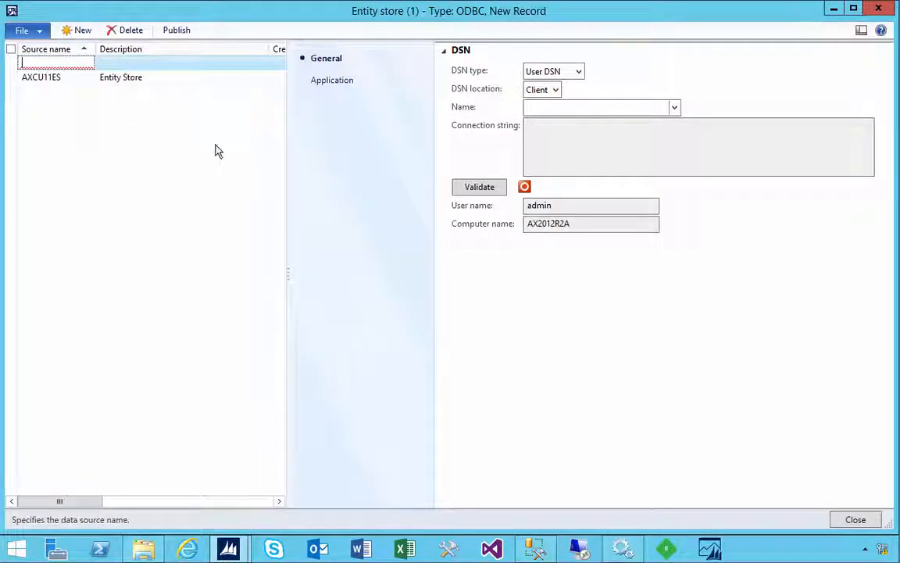
{"action": "type", "text": "AX"}
{"action": "left_click", "coordinate": [193, 63]}
{"action": "type", "text": "ES 2"}
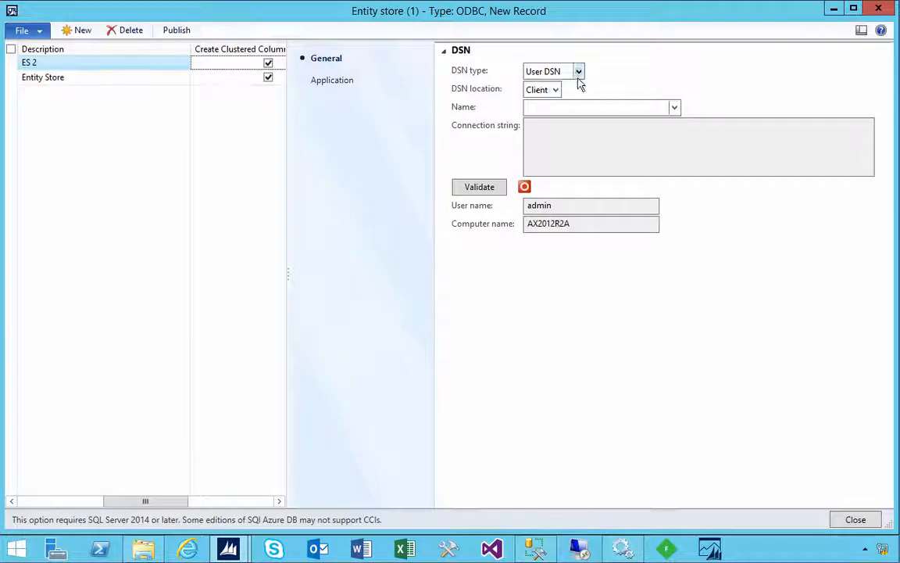
Review the DSN type and DSN location choices, then switch to SQL Server Management Studio.
{"action": "left_click", "coordinate": [578, 72]}
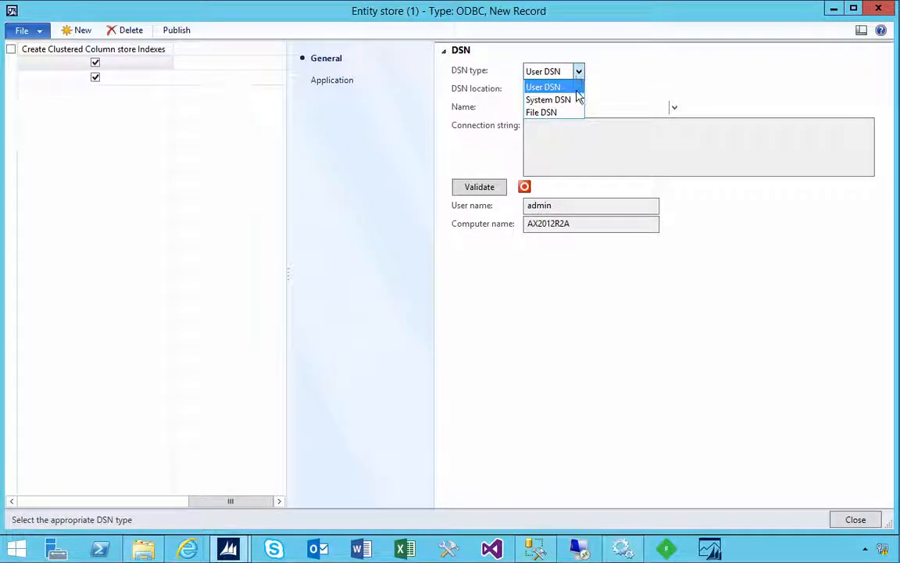
{"action": "mouse_move", "coordinate": [547, 100]}
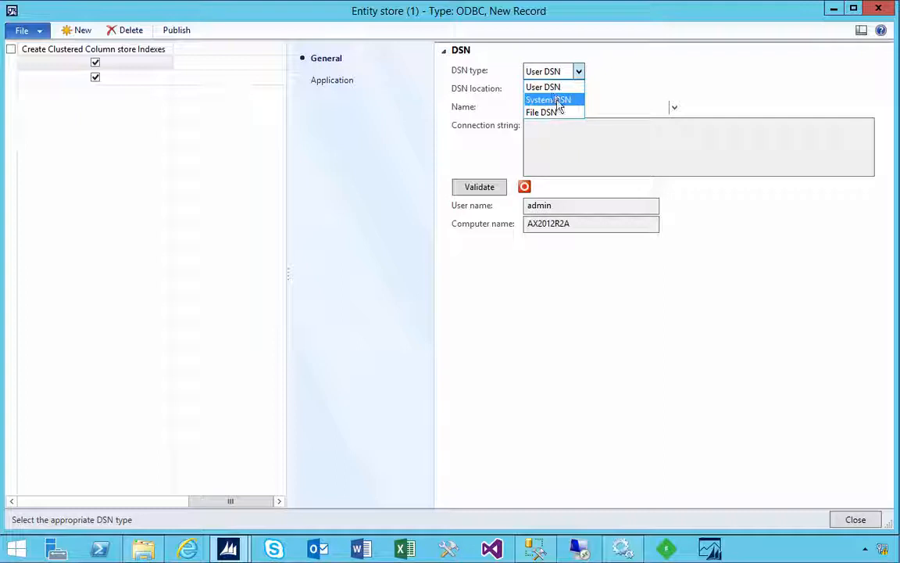
{"action": "mouse_move", "coordinate": [540, 113]}
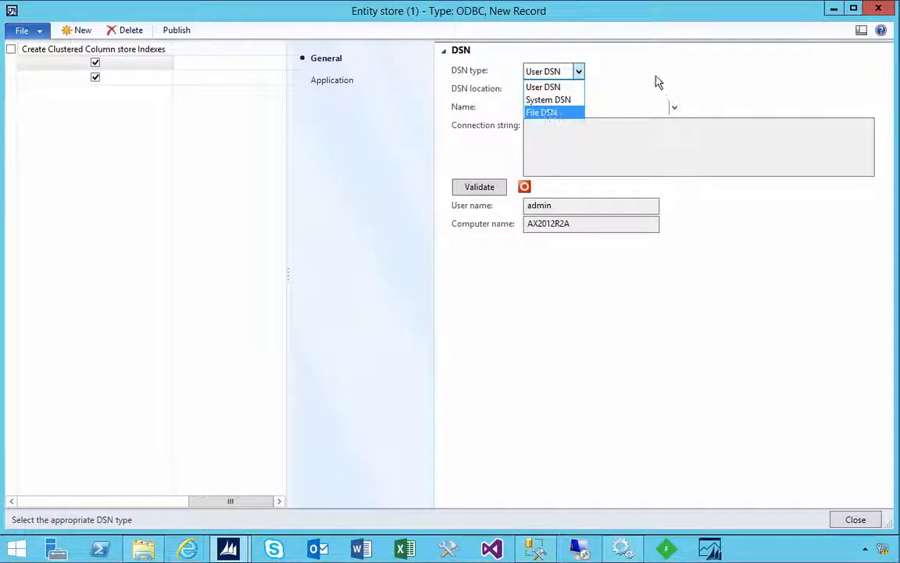
{"action": "left_click", "coordinate": [555, 87]}
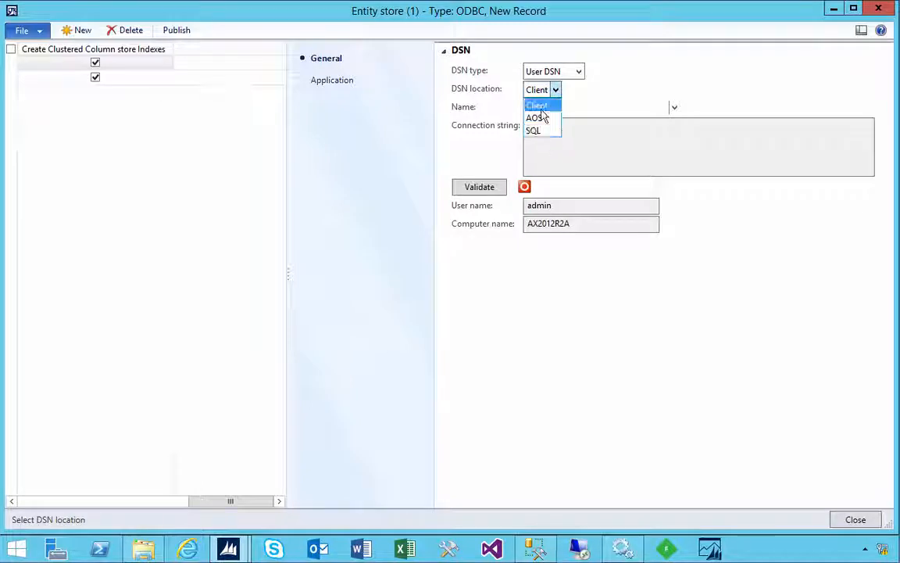
{"action": "mouse_move", "coordinate": [533, 129]}
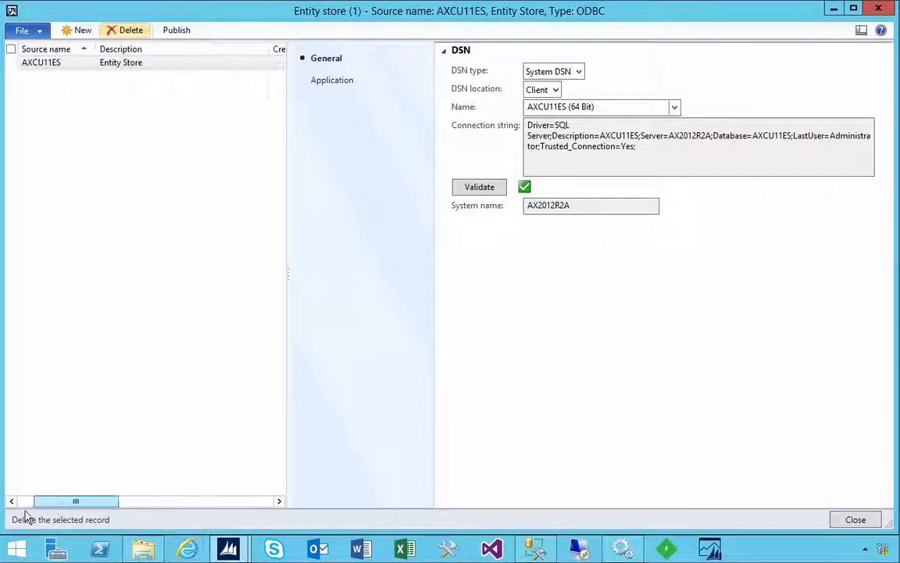
{"action": "mouse_move", "coordinate": [331, 550]}
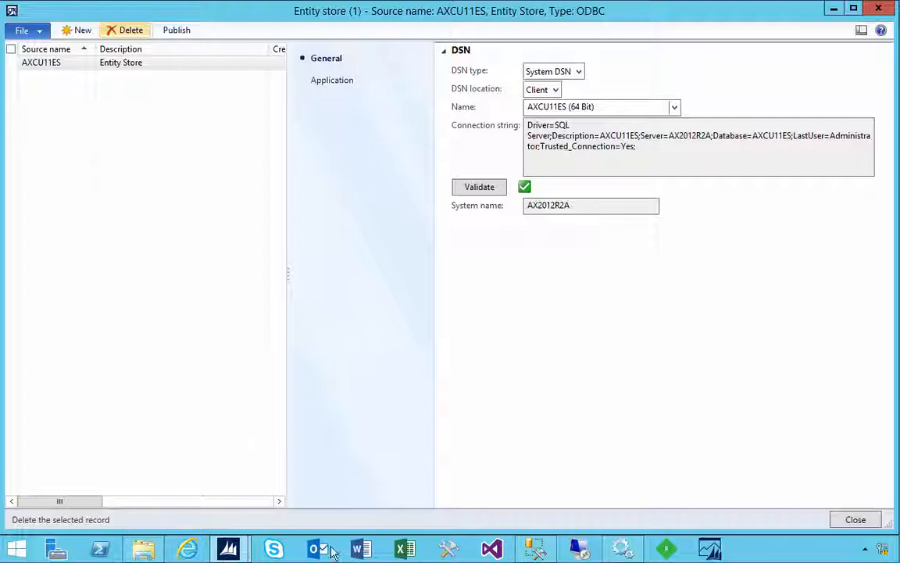
{"action": "left_click", "coordinate": [534, 547]}
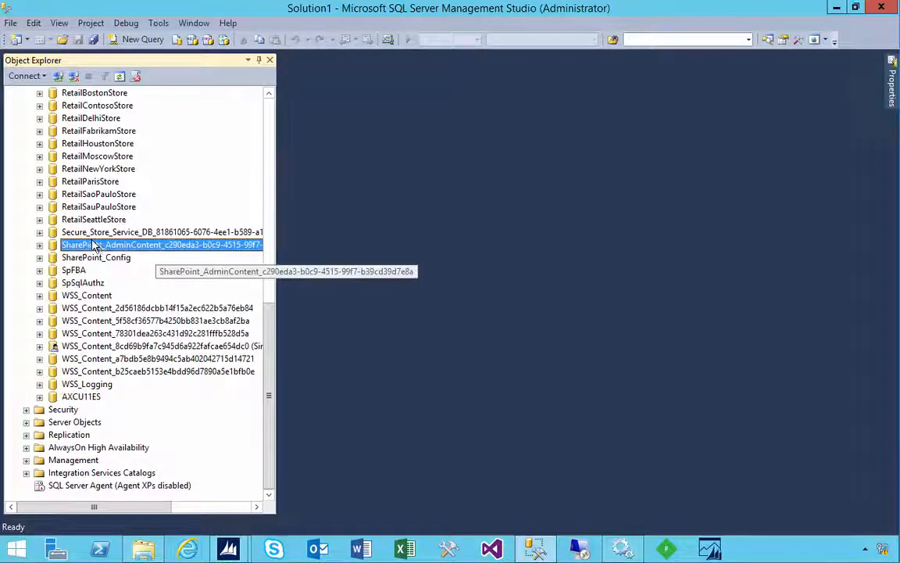
Begin a new database from the Databases folder in Object Explorer.
{"action": "left_click", "coordinate": [82, 397]}
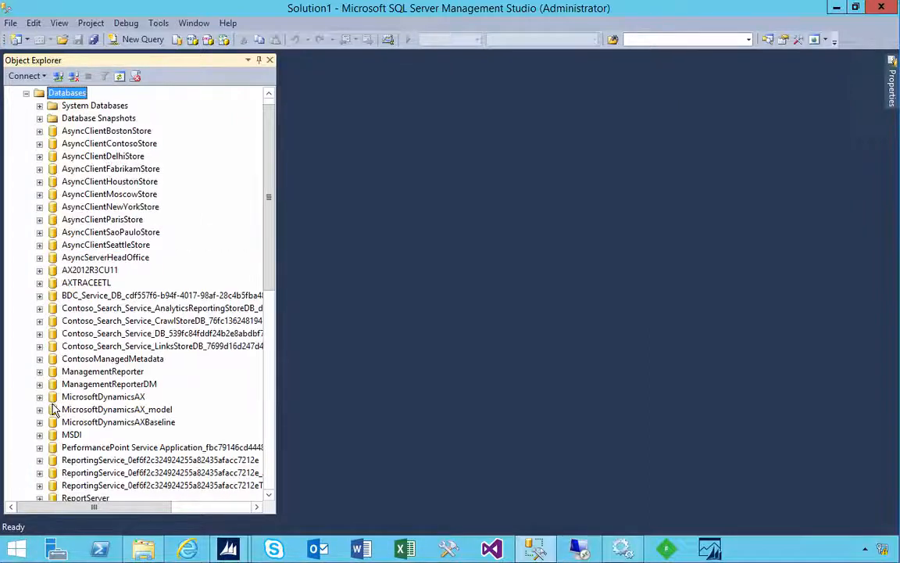
{"action": "right_click", "coordinate": [66, 92]}
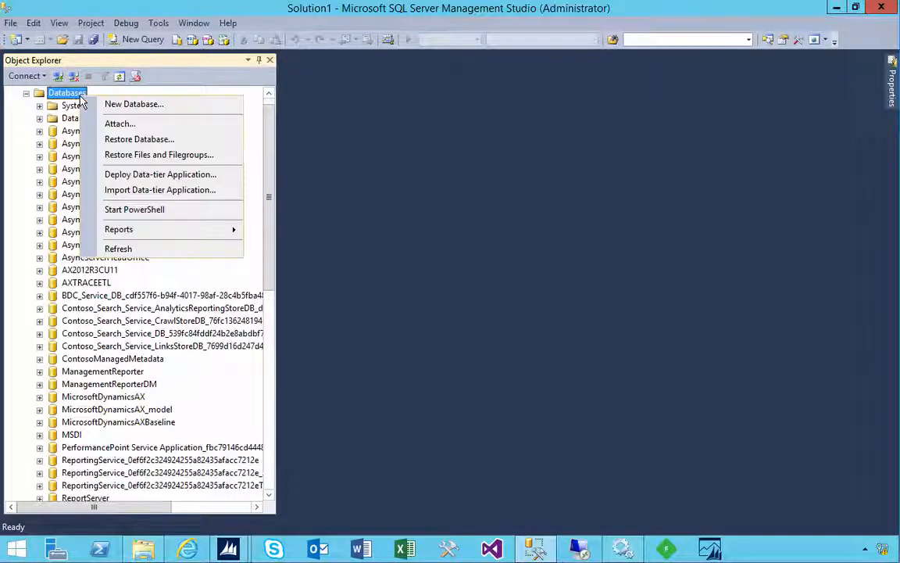
{"action": "left_click", "coordinate": [134, 103]}
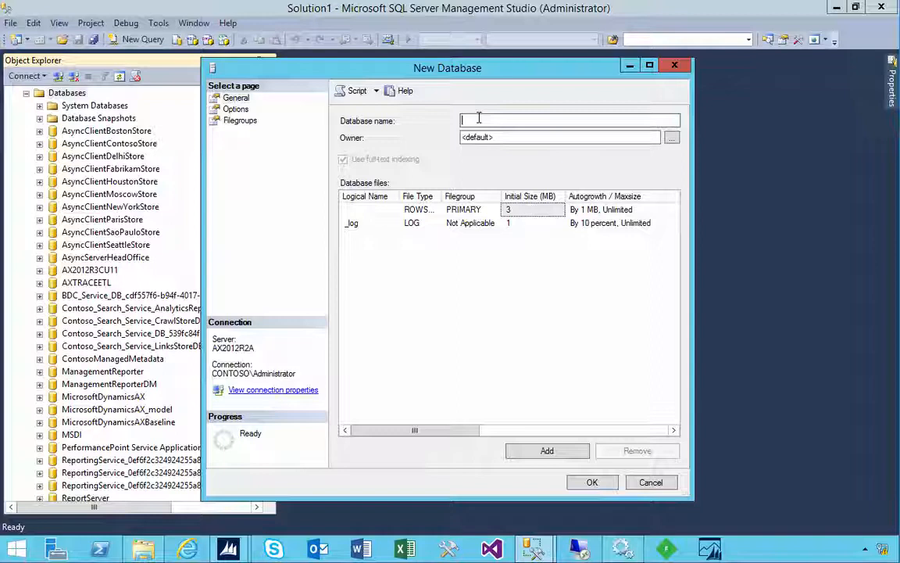
Name the database AX2012CU11ES2 and confirm its creation.
{"action": "type", "text": "AX"}
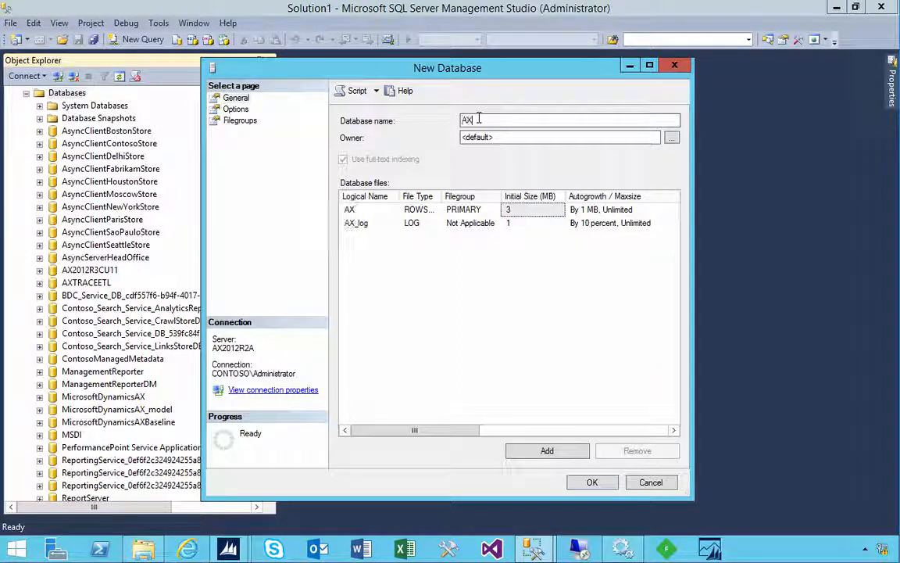
{"action": "type", "text": "2012"}
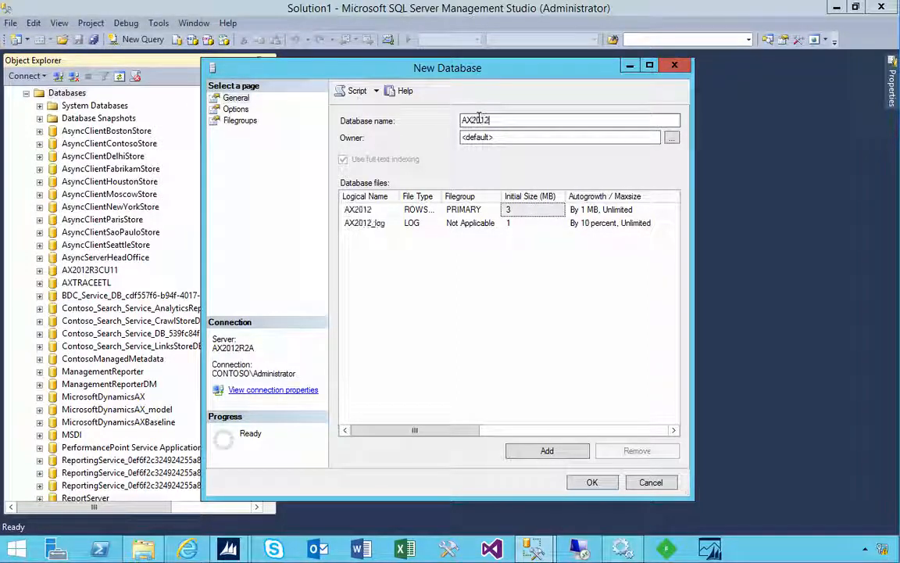
{"action": "type", "text": "CU11E"}
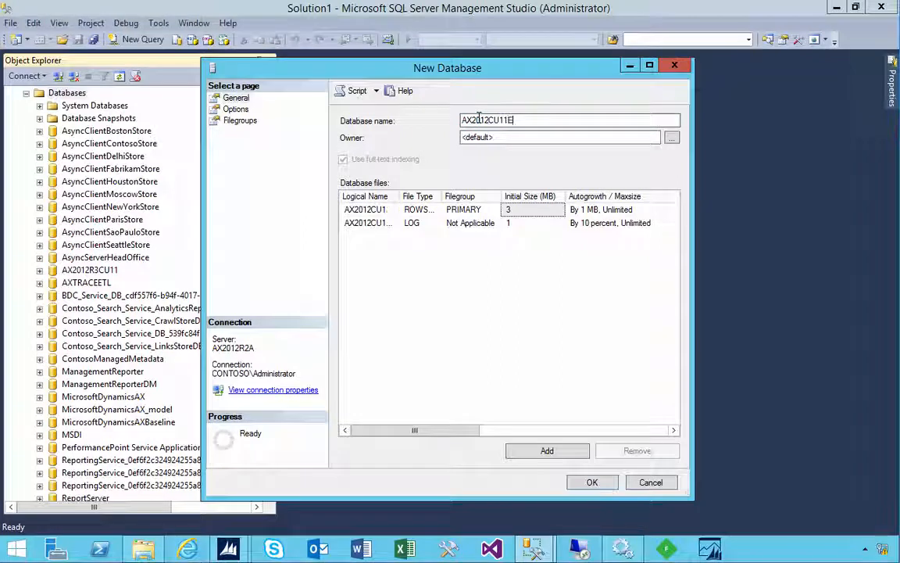
{"action": "type", "text": "S2"}
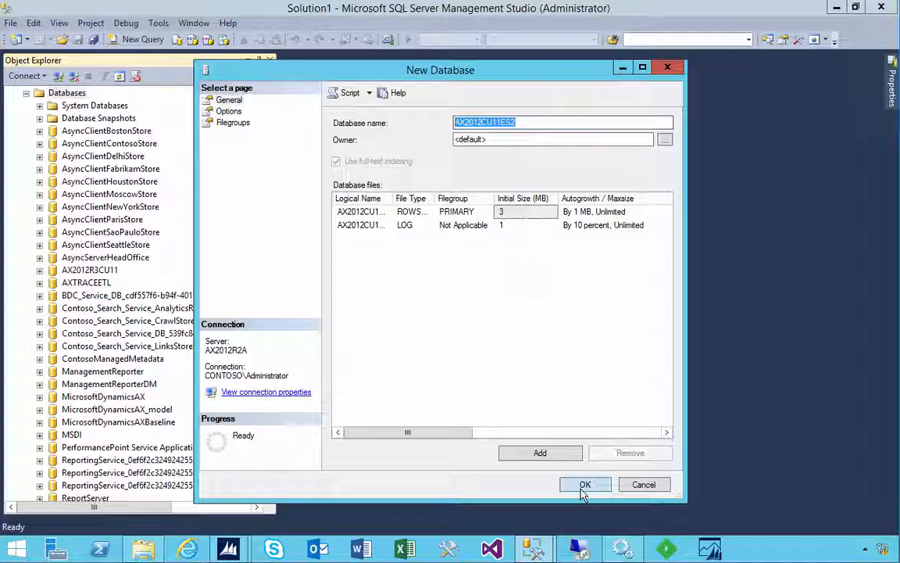
{"action": "left_click", "coordinate": [585, 484]}
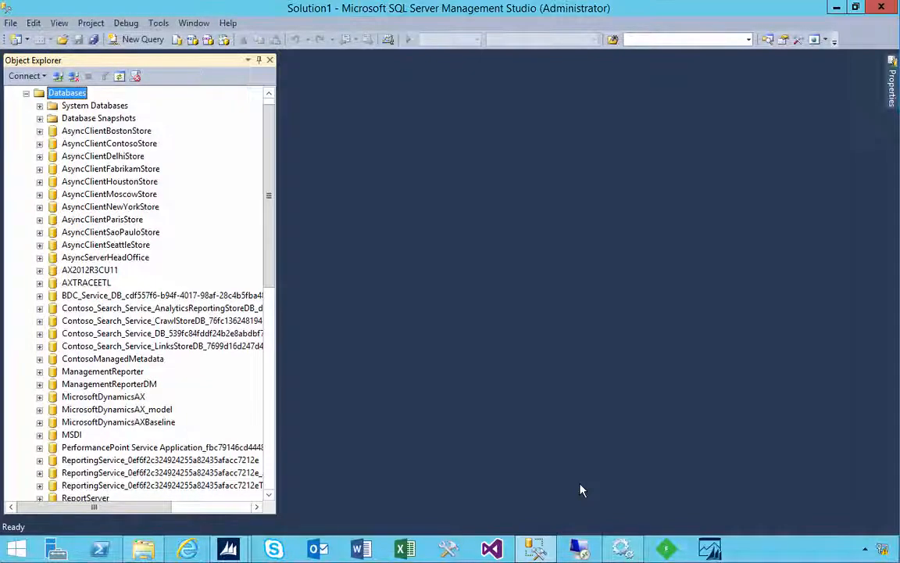
Review the AX2012CU11ES2 database properties, then expand it to its Tables folder.
{"action": "scroll", "scroll_direction": "down", "scroll_amount": 3}
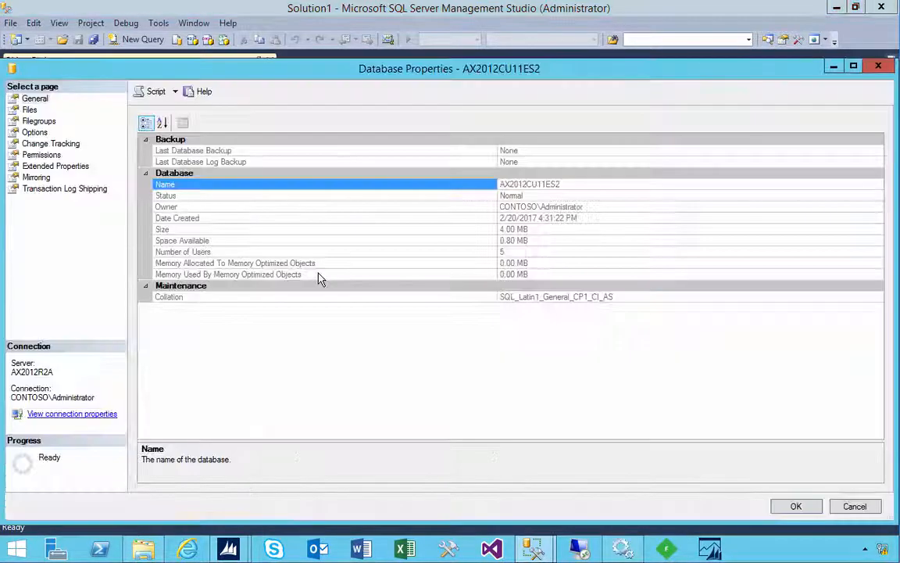
{"action": "left_click", "coordinate": [34, 131]}
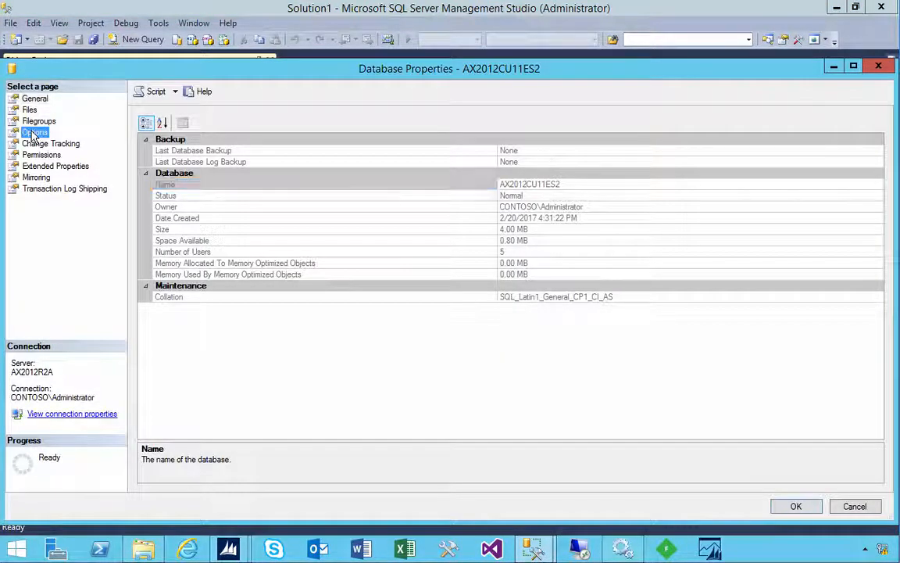
{"action": "left_click", "coordinate": [34, 131]}
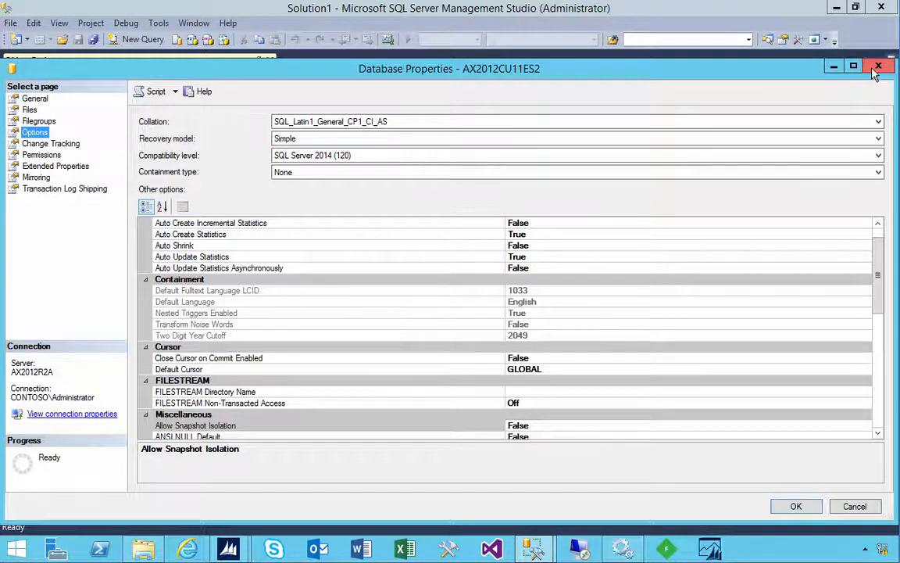
{"action": "left_click", "coordinate": [879, 66]}
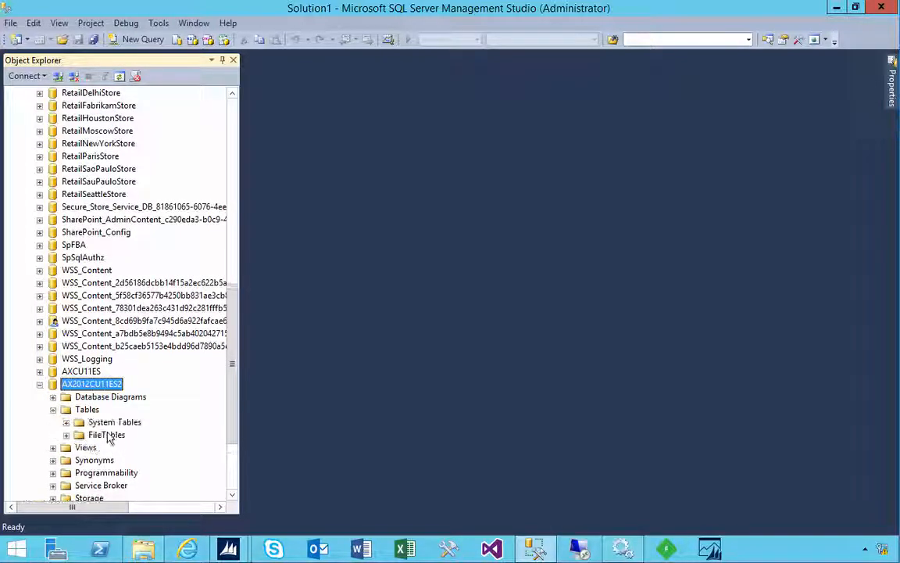
{"action": "mouse_move", "coordinate": [107, 435]}
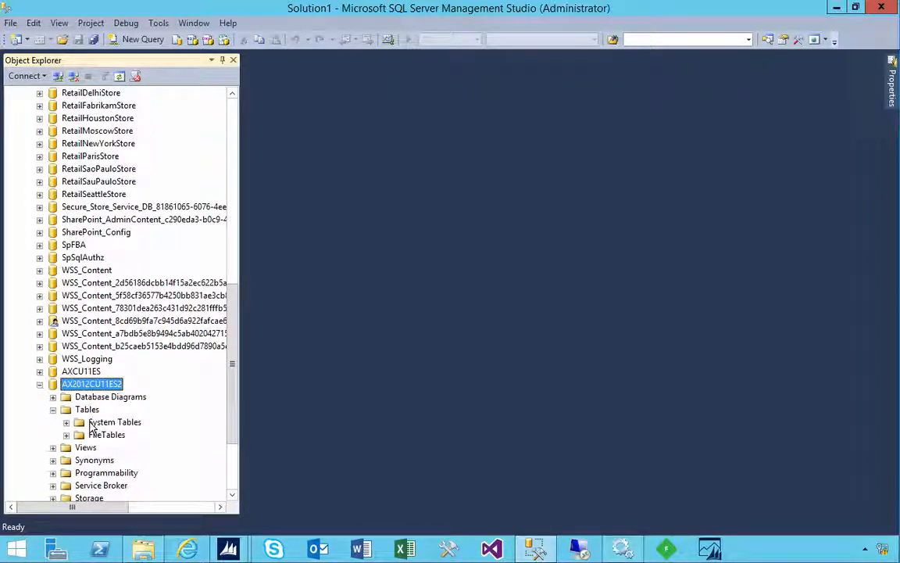
{"action": "mouse_move", "coordinate": [140, 497]}
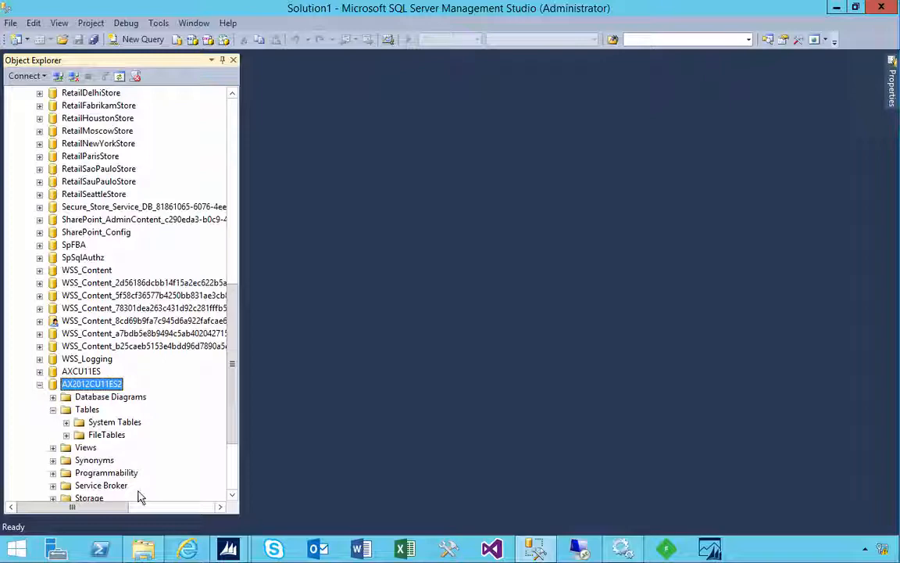
{"action": "mouse_move", "coordinate": [228, 546]}
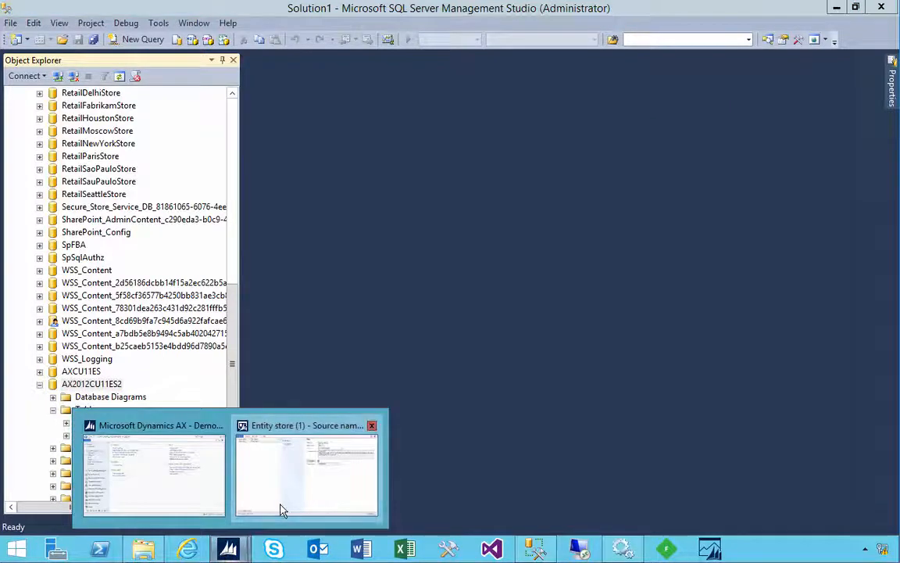
Reach Administrative Tools via Control Panel > System and Security and select ODBC Data Sources (64-bit).
{"action": "left_click", "coordinate": [307, 468]}
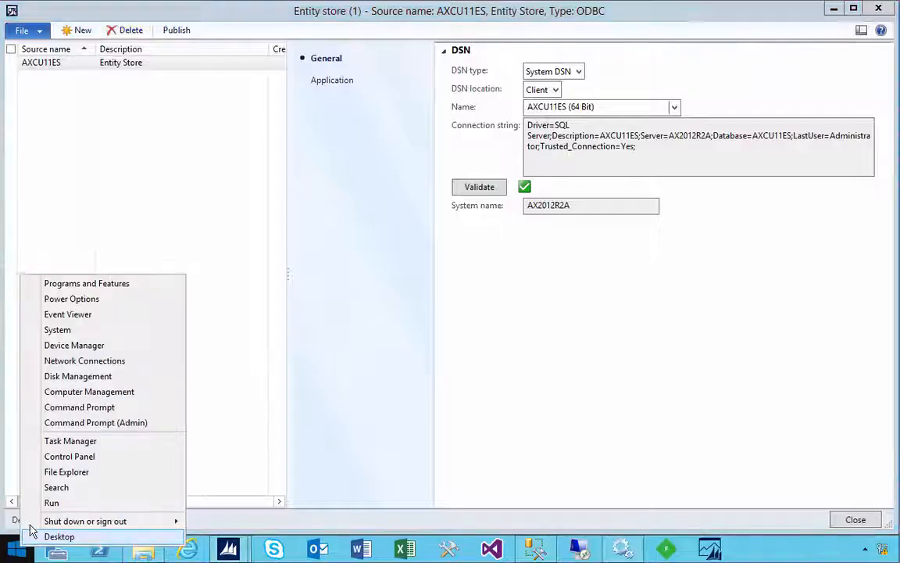
{"action": "left_click", "coordinate": [69, 456]}
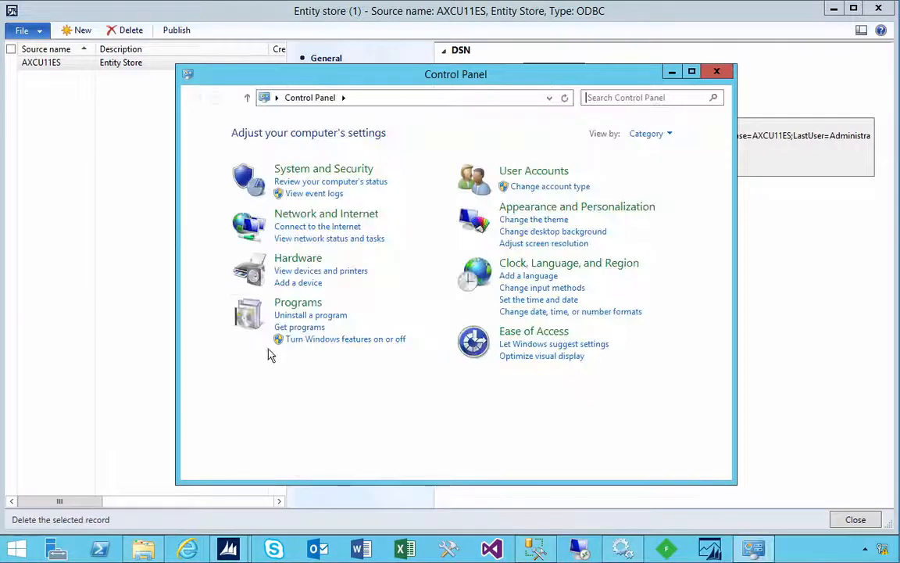
{"action": "left_click", "coordinate": [324, 168]}
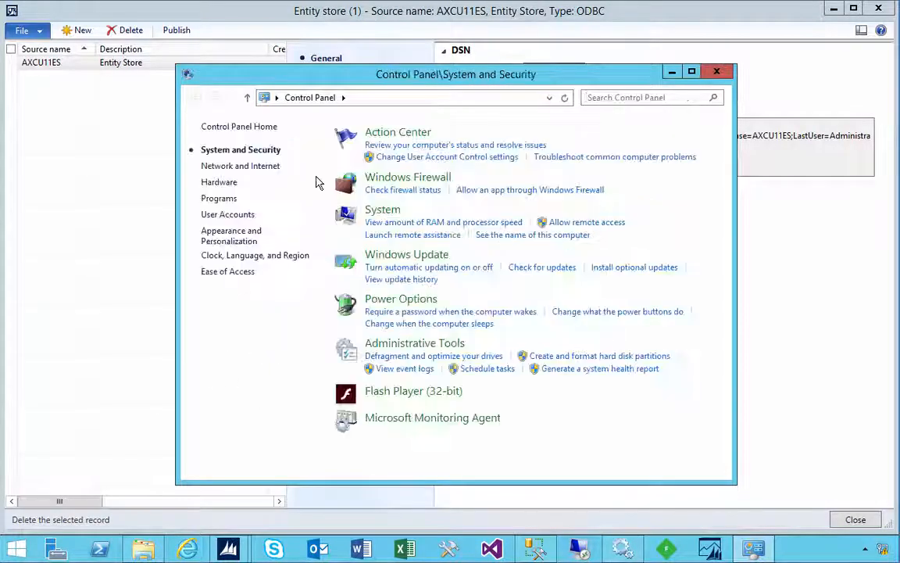
{"action": "left_click", "coordinate": [414, 342]}
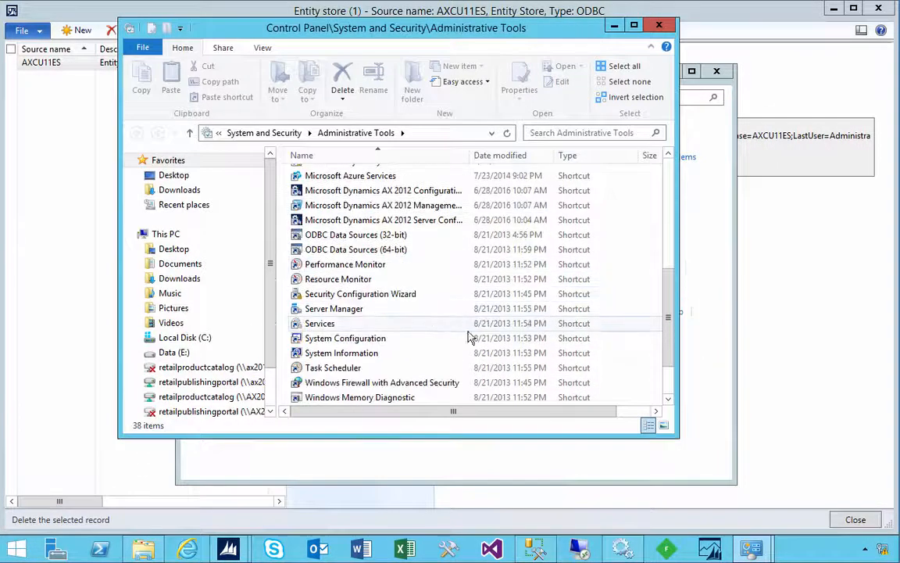
{"action": "left_click", "coordinate": [356, 250]}
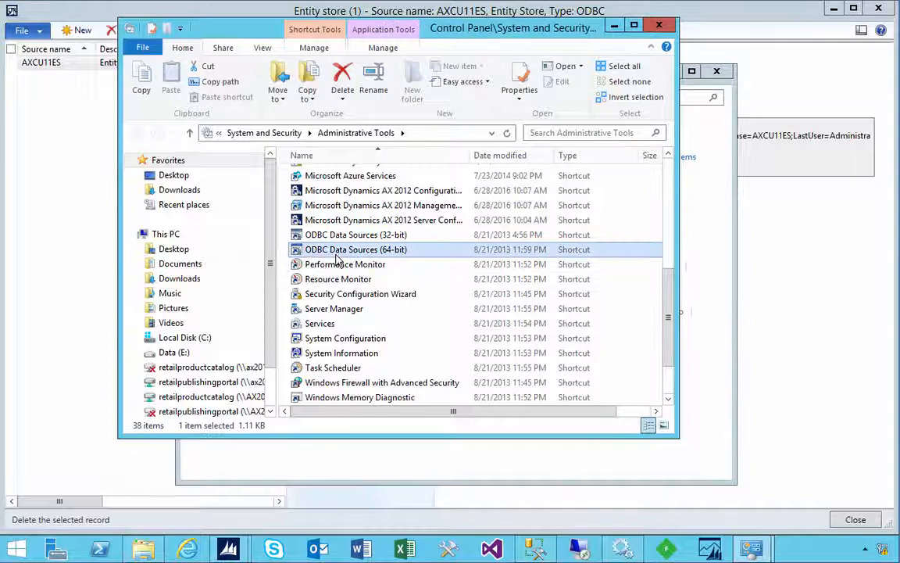
Launch the 64-bit ODBC administrator and begin adding a System DSN.
{"action": "double_click", "coordinate": [357, 250]}
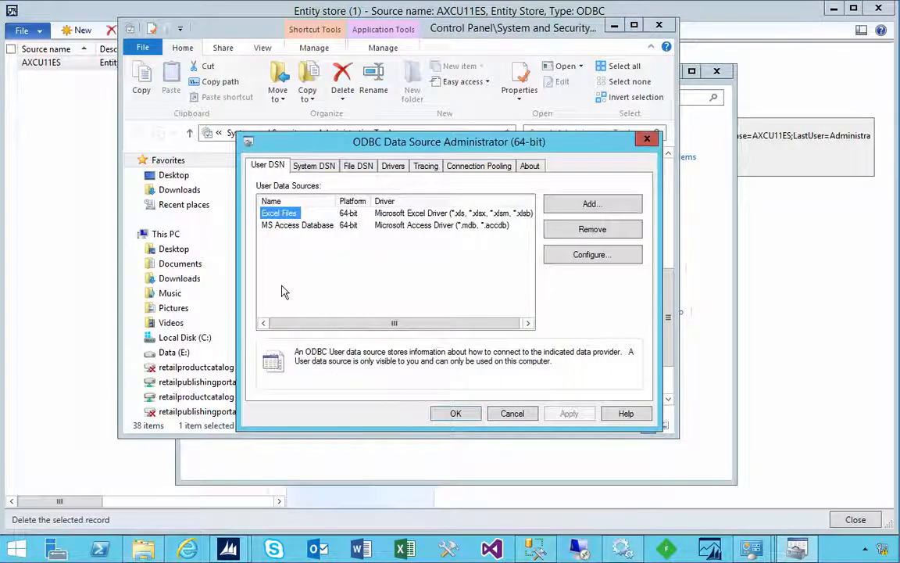
{"action": "mouse_move", "coordinate": [358, 156]}
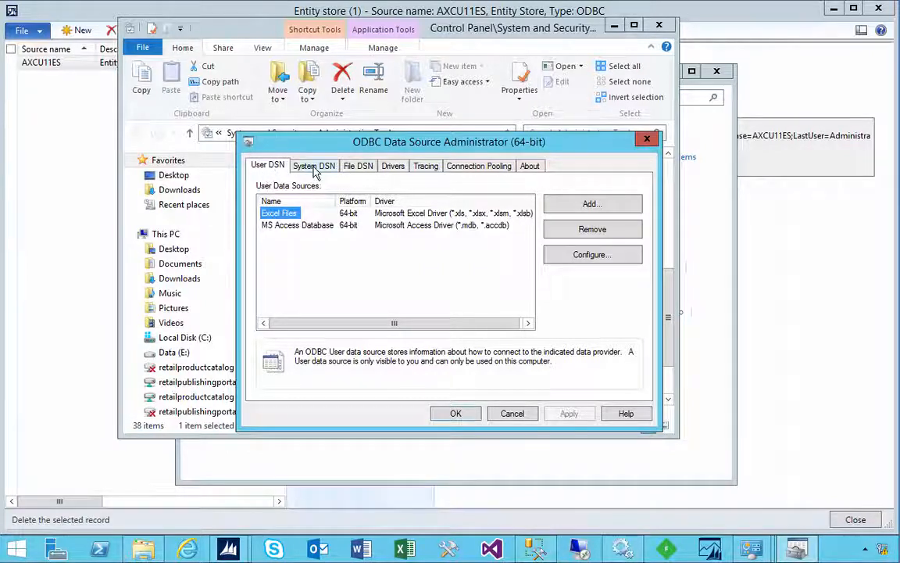
{"action": "mouse_move", "coordinate": [361, 170]}
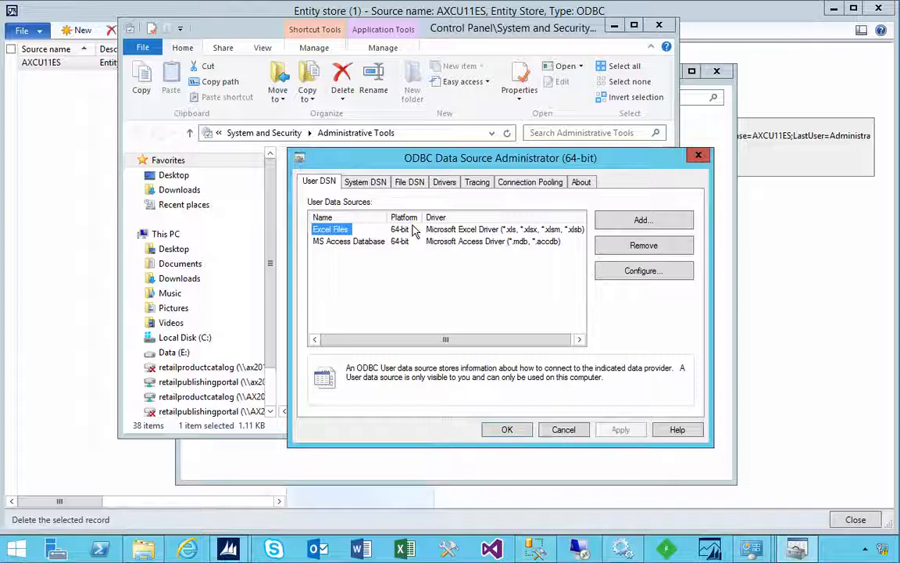
{"action": "mouse_move", "coordinate": [372, 194]}
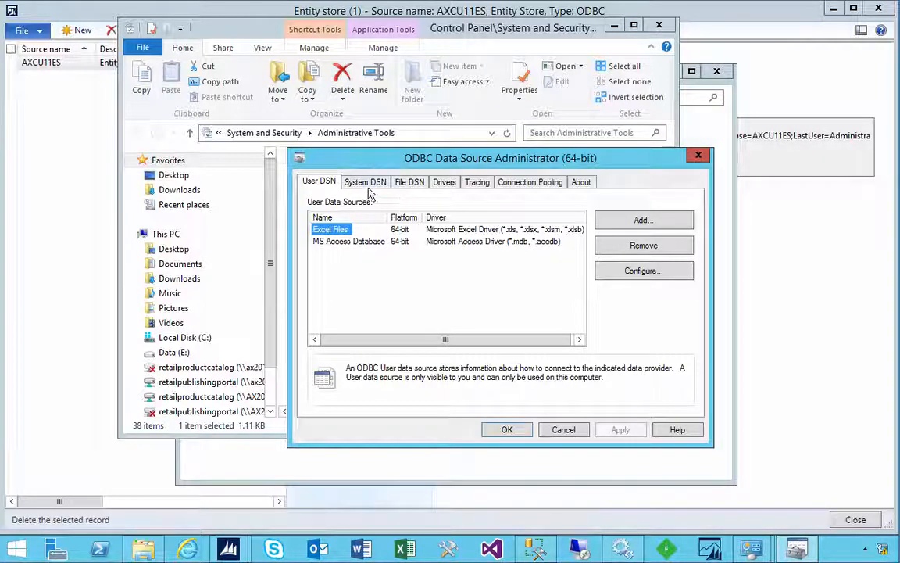
{"action": "left_click", "coordinate": [366, 181]}
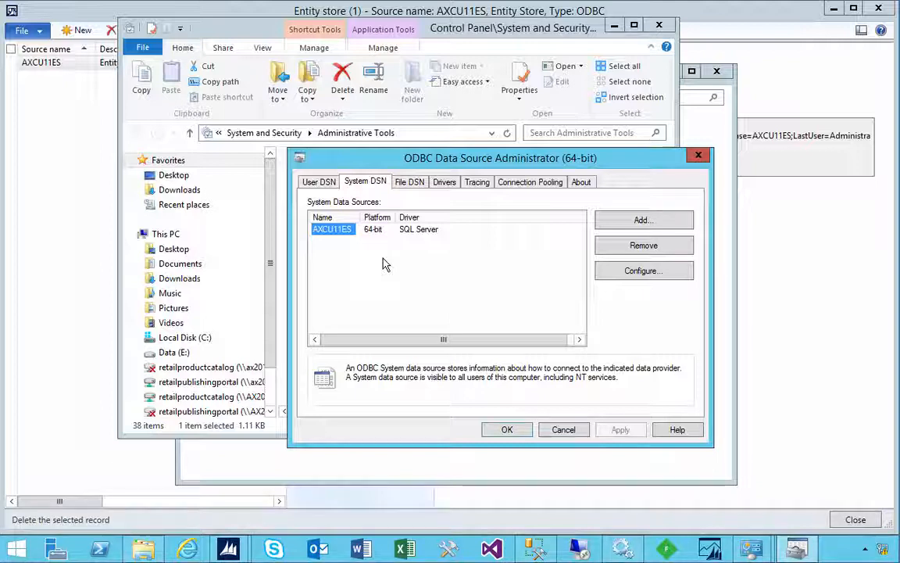
{"action": "mouse_move", "coordinate": [367, 236]}
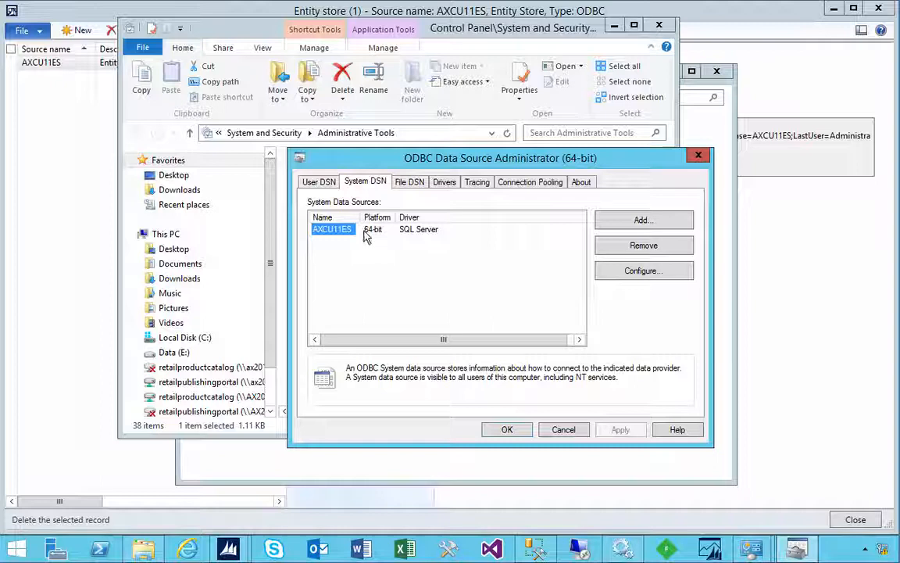
{"action": "mouse_move", "coordinate": [425, 237]}
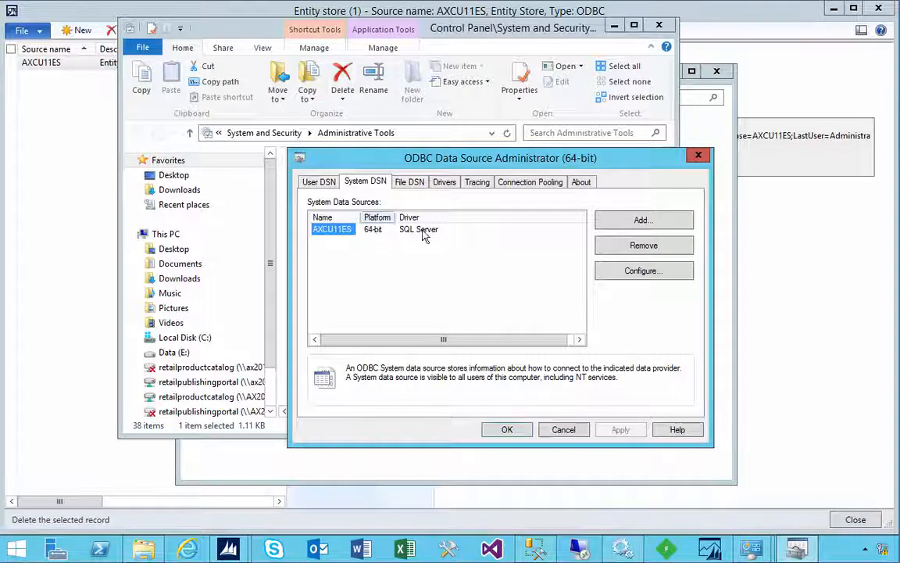
{"action": "mouse_move", "coordinate": [550, 258]}
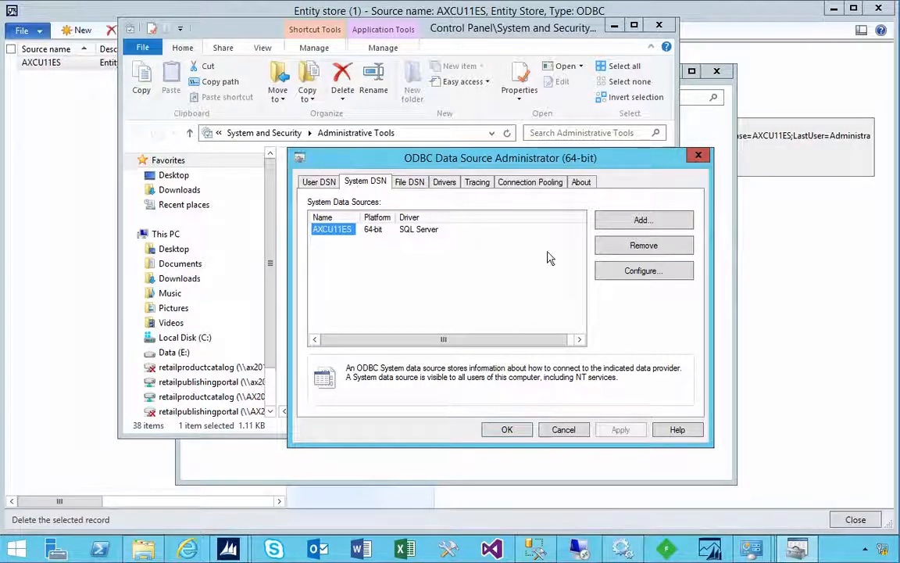
{"action": "left_click", "coordinate": [644, 218]}
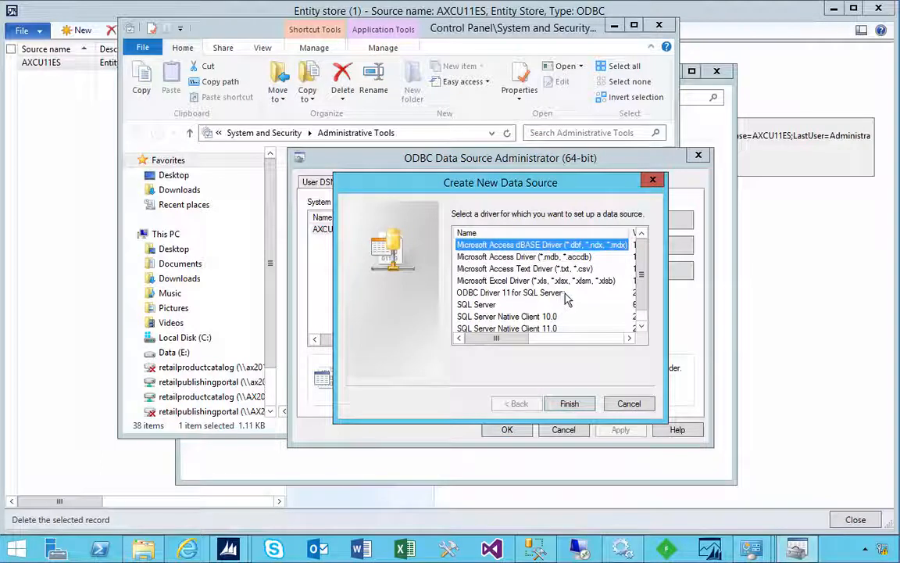
Choose the SQL Server driver and finish to start its setup wizard.
{"action": "left_click", "coordinate": [476, 303]}
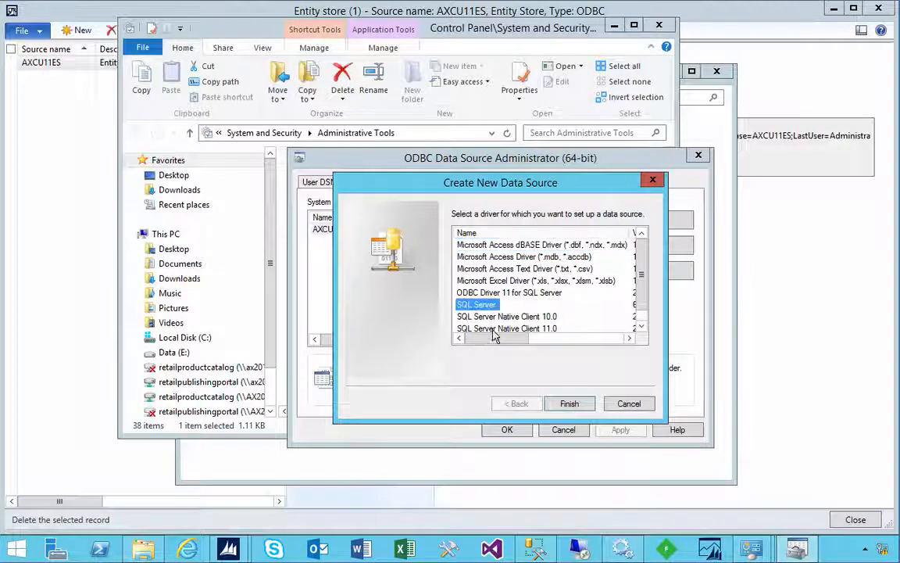
{"action": "left_click_drag", "start_coordinate": [497, 337], "coordinate": [550, 337]}
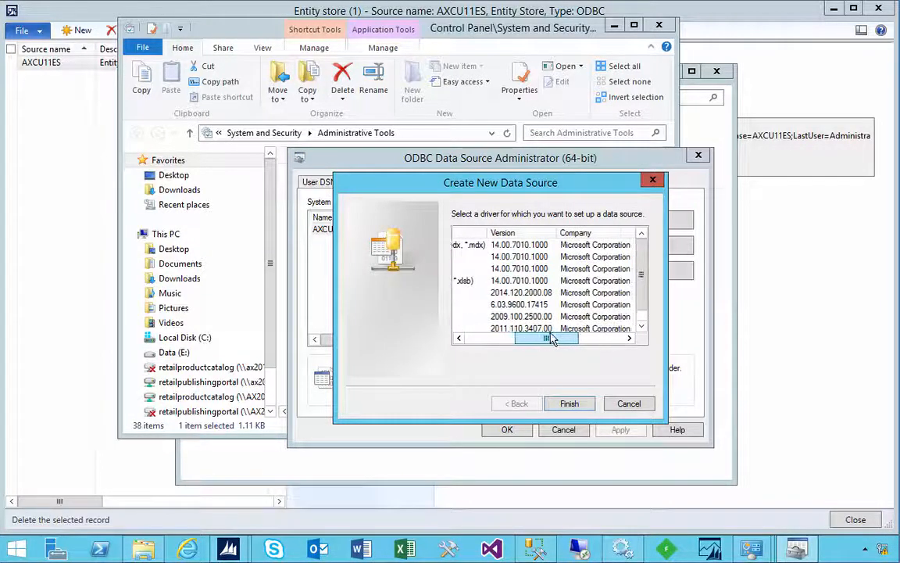
{"action": "scroll", "scroll_direction": "right", "scroll_amount": 3}
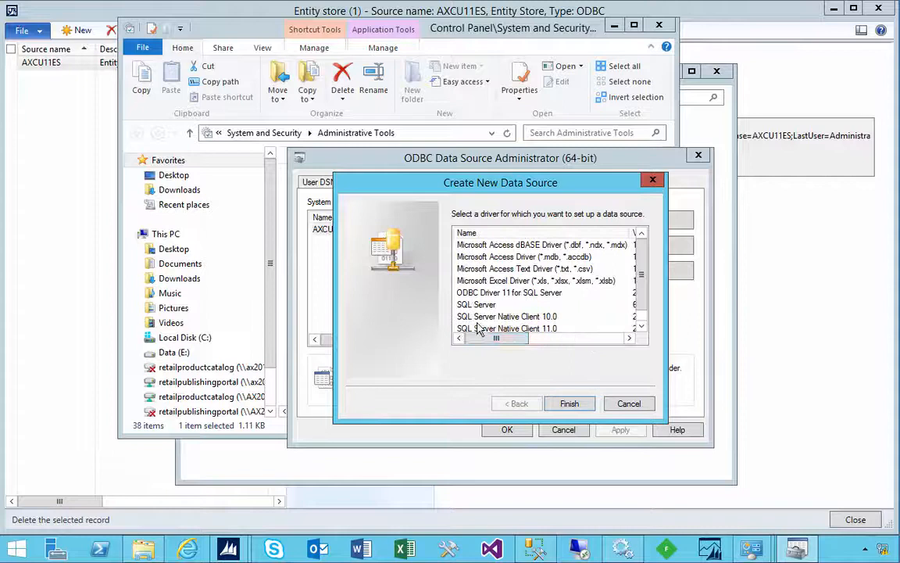
{"action": "left_click", "coordinate": [475, 303]}
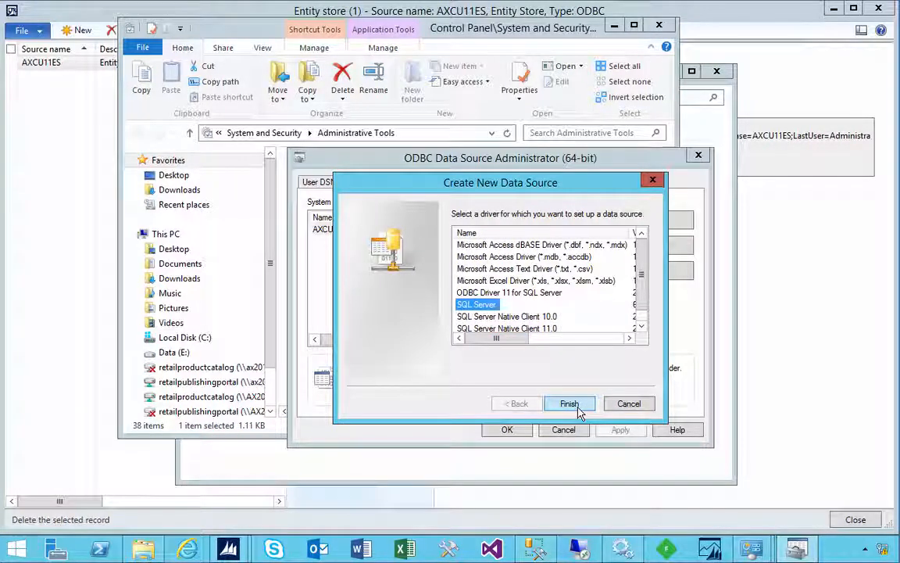
{"action": "left_click", "coordinate": [568, 403]}
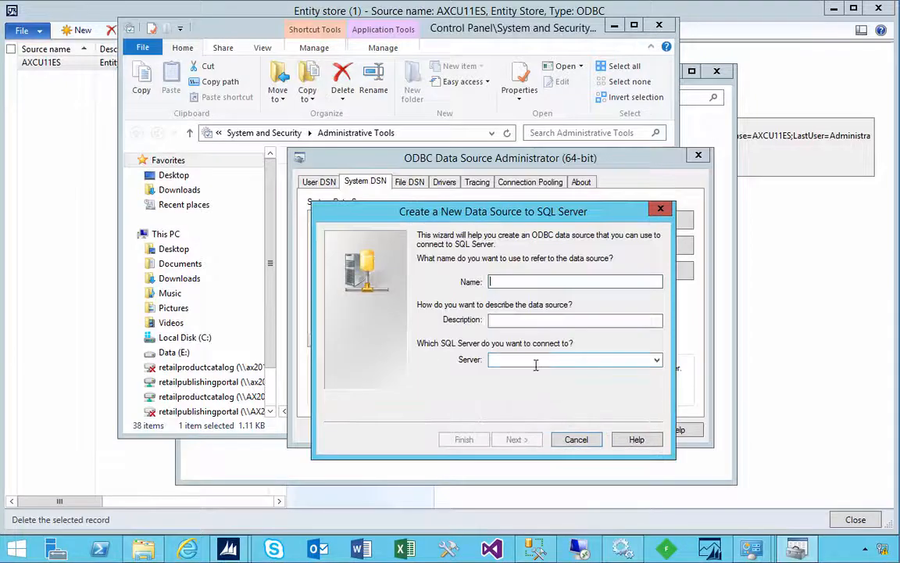
Name and describe the data source AX2012CU11ES2, target server AX2012R2A, keep Windows authentication.
{"action": "type", "text": "AX2012CU"}
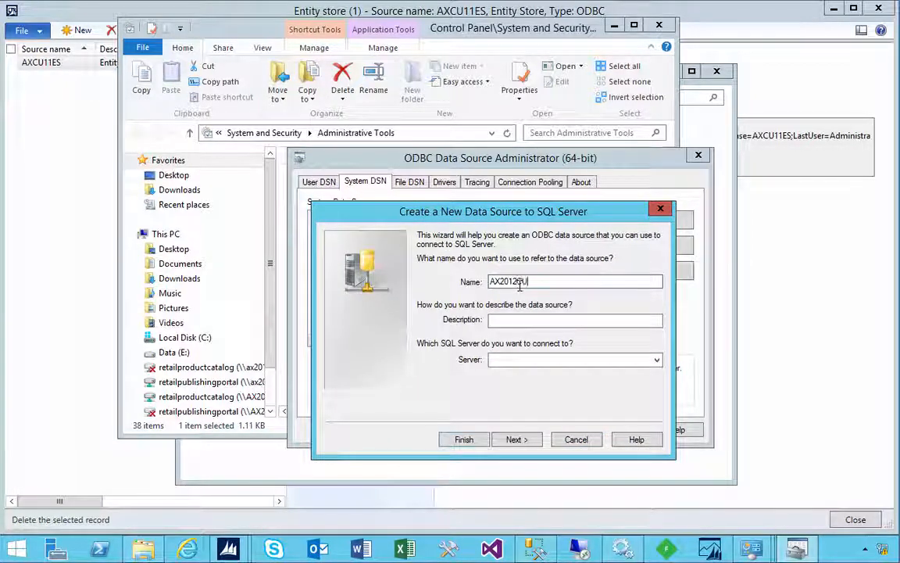
{"action": "type", "text": "11"}
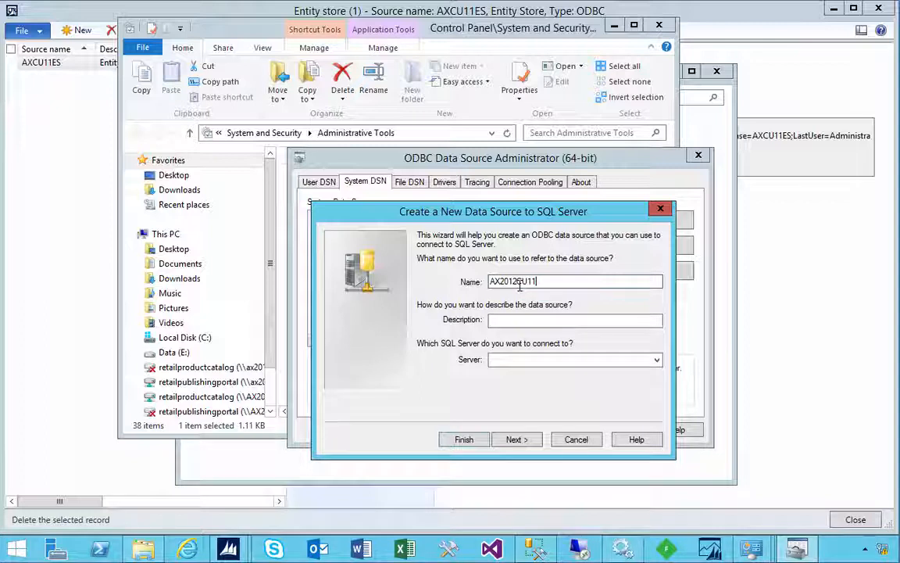
{"action": "type", "text": "ES2"}
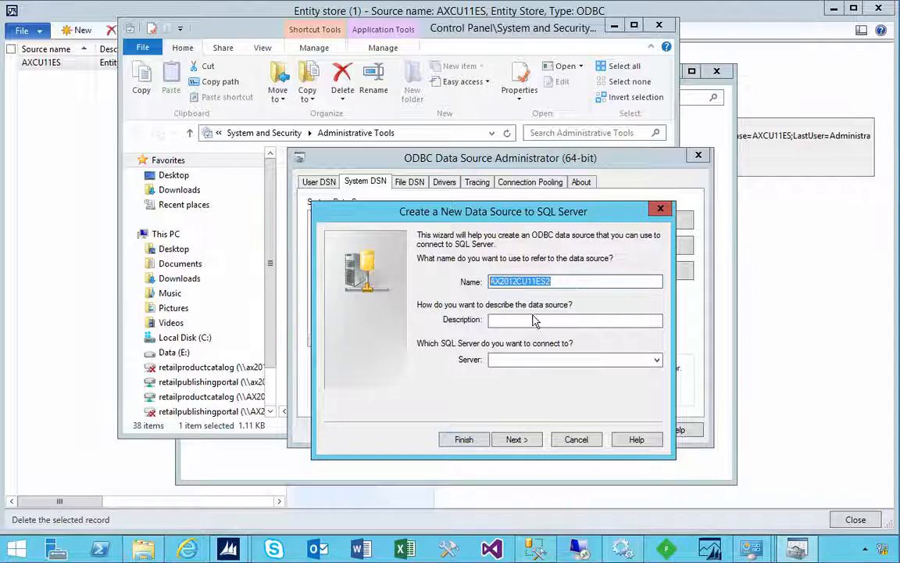
{"action": "type", "text": "AX2012CU11ES2"}
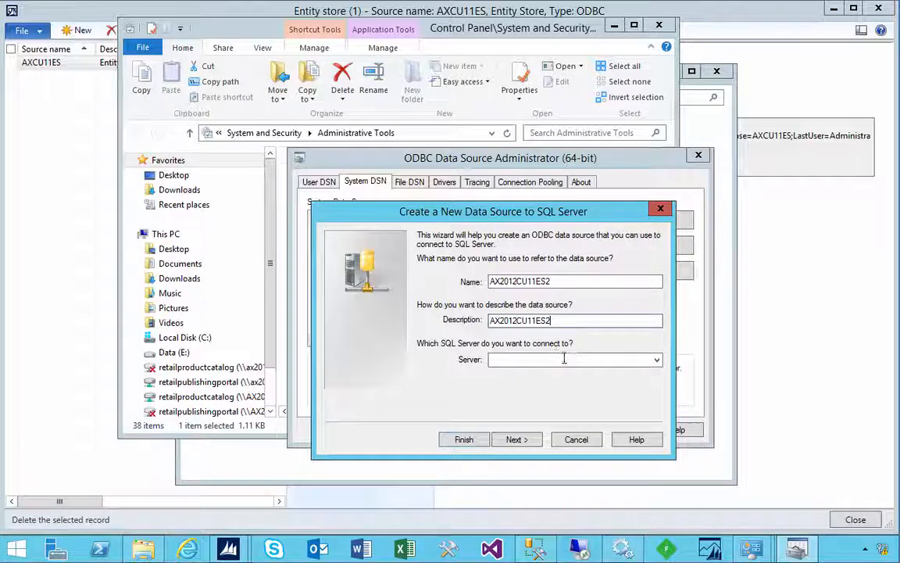
{"action": "type", "text": "AX"}
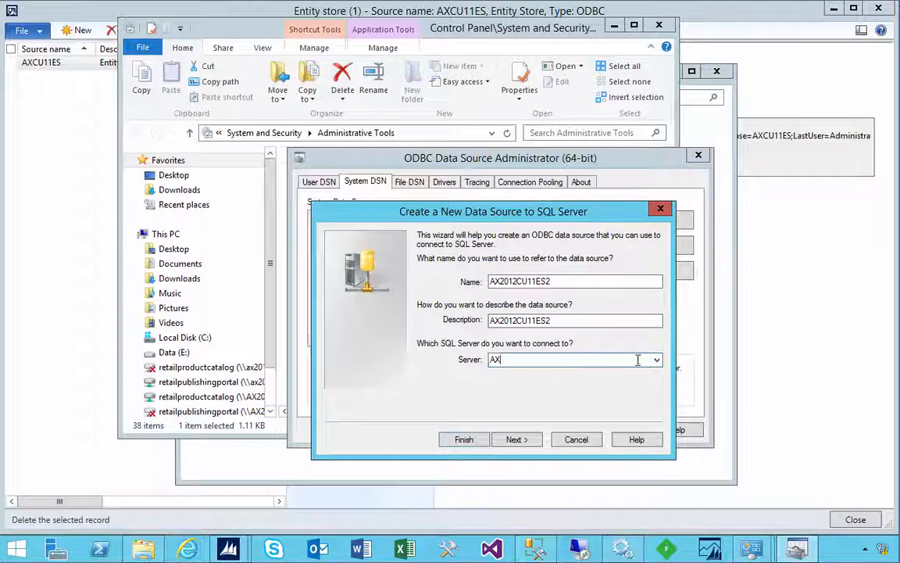
{"action": "type", "text": "2012R2A"}
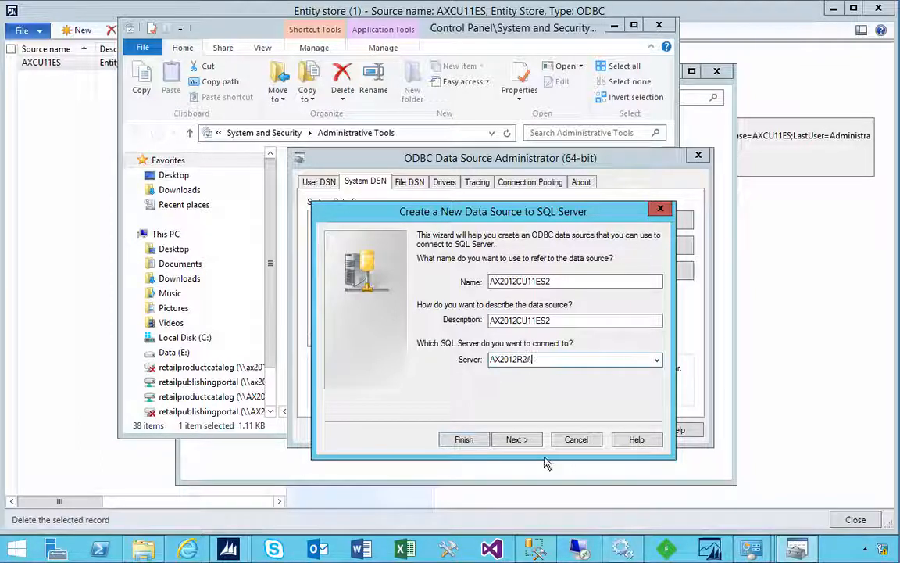
{"action": "left_click", "coordinate": [513, 438]}
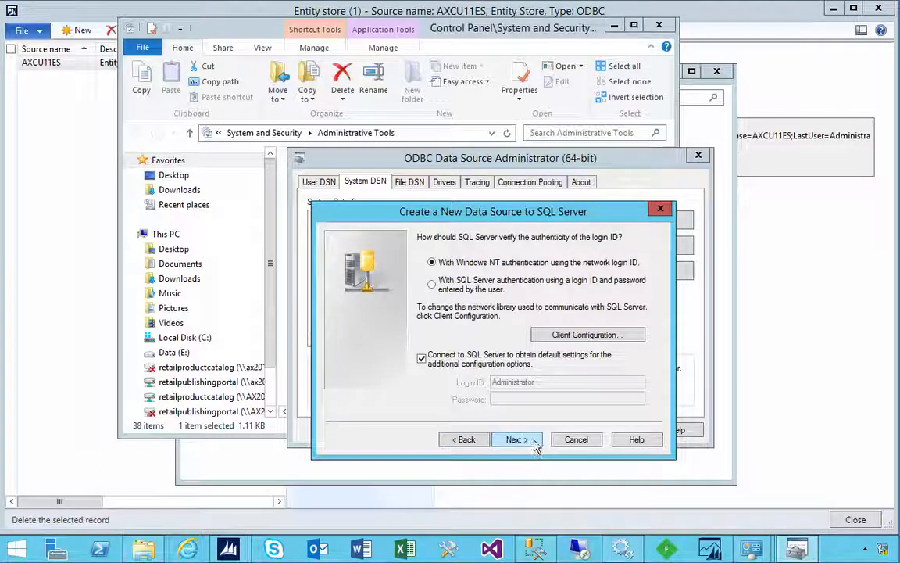
{"action": "mouse_move", "coordinate": [528, 272]}
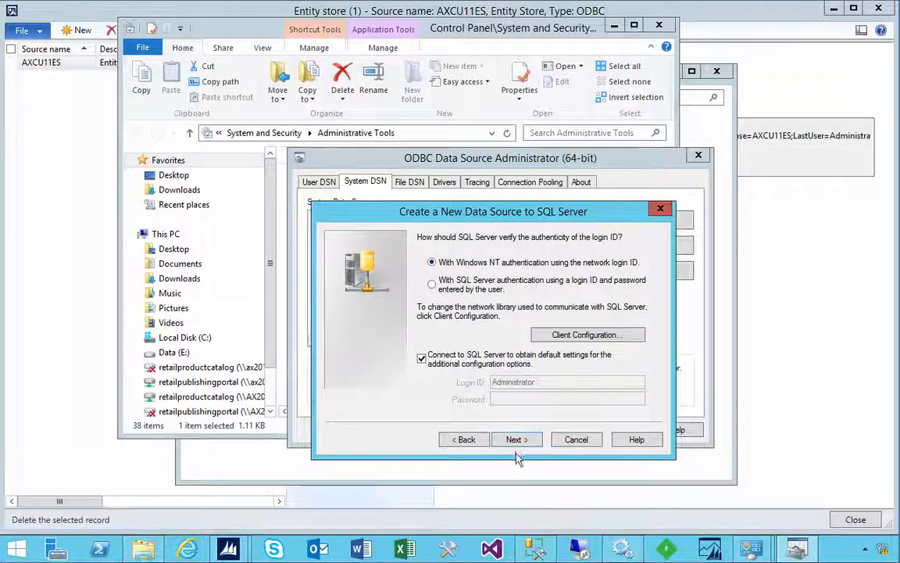
{"action": "left_click", "coordinate": [512, 438]}
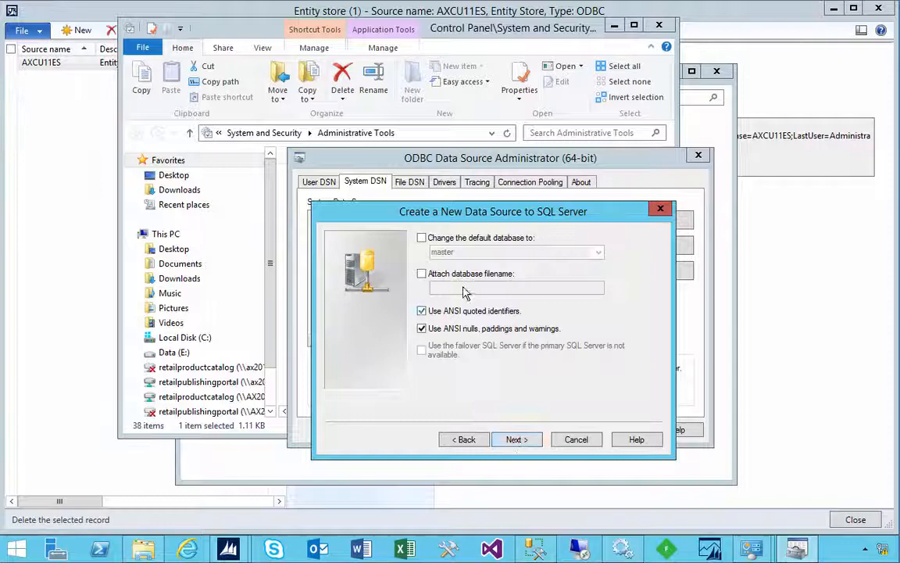
Make AX2012CU11ES2 the default database and finish the data source wizard.
{"action": "left_click", "coordinate": [422, 237]}
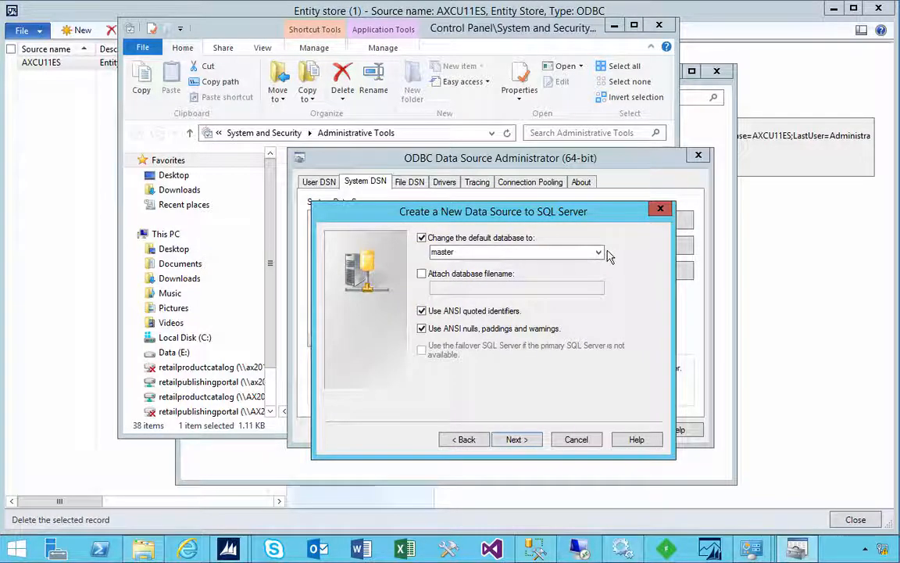
{"action": "left_click", "coordinate": [597, 251]}
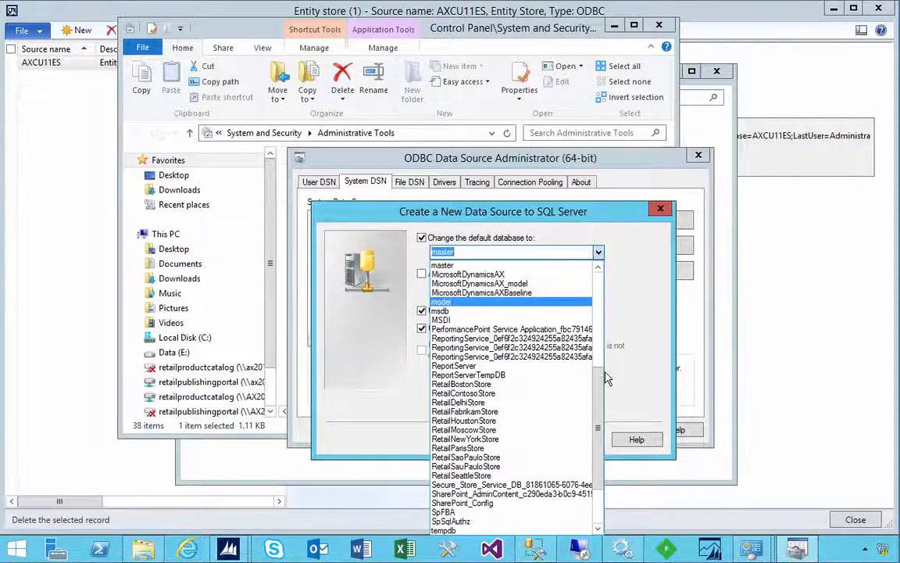
{"action": "scroll", "scroll_direction": "down", "scroll_amount": 3}
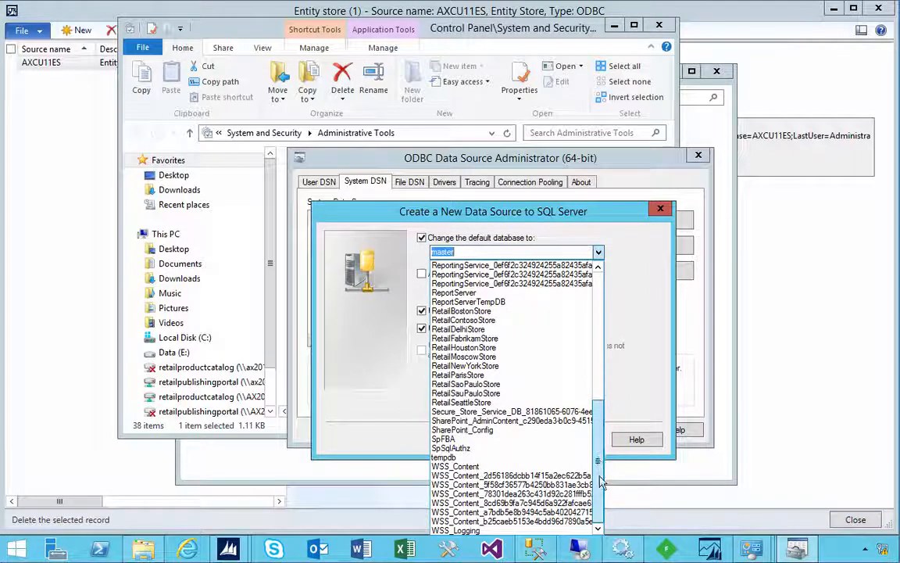
{"action": "scroll", "scroll_direction": "up", "scroll_amount": 3}
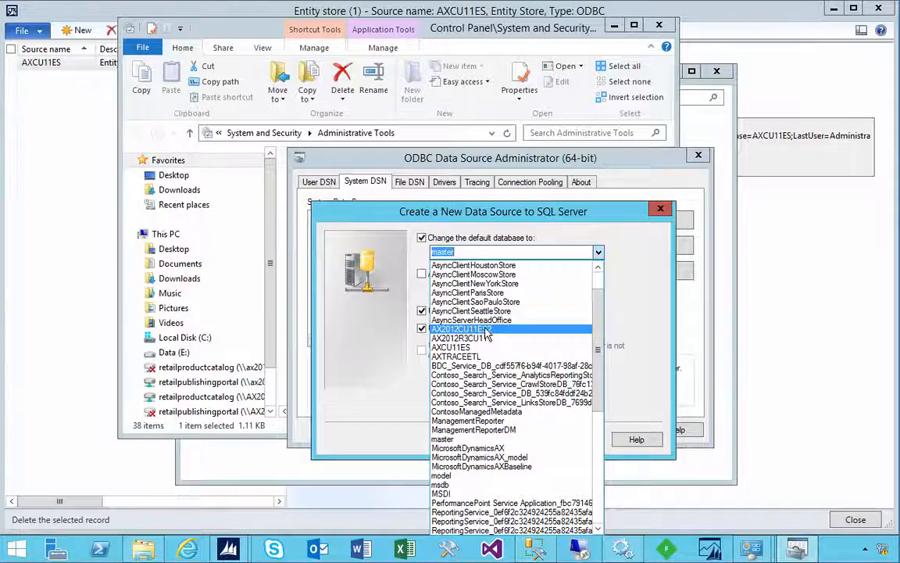
{"action": "left_click", "coordinate": [462, 328]}
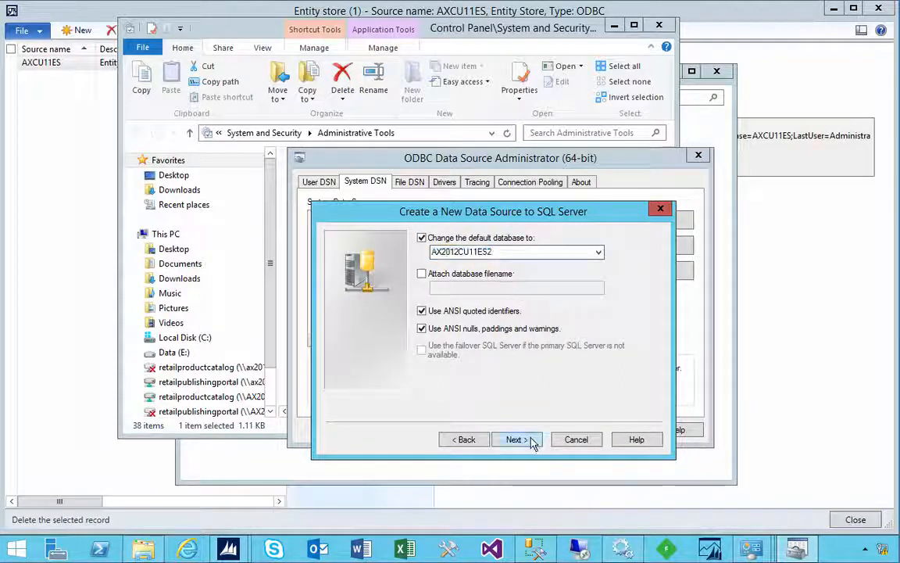
{"action": "left_click", "coordinate": [514, 439]}
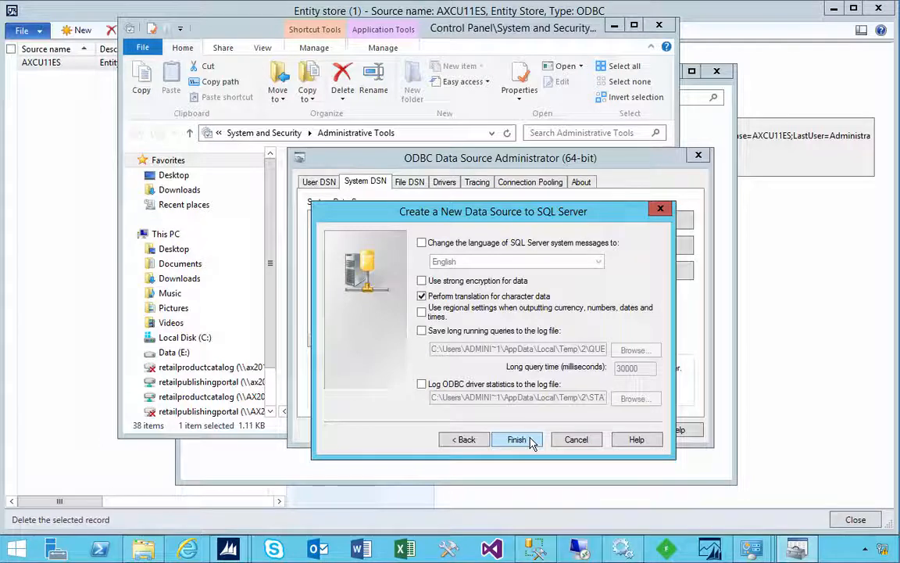
{"action": "left_click", "coordinate": [515, 439]}
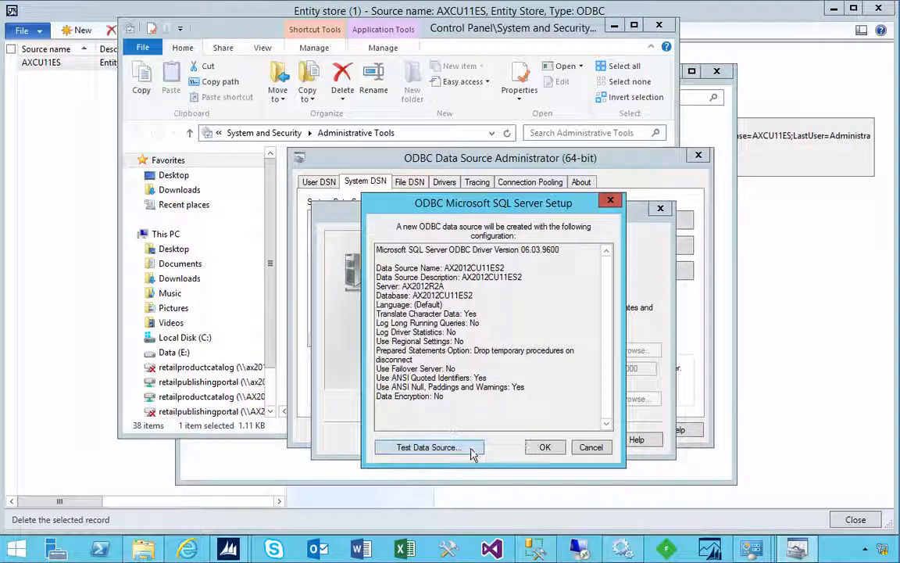
Test the AX2012CU11ES2 connection successfully and close the ODBC administrator.
{"action": "left_click", "coordinate": [428, 447]}
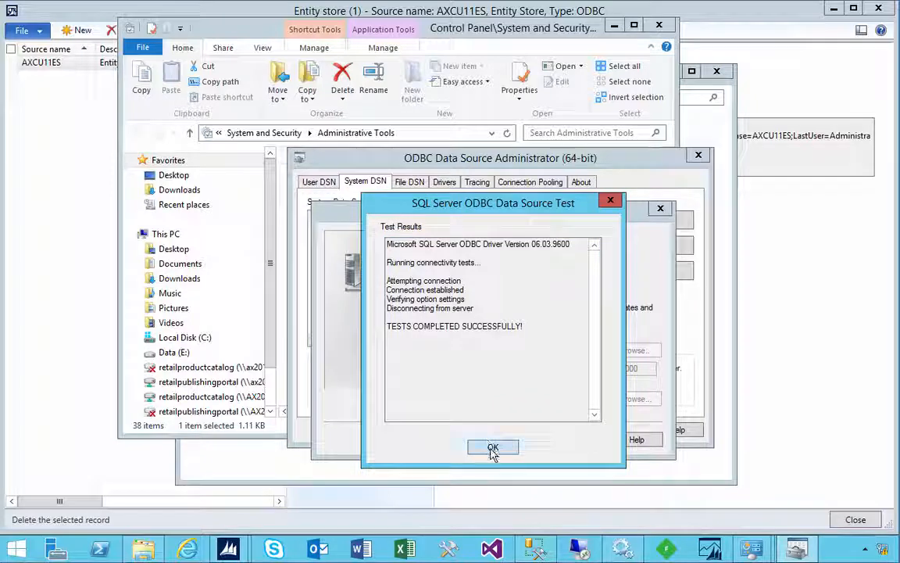
{"action": "left_click", "coordinate": [494, 447]}
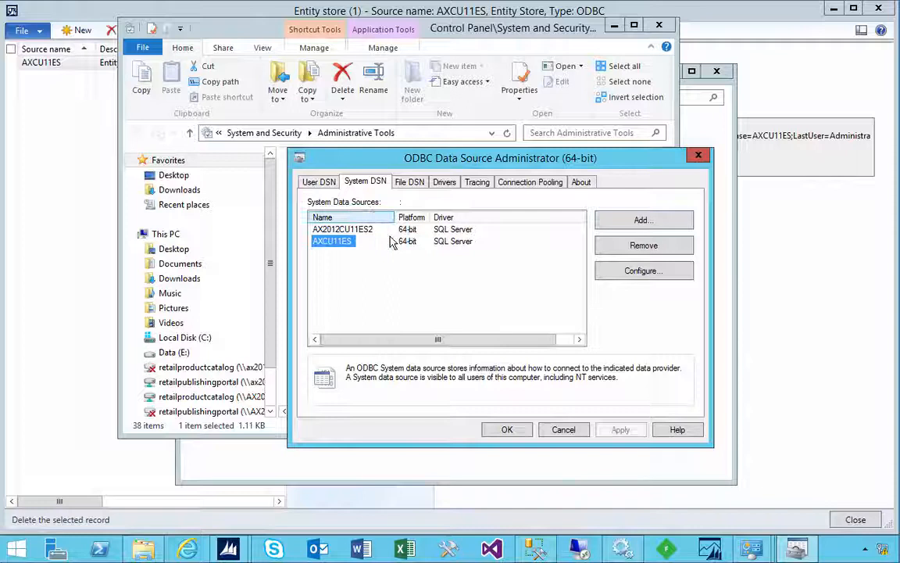
{"action": "mouse_move", "coordinate": [361, 237]}
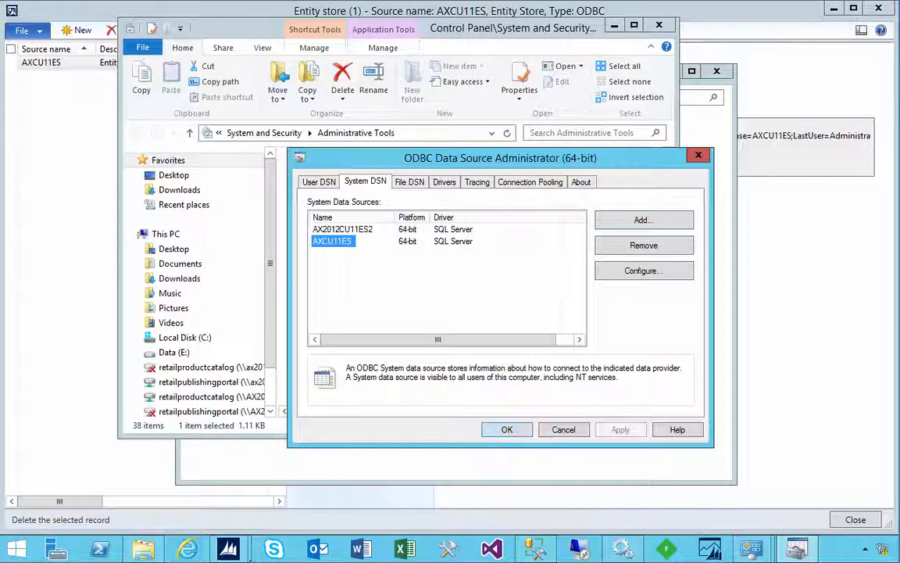
{"action": "left_click", "coordinate": [506, 429]}
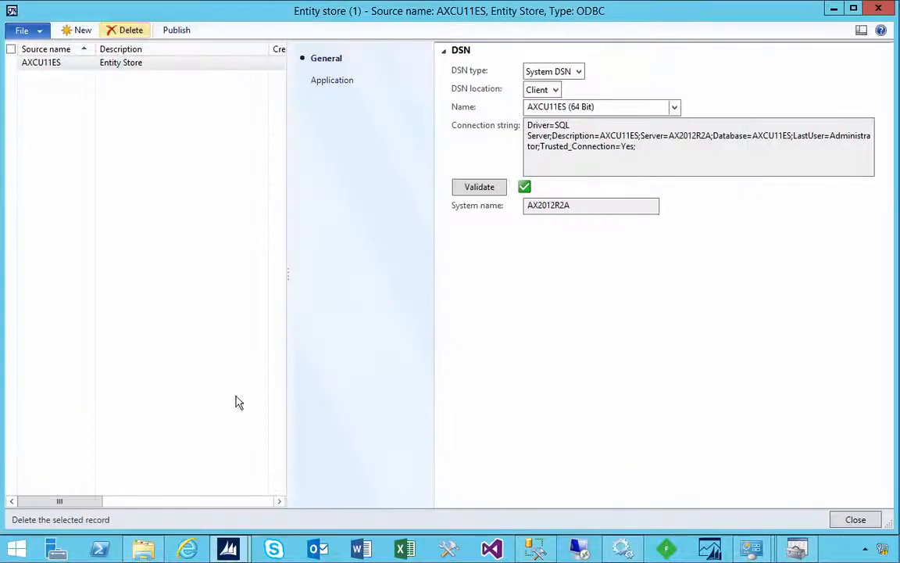
Create entity store record AX2012CU11ES2 with description Entity Store 2 and show its DSN type choices.
{"action": "left_click", "coordinate": [77, 30]}
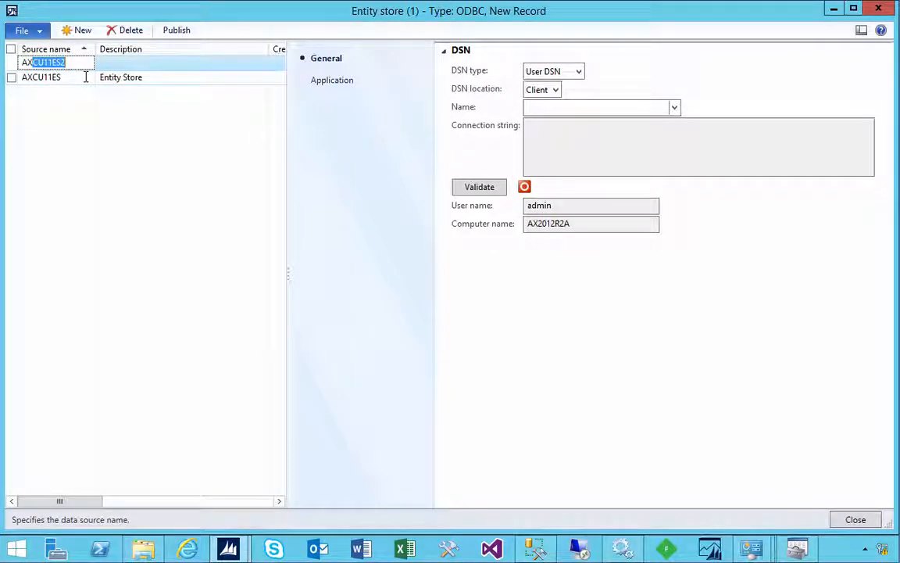
{"action": "type", "text": "AX2012CU"}
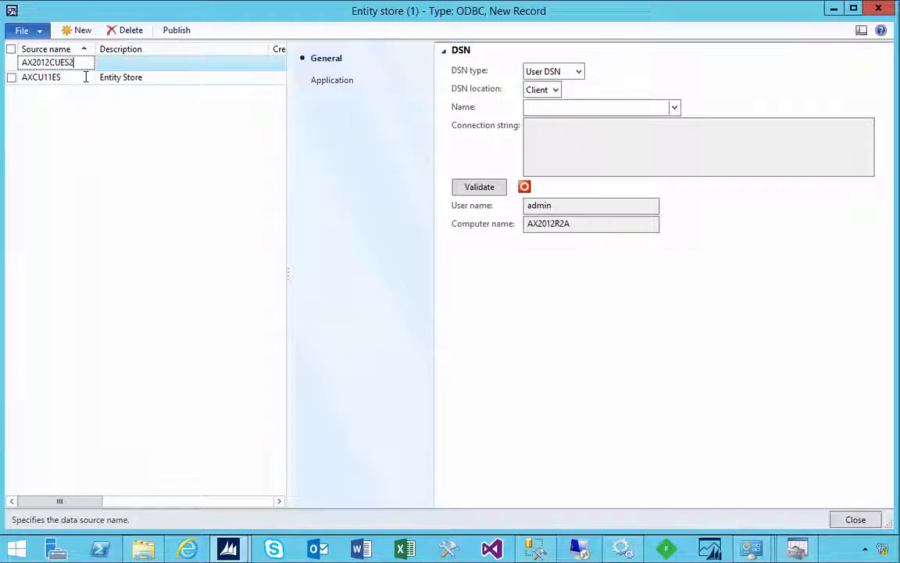
{"action": "left_click", "coordinate": [184, 63]}
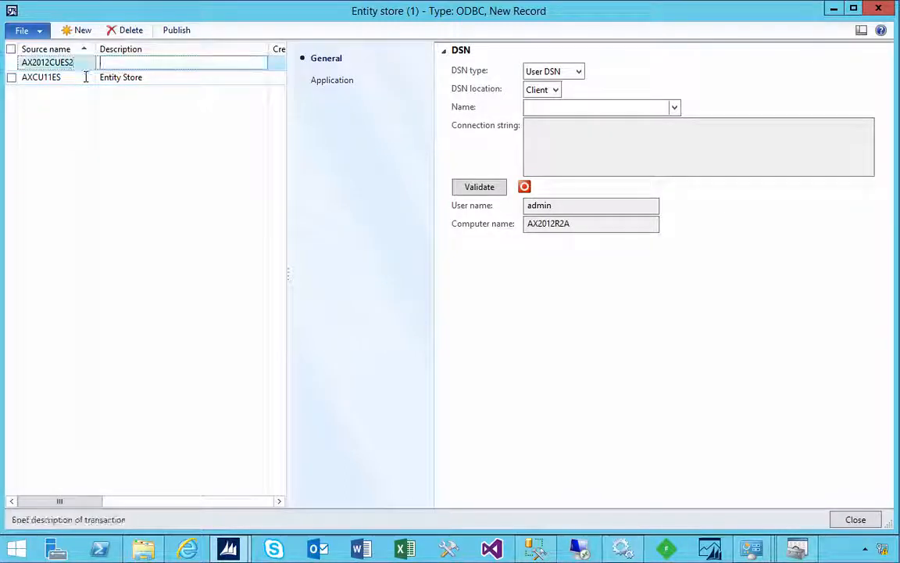
{"action": "type", "text": "Entity STore"}
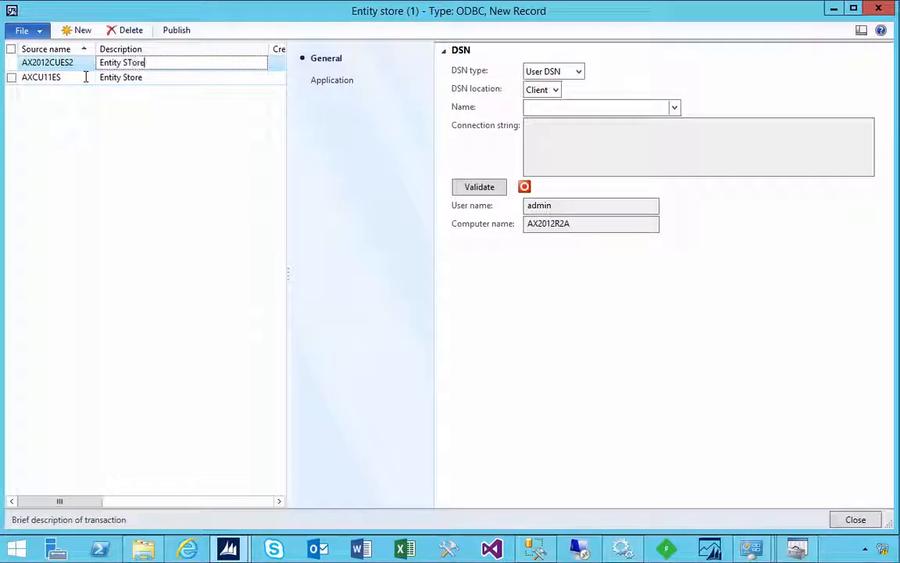
{"action": "key", "text": "Backspace"}
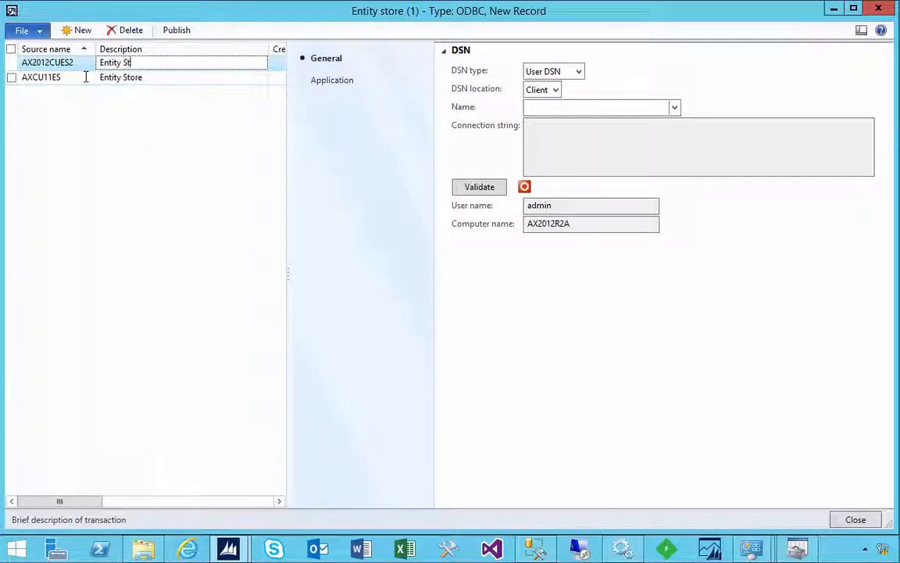
{"action": "scroll", "scroll_direction": "right", "scroll_amount": 3}
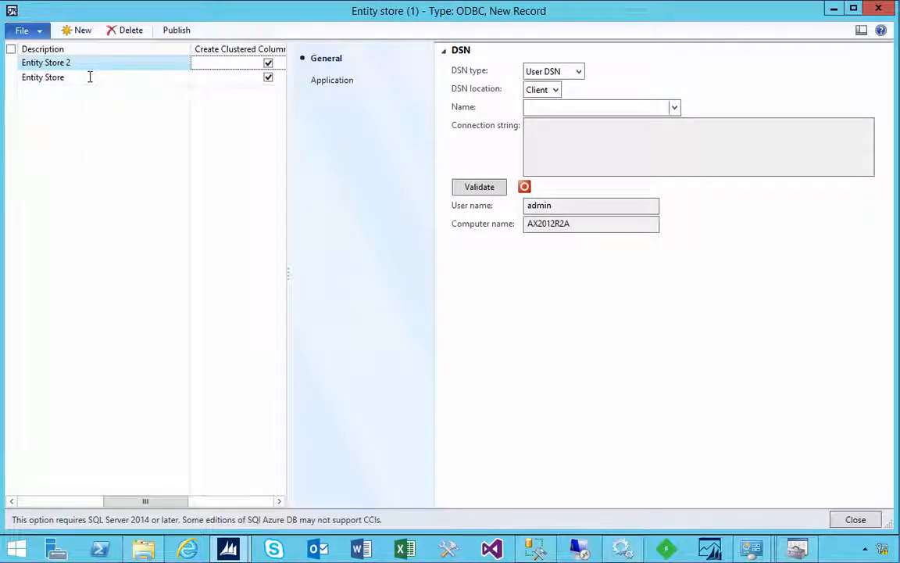
{"action": "left_click", "coordinate": [579, 71]}
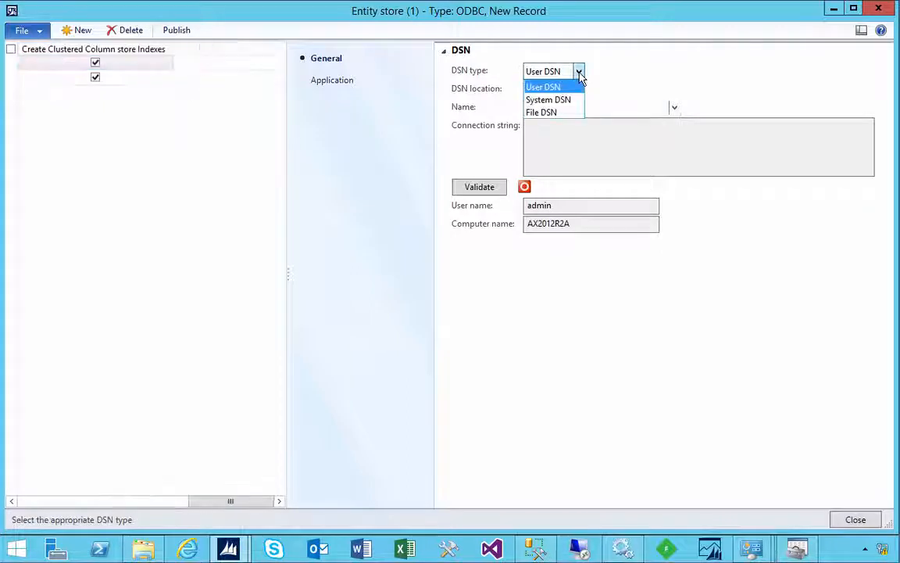
{"action": "mouse_move", "coordinate": [547, 100]}
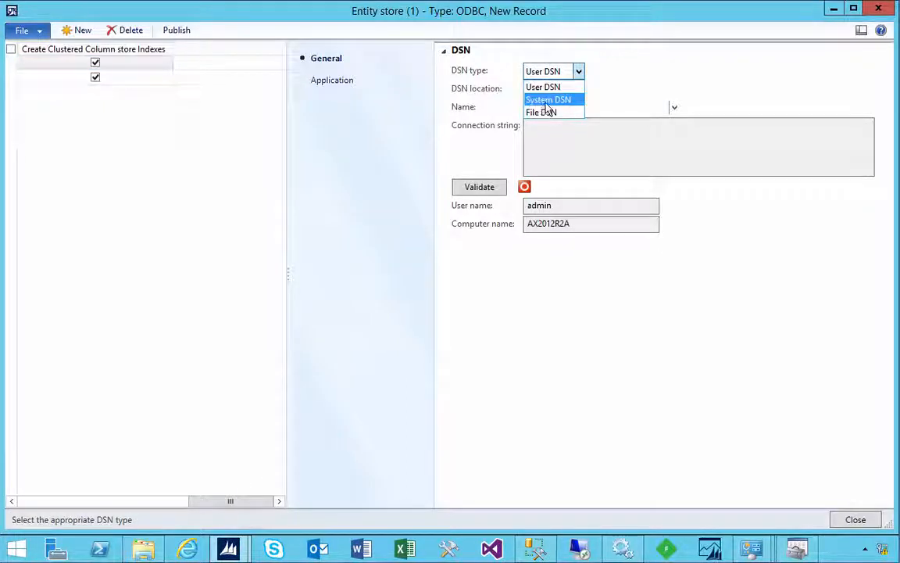
Set System DSN AX2012CU11ES2 (64 Bit) on the entity store and validate its connection string.
{"action": "left_click", "coordinate": [547, 100]}
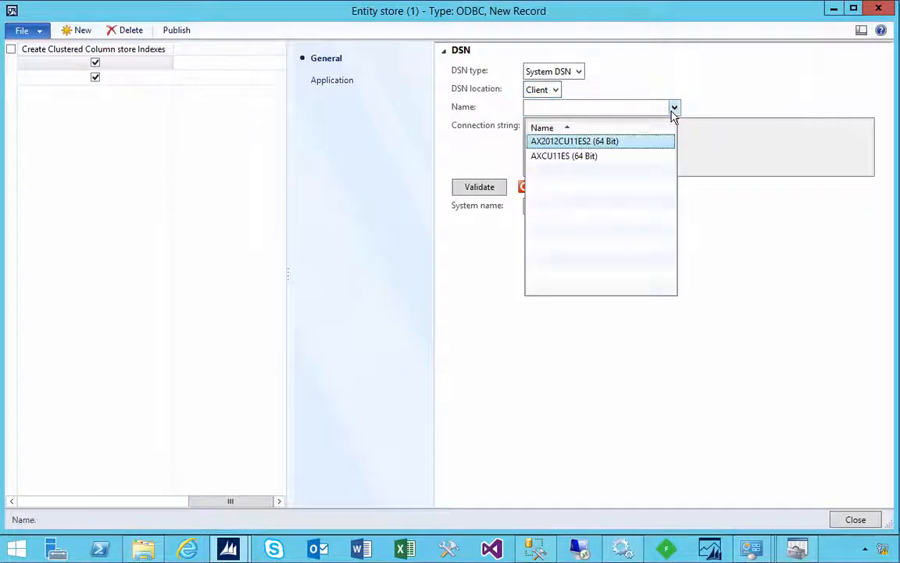
{"action": "mouse_move", "coordinate": [558, 148]}
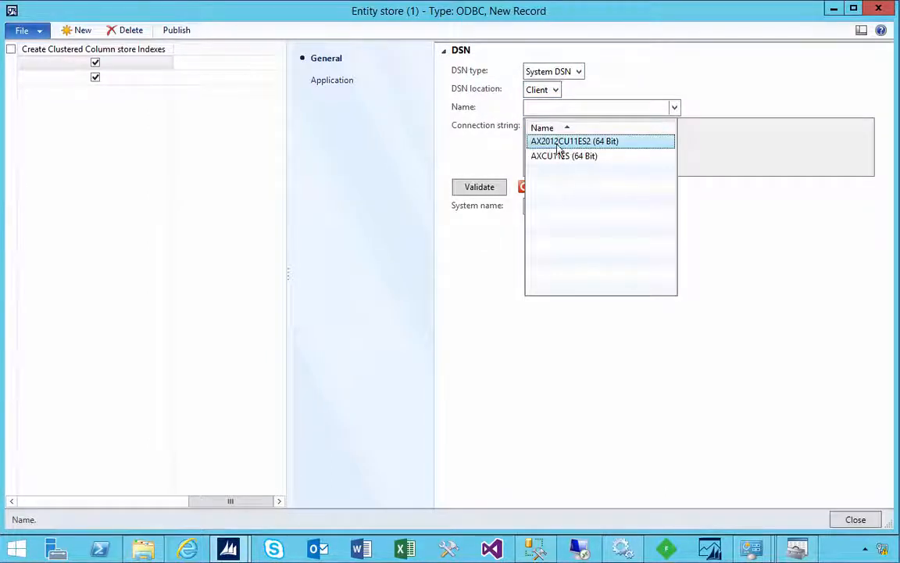
{"action": "left_click", "coordinate": [576, 141]}
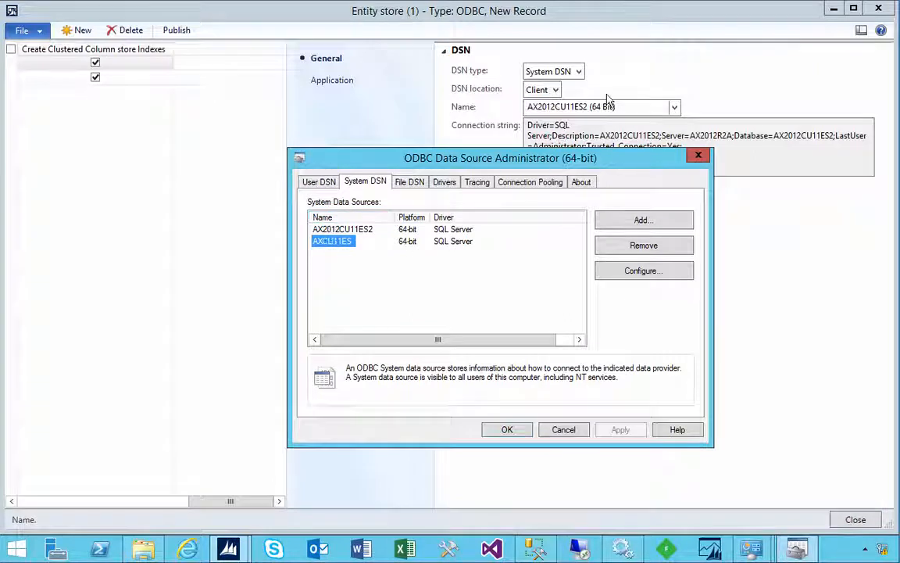
{"action": "left_click", "coordinate": [506, 428]}
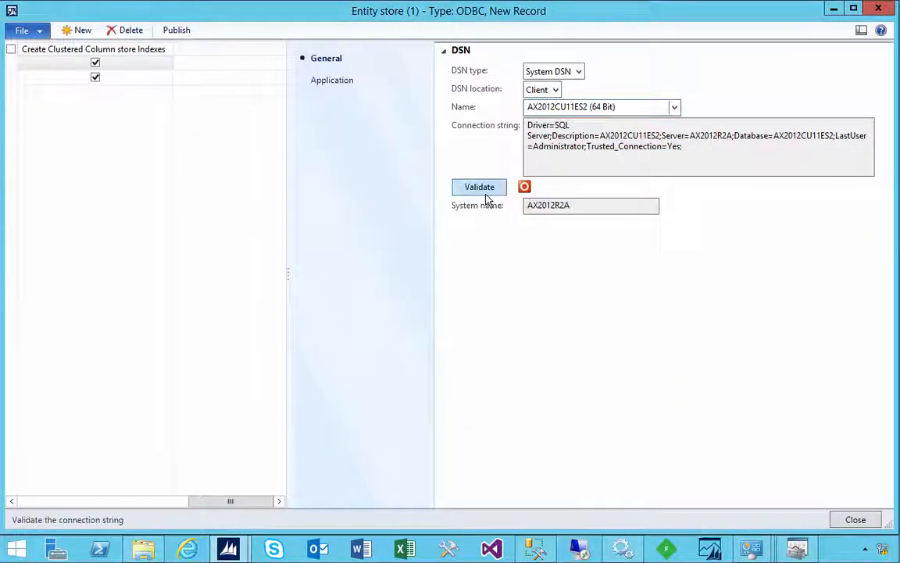
{"action": "left_click", "coordinate": [478, 187]}
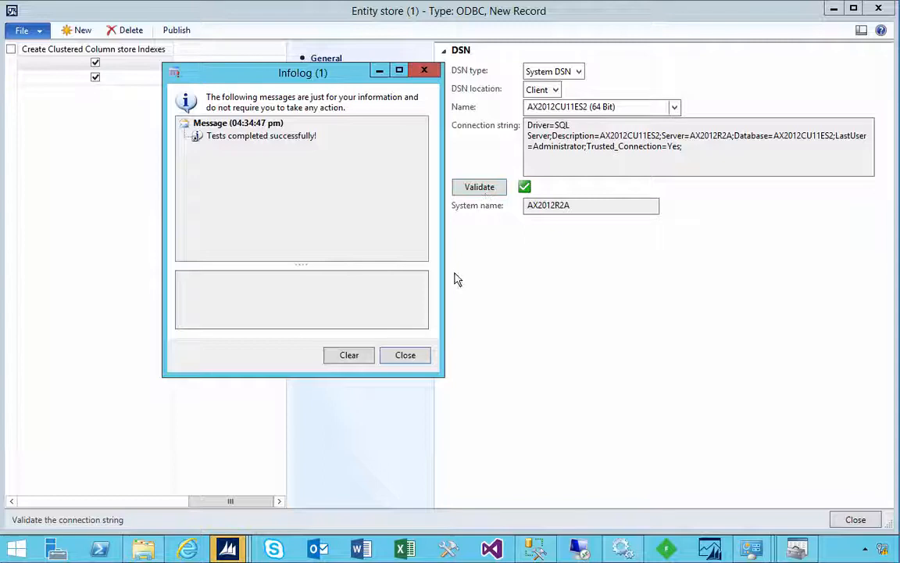
{"action": "left_click", "coordinate": [404, 354]}
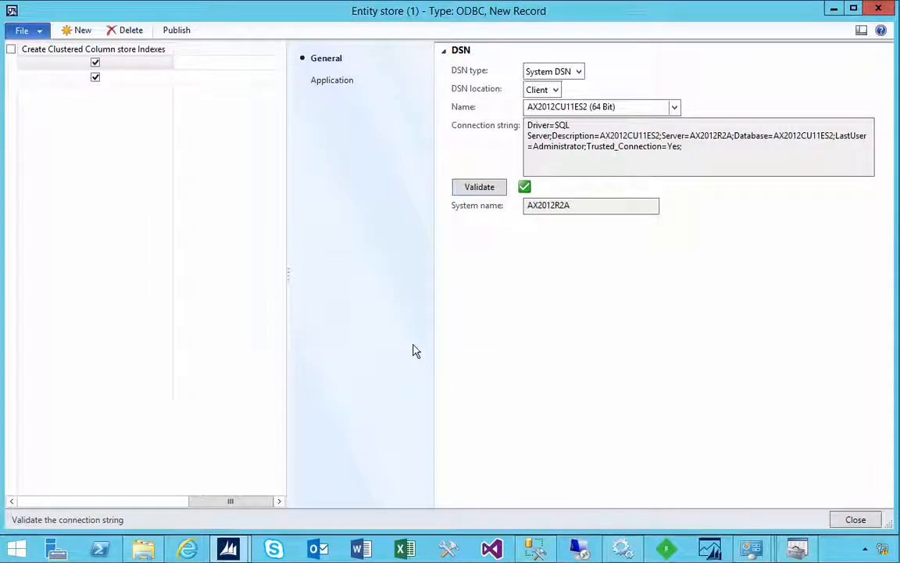
{"action": "mouse_move", "coordinate": [226, 262]}
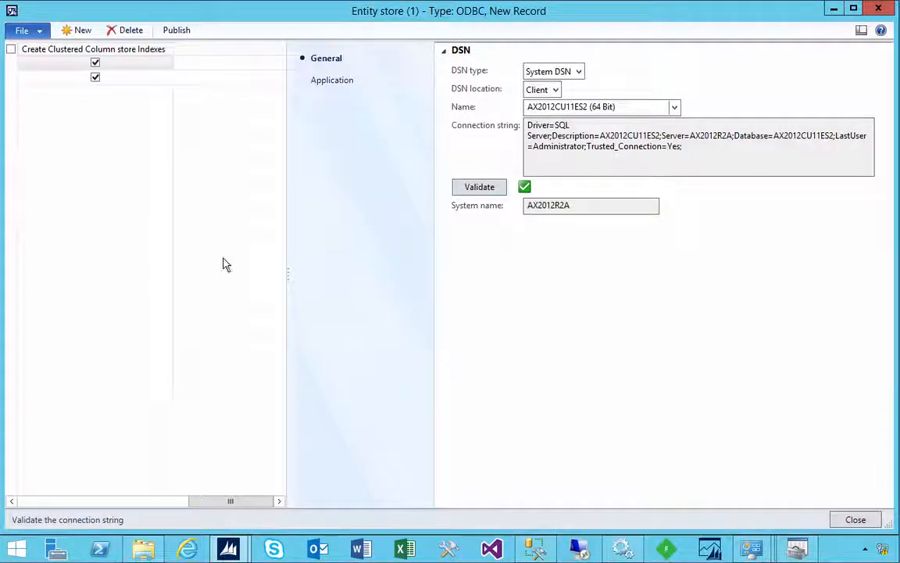
{"action": "mouse_move", "coordinate": [528, 518]}
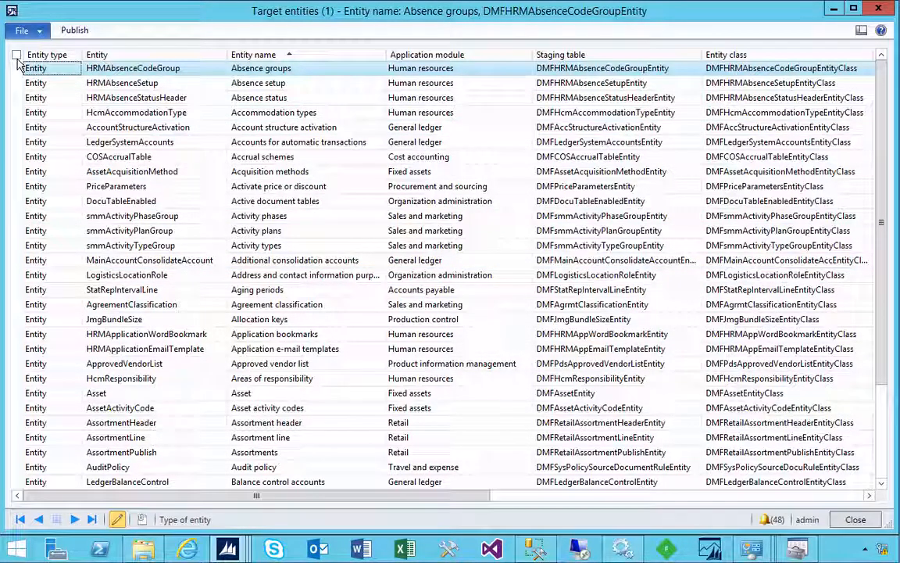
Clear the marks on all target entities and mark only the Acquisition methods entity.
{"action": "left_click", "coordinate": [16, 54]}
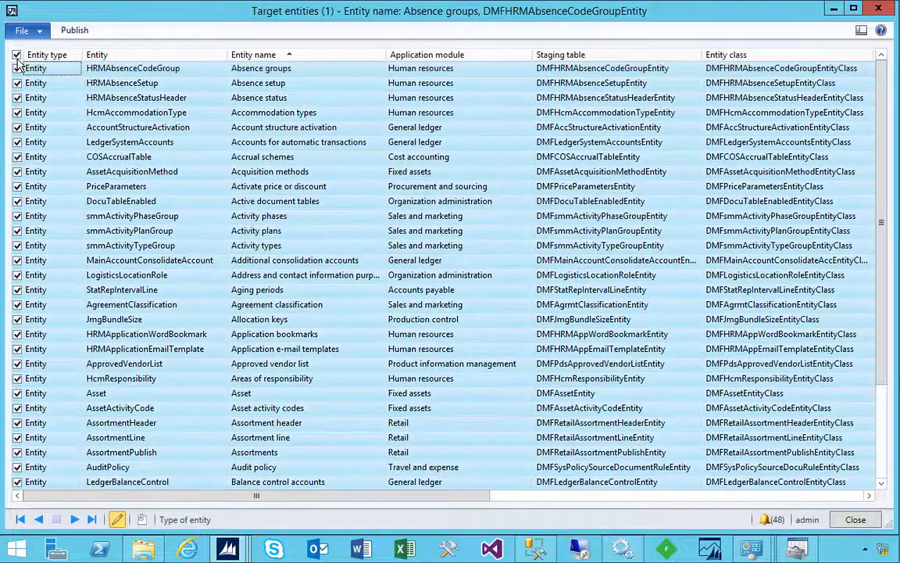
{"action": "mouse_move", "coordinate": [128, 150]}
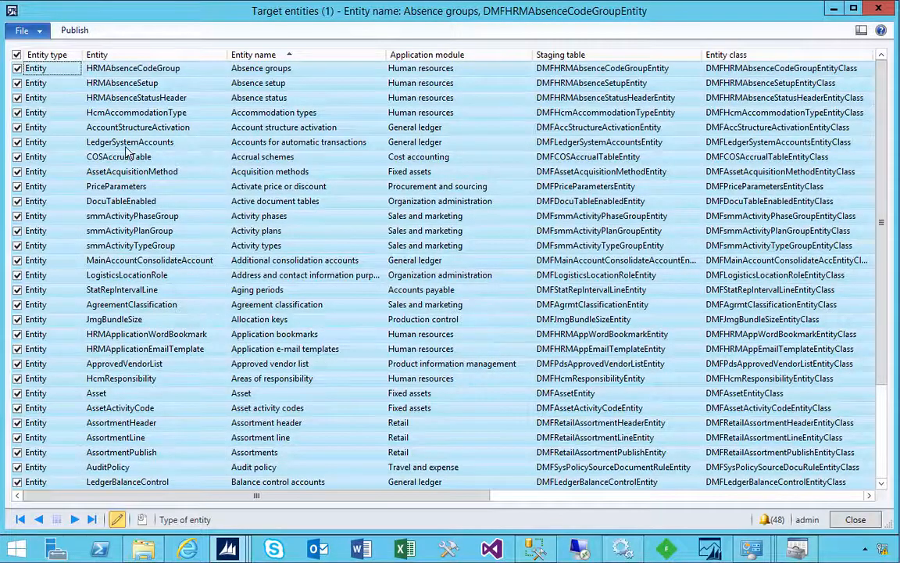
{"action": "left_click", "coordinate": [129, 141]}
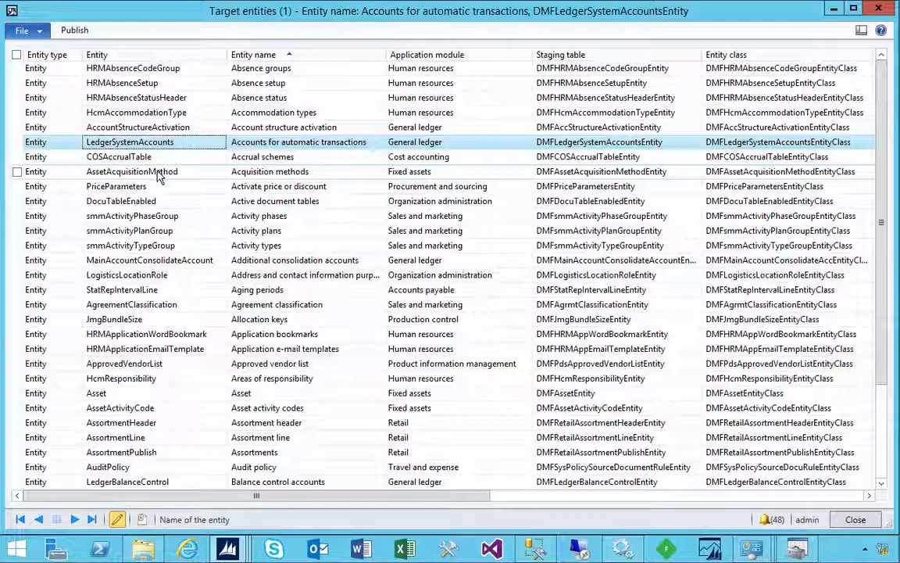
{"action": "left_click", "coordinate": [131, 170]}
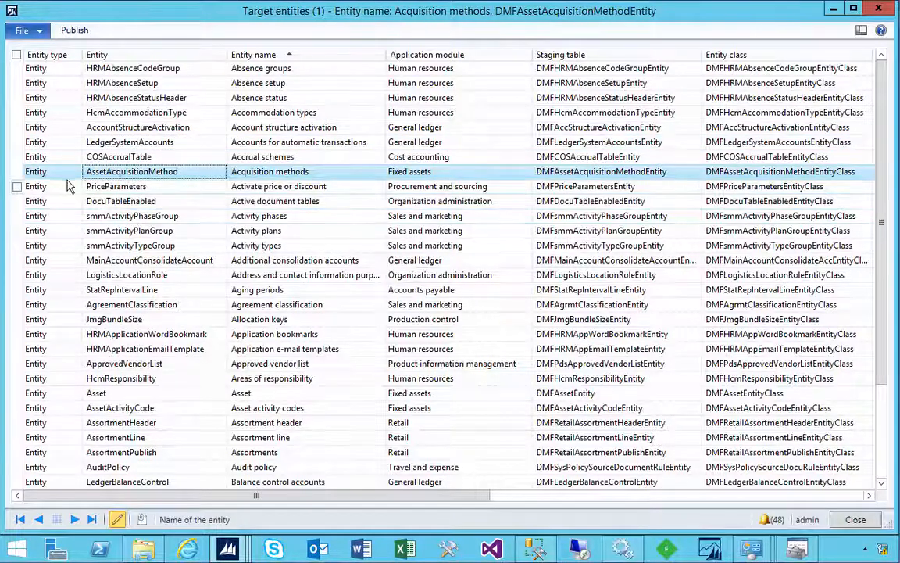
{"action": "left_click", "coordinate": [18, 170]}
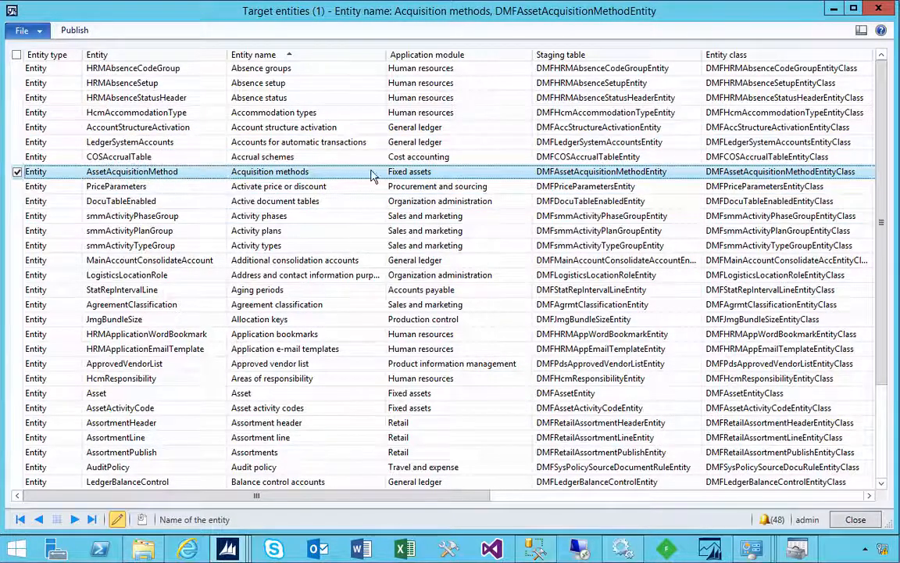
{"action": "mouse_move", "coordinate": [117, 181]}
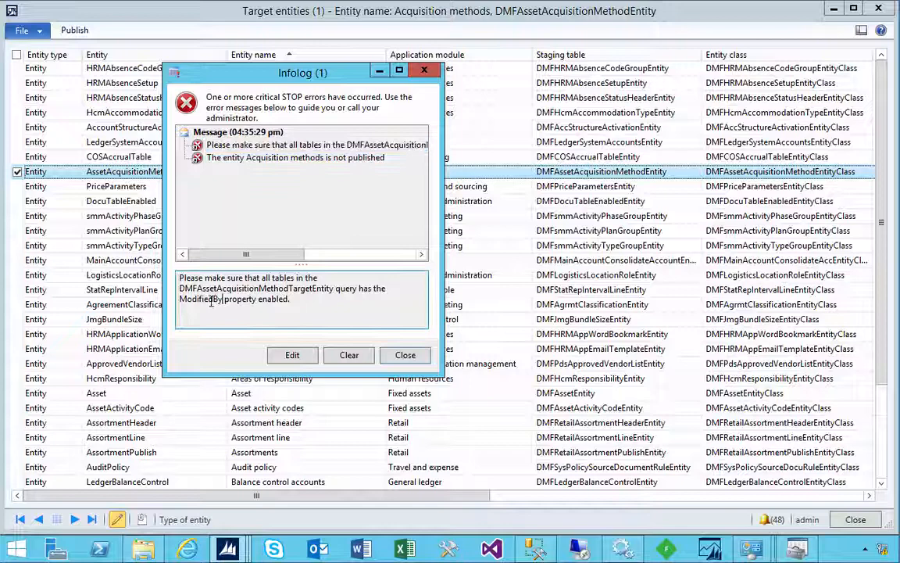
Read the ModifiedBy query-property error for Acquisition methods and dismiss the Infolog.
{"action": "double_click", "coordinate": [200, 299]}
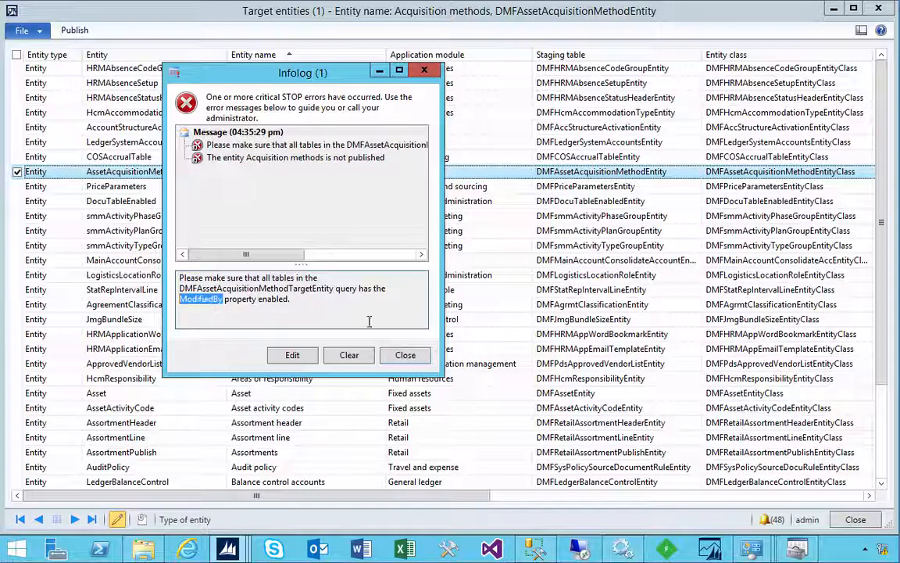
{"action": "left_click", "coordinate": [405, 353]}
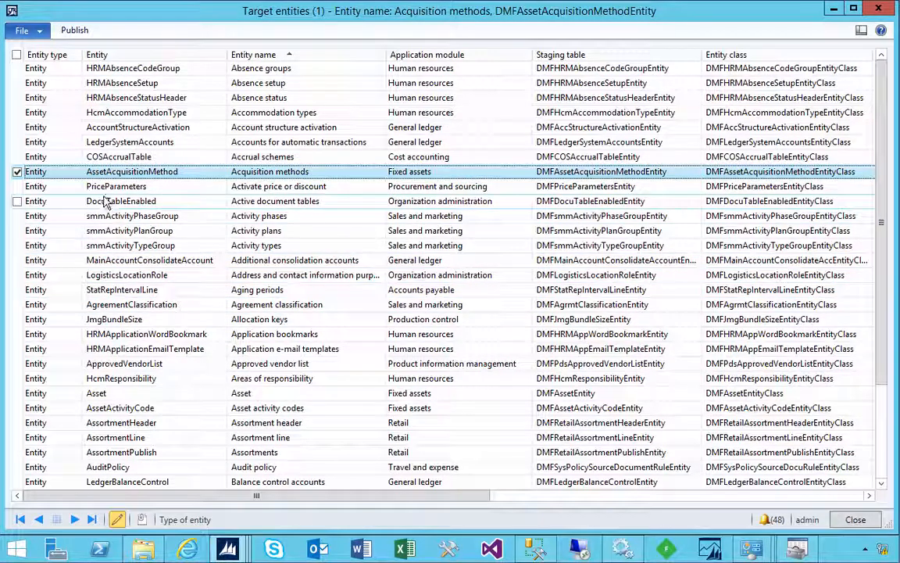
Mark all target entities via the header check box and publish them together.
{"action": "left_click", "coordinate": [17, 55]}
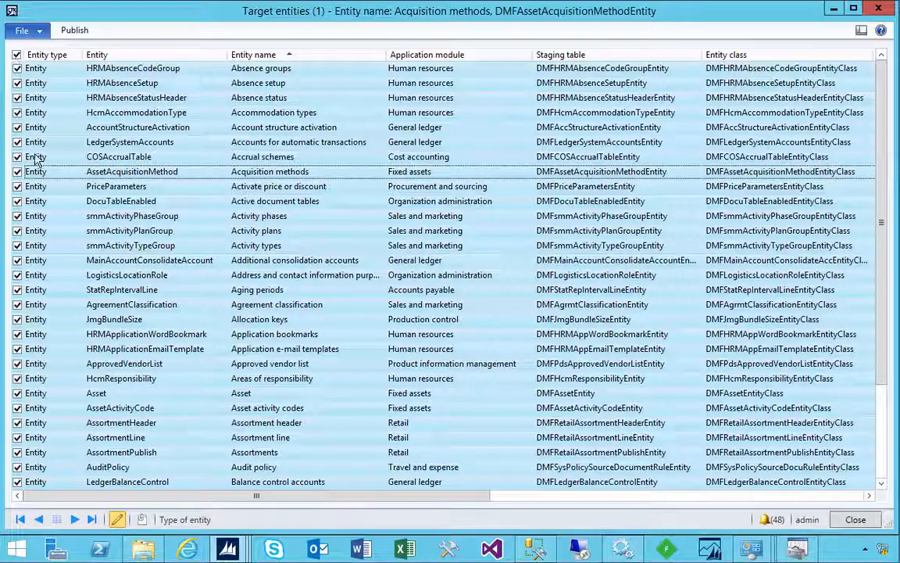
{"action": "mouse_move", "coordinate": [75, 30]}
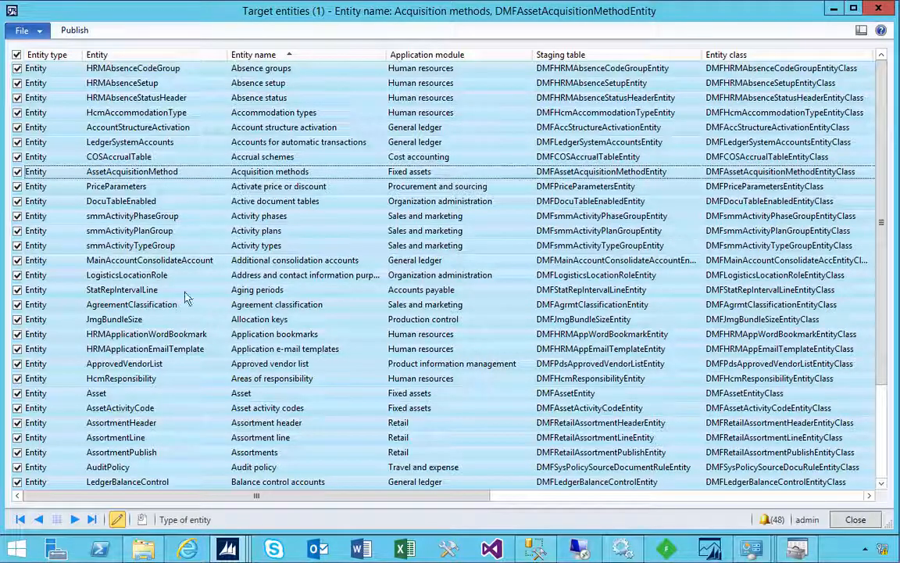
{"action": "left_click", "coordinate": [97, 394]}
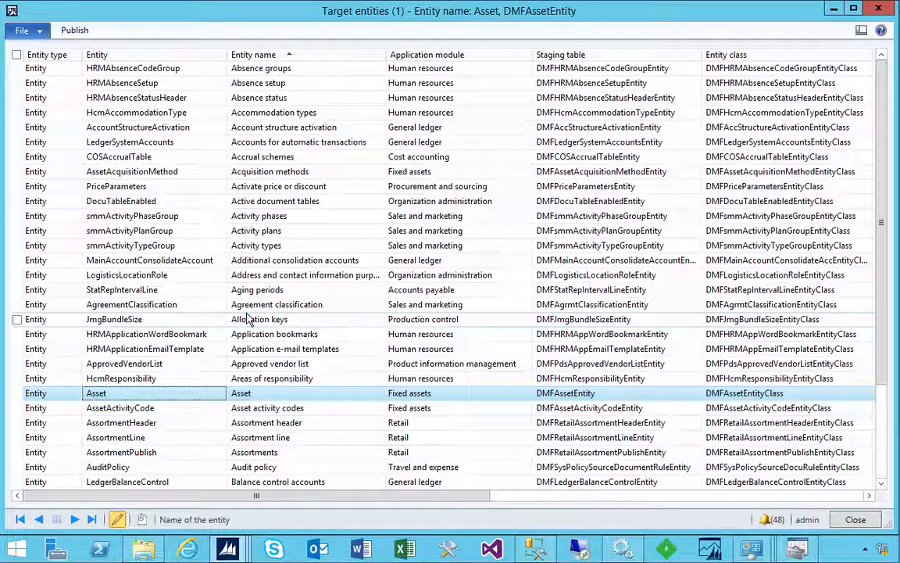
{"action": "left_click", "coordinate": [17, 303]}
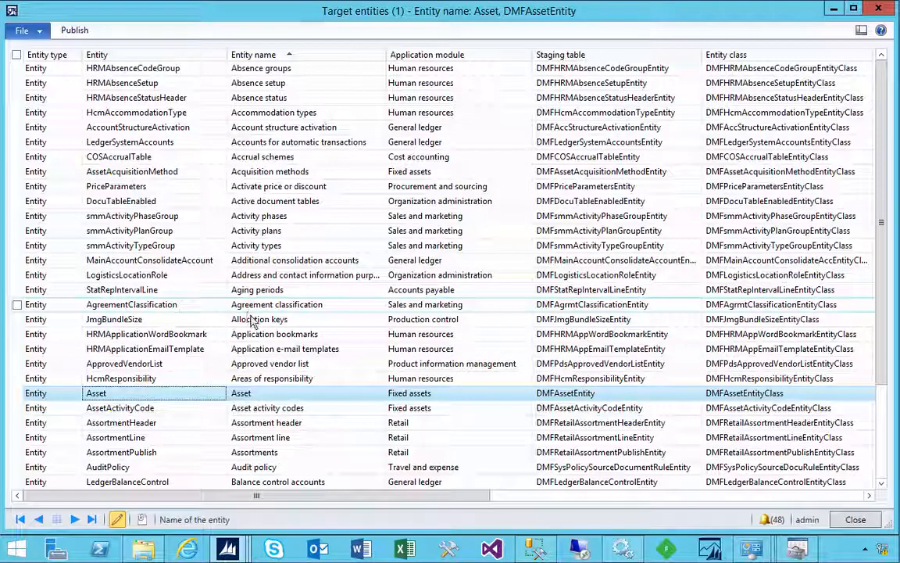
{"action": "left_click", "coordinate": [15, 53]}
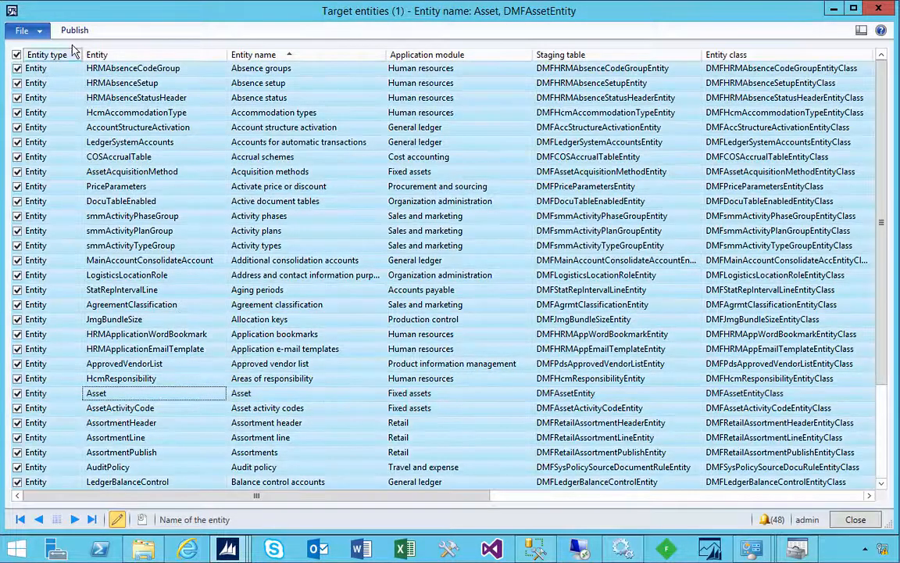
{"action": "left_click", "coordinate": [75, 29]}
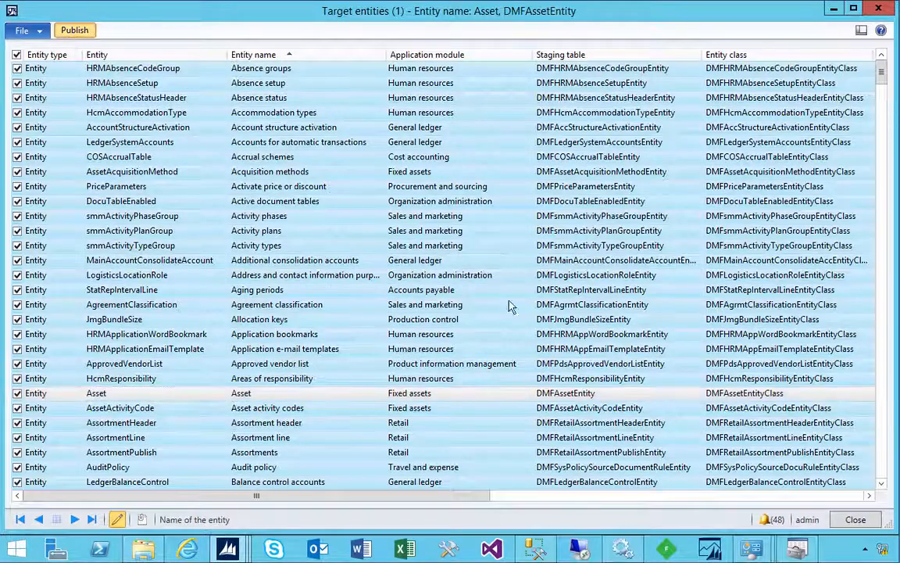
{"action": "mouse_move", "coordinate": [622, 547]}
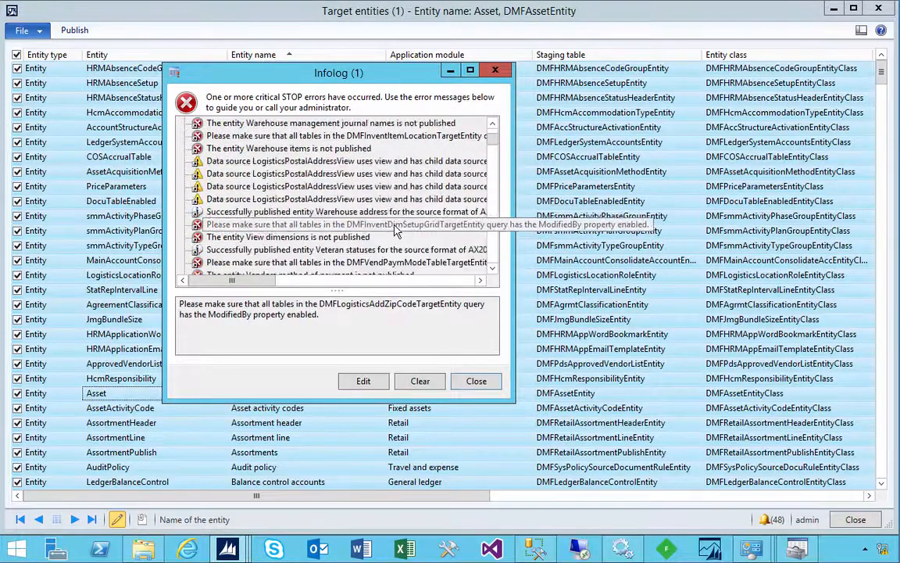
Review the publish Infolog, including the vendor rebate parameters error, then close it.
{"action": "scroll", "scroll_direction": "down", "scroll_amount": 3}
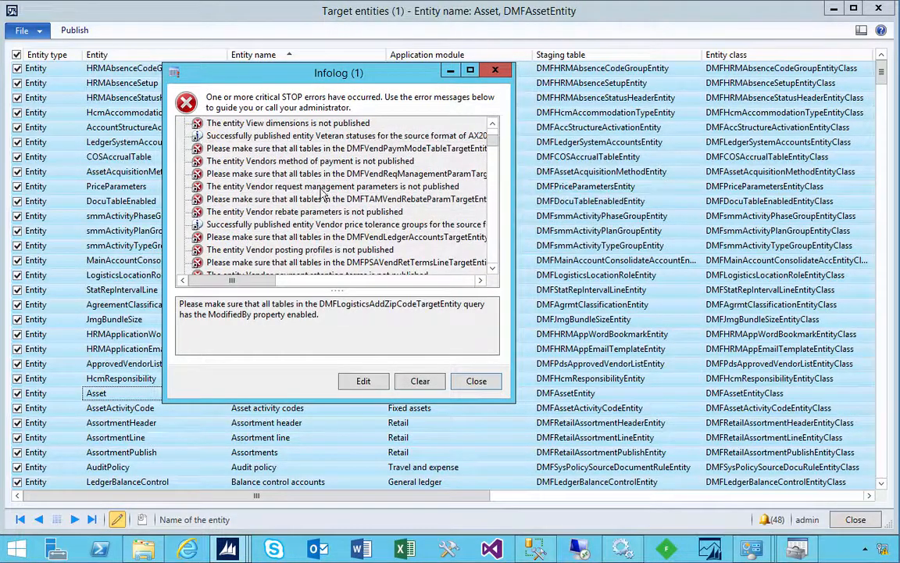
{"action": "left_click", "coordinate": [343, 198]}
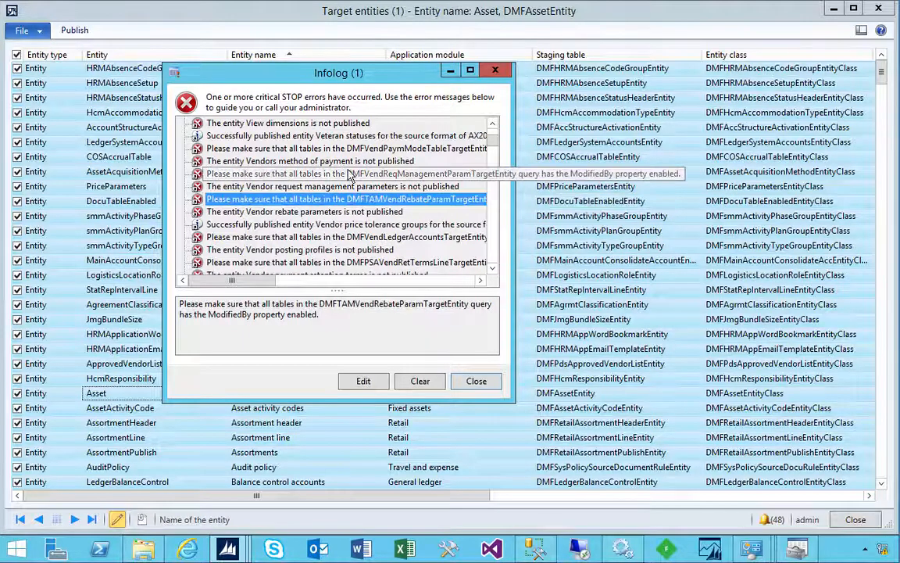
{"action": "scroll", "scroll_direction": "down", "scroll_amount": 3}
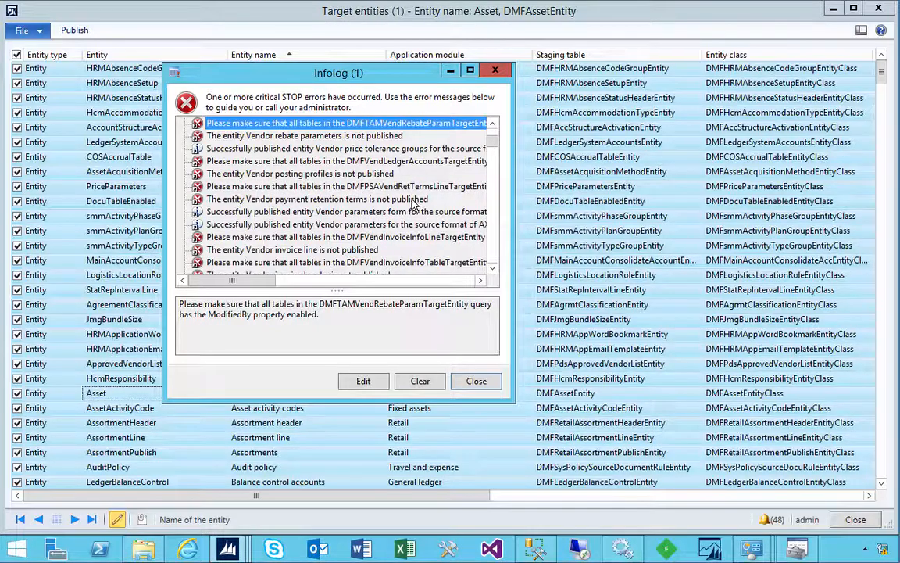
{"action": "scroll", "scroll_direction": "down", "scroll_amount": 3}
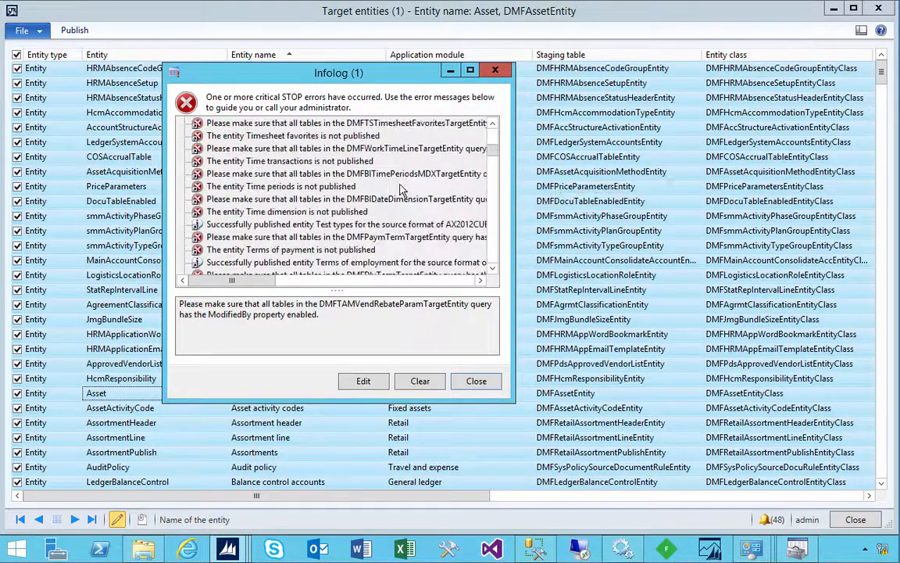
{"action": "scroll", "scroll_direction": "down", "scroll_amount": 3}
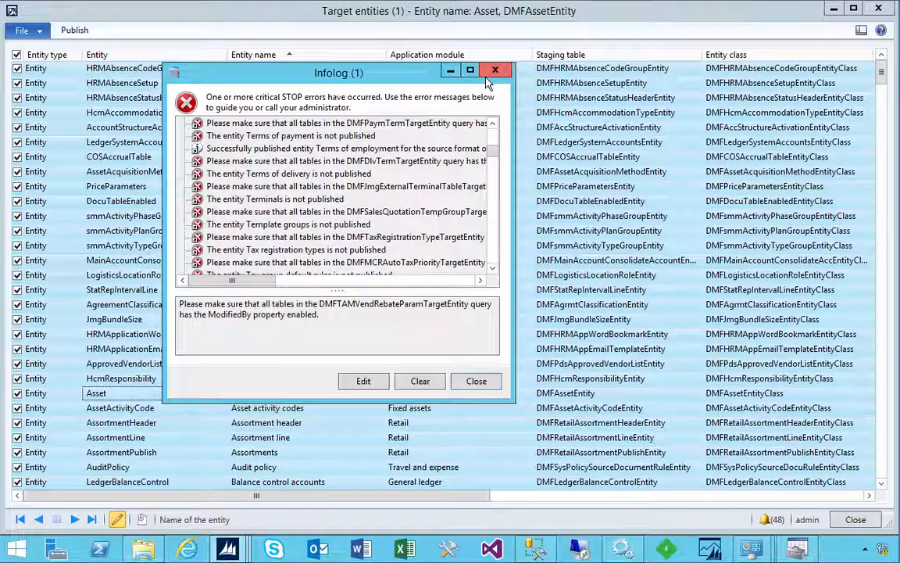
{"action": "mouse_move", "coordinate": [495, 71]}
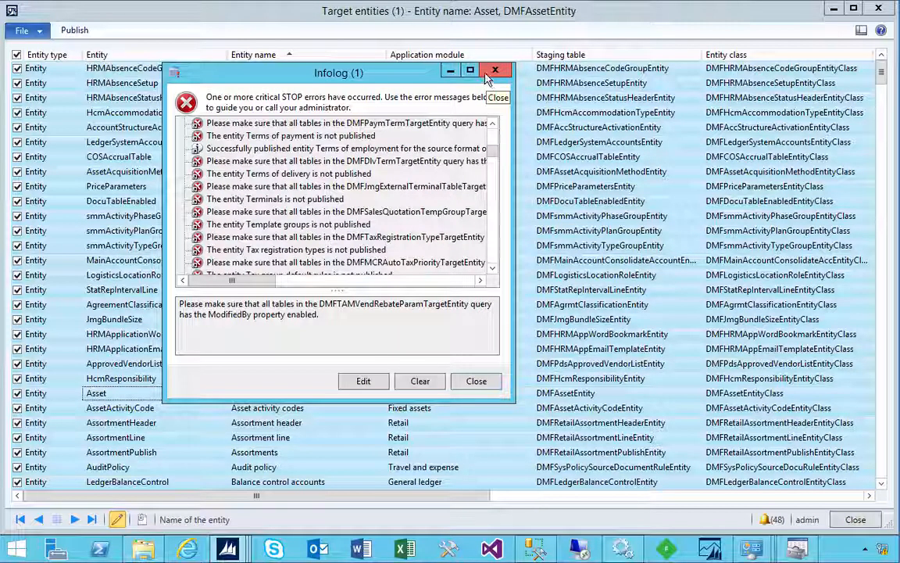
{"action": "left_click_drag", "start_coordinate": [337, 72], "coordinate": [405, 88]}
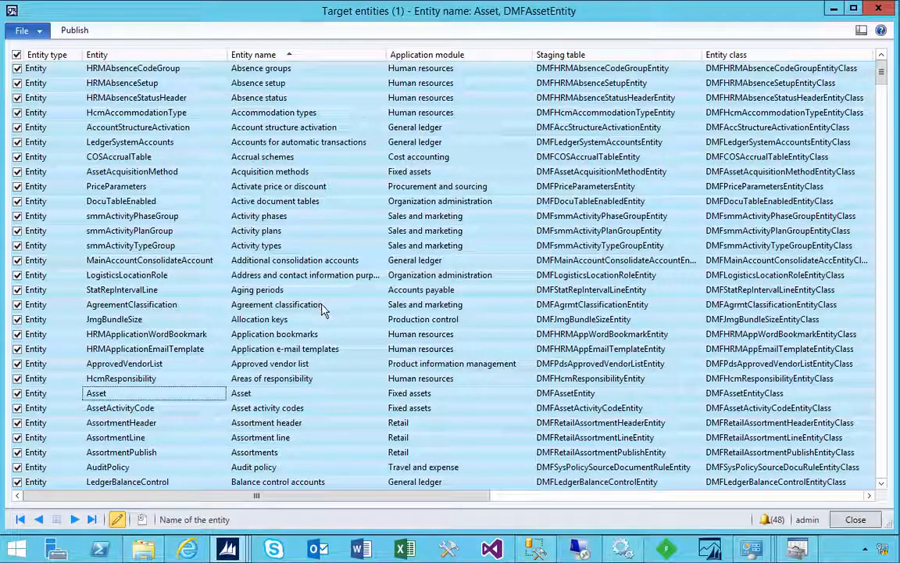
{"action": "mouse_move", "coordinate": [272, 332]}
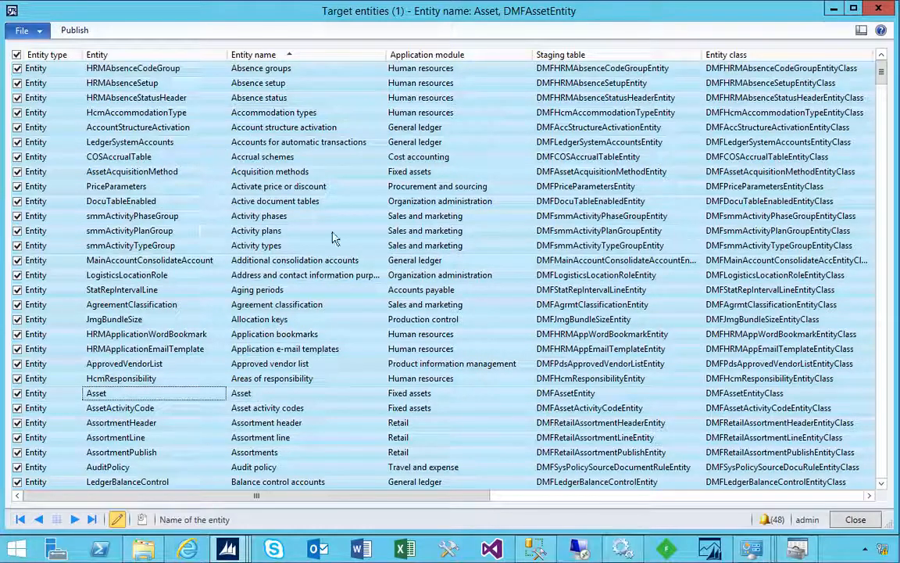
{"action": "mouse_move", "coordinate": [307, 282]}
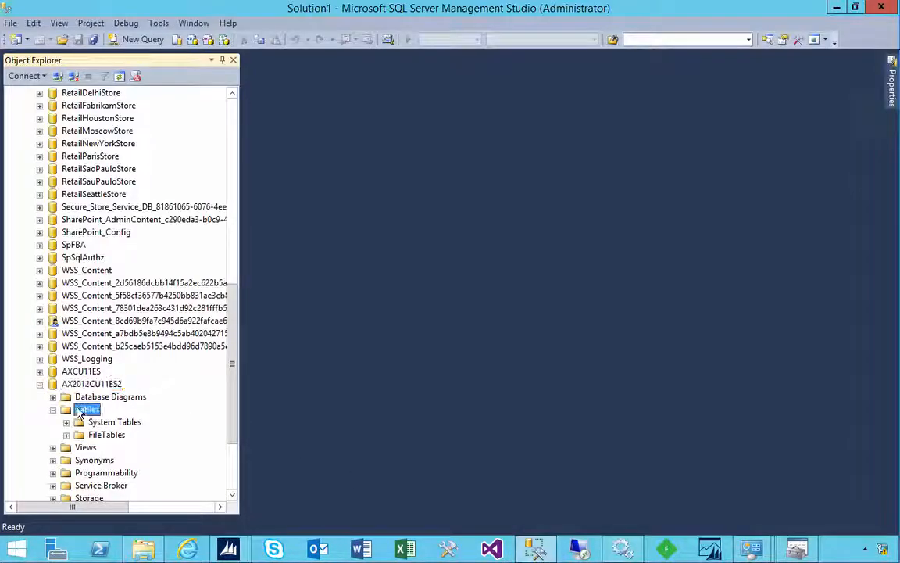
Refresh the Tables folder of the AX2012CU11ES2 database in Object Explorer.
{"action": "left_click", "coordinate": [87, 409]}
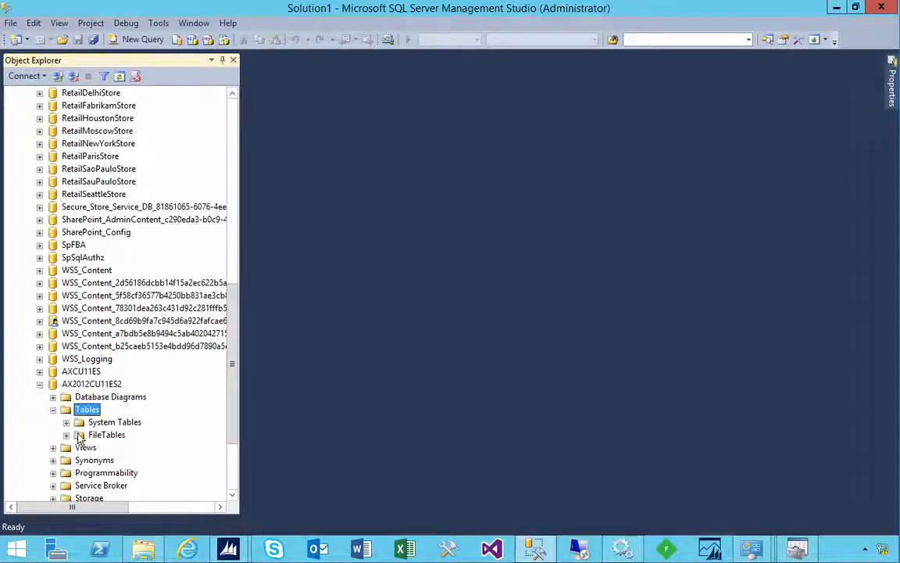
{"action": "left_click", "coordinate": [90, 385]}
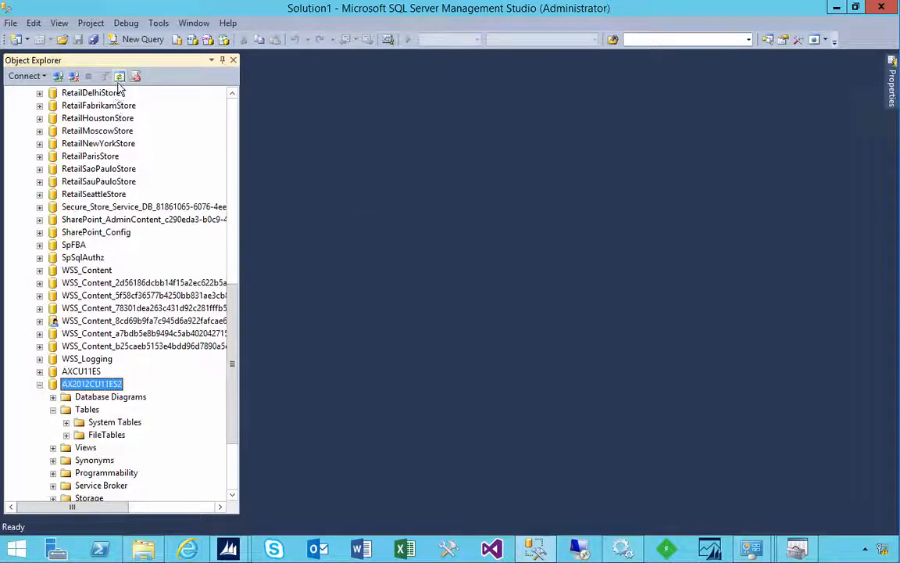
{"action": "left_click", "coordinate": [54, 409]}
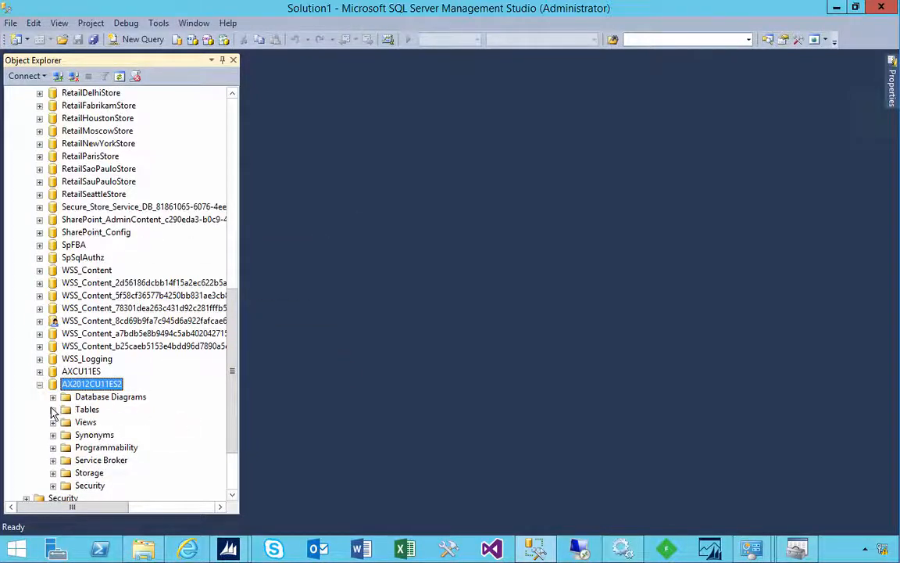
{"action": "left_click", "coordinate": [53, 410]}
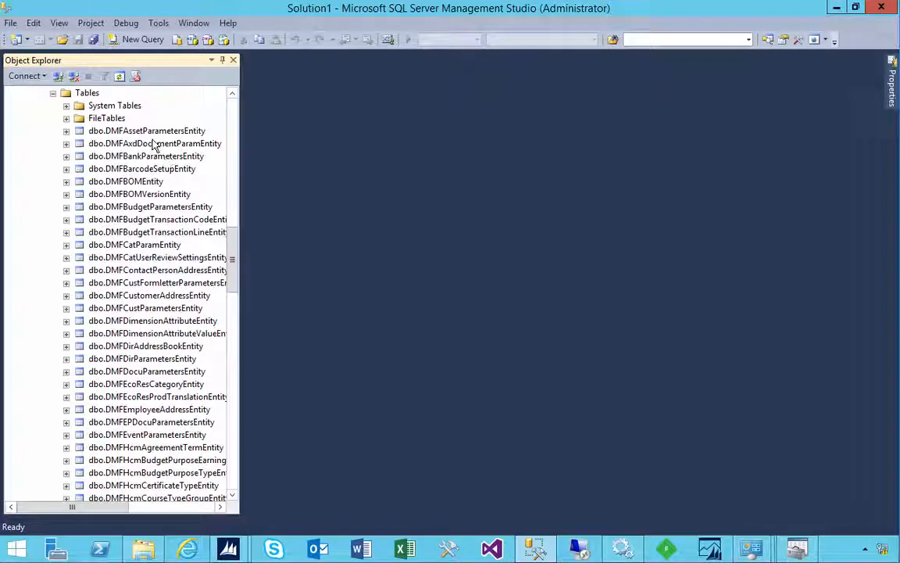
Locate and select the dbo.DMFEcoResCategoryEntity table in the list.
{"action": "scroll", "scroll_direction": "down", "scroll_amount": 3}
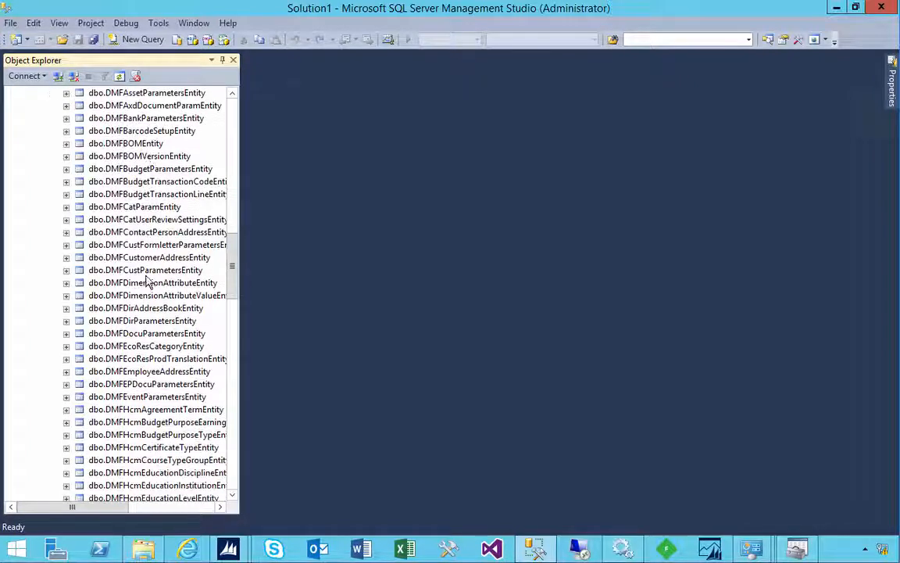
{"action": "scroll", "scroll_direction": "down", "scroll_amount": 3}
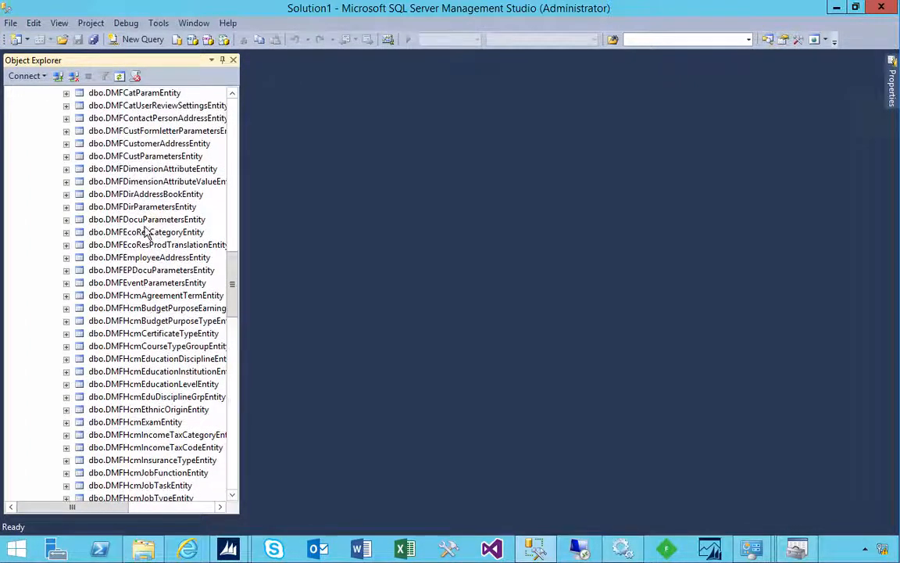
{"action": "mouse_move", "coordinate": [242, 350]}
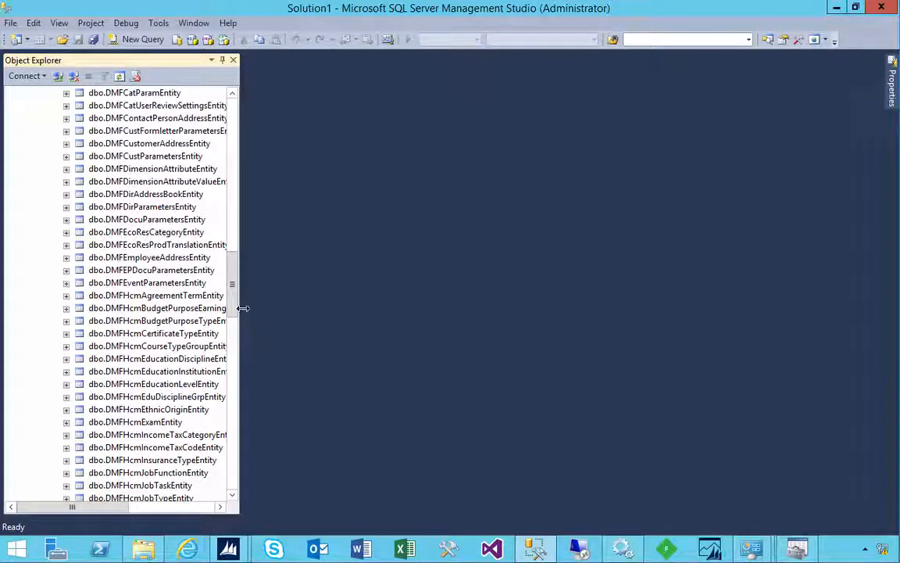
{"action": "left_click", "coordinate": [147, 231]}
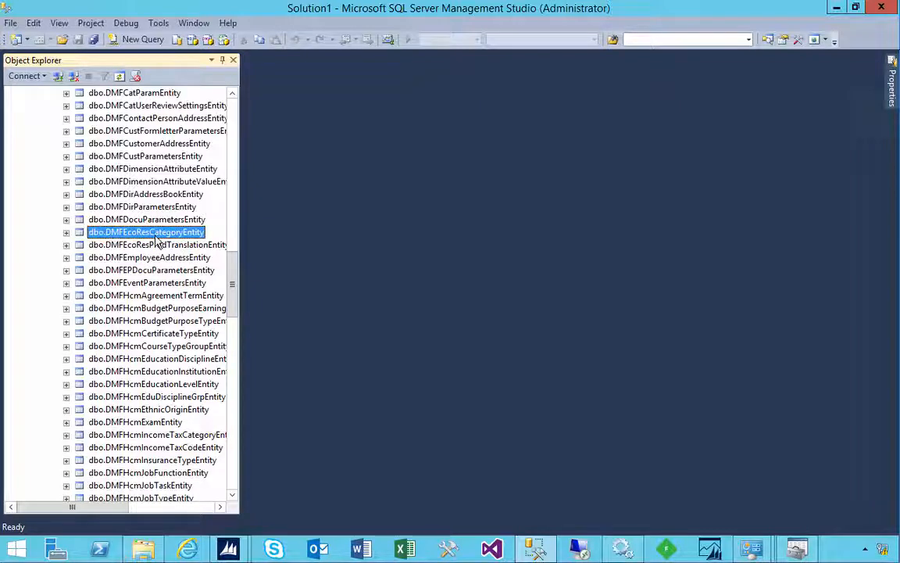
Run Select Top 1000 Rows on DMFEcoResCategoryEntity, which returns an empty result grid.
{"action": "right_click", "coordinate": [145, 232]}
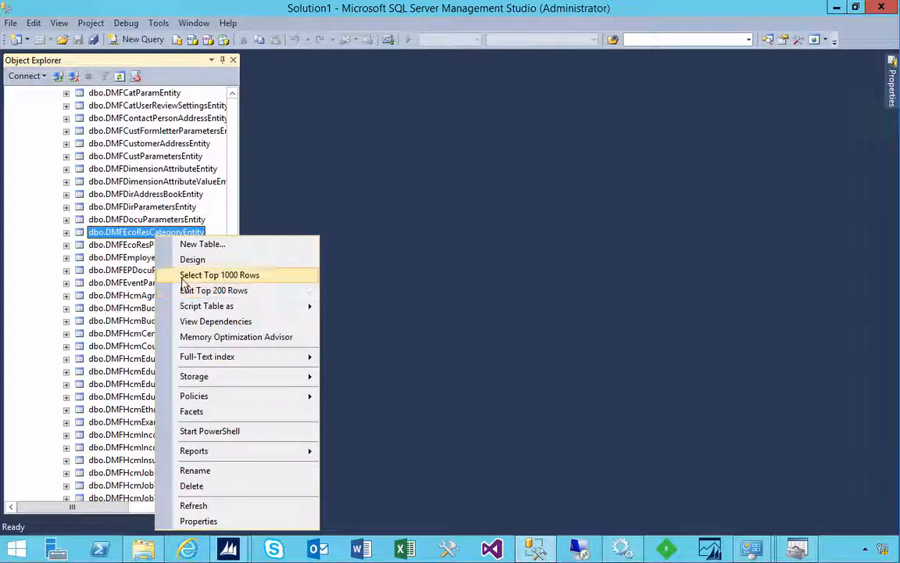
{"action": "left_click", "coordinate": [219, 276]}
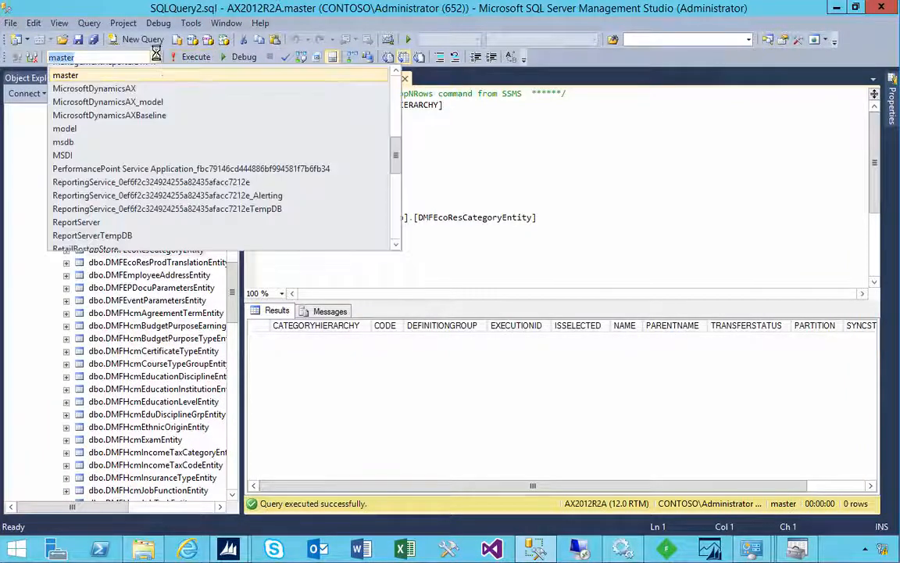
{"action": "mouse_move", "coordinate": [390, 169]}
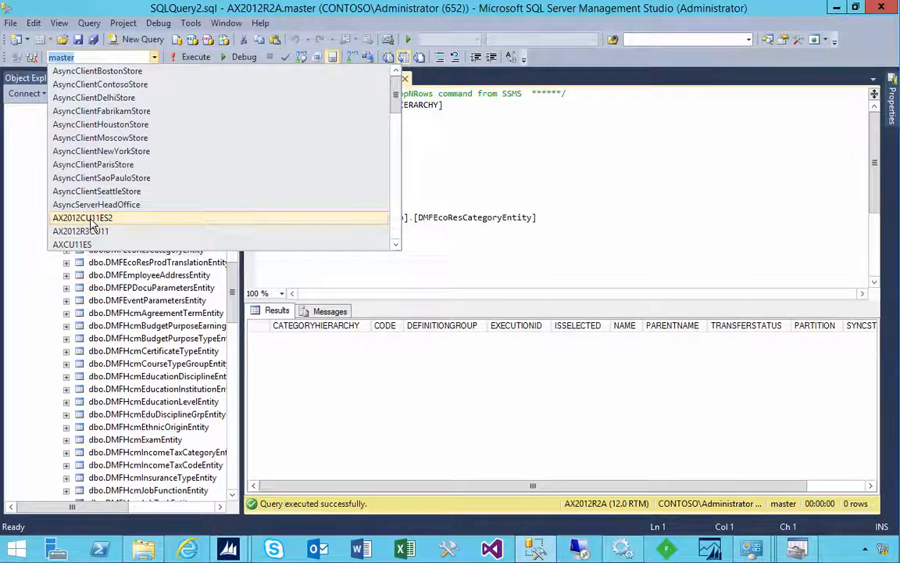
{"action": "left_click", "coordinate": [81, 218]}
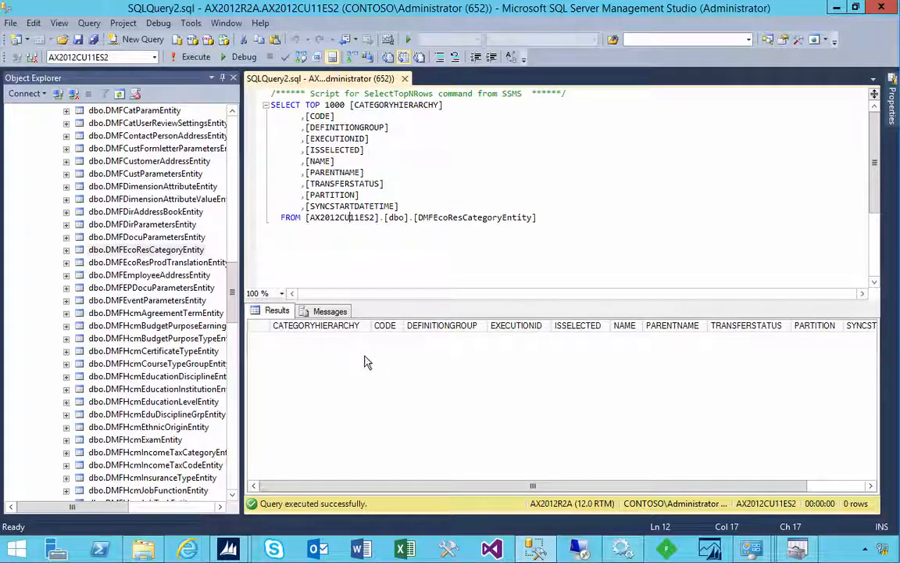
{"action": "mouse_move", "coordinate": [313, 375]}
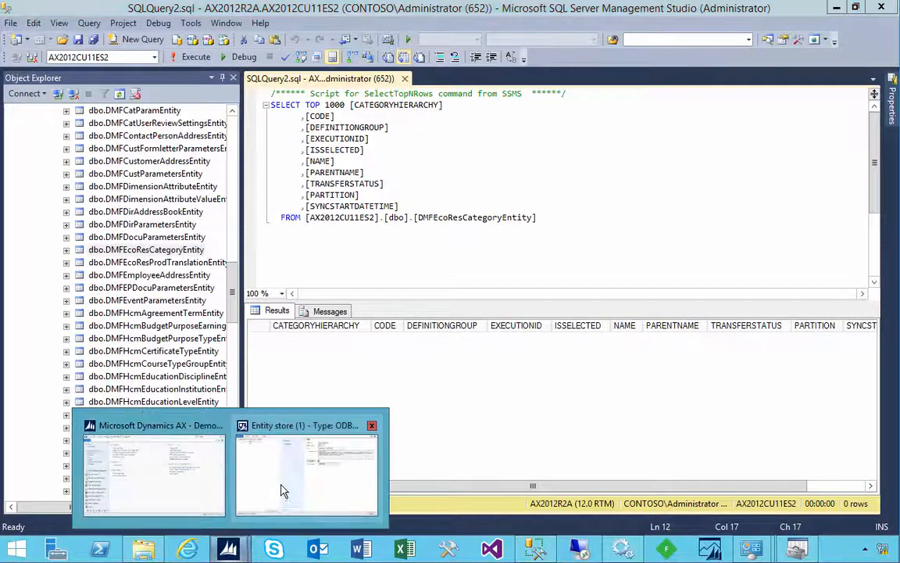
{"action": "mouse_move", "coordinate": [328, 439]}
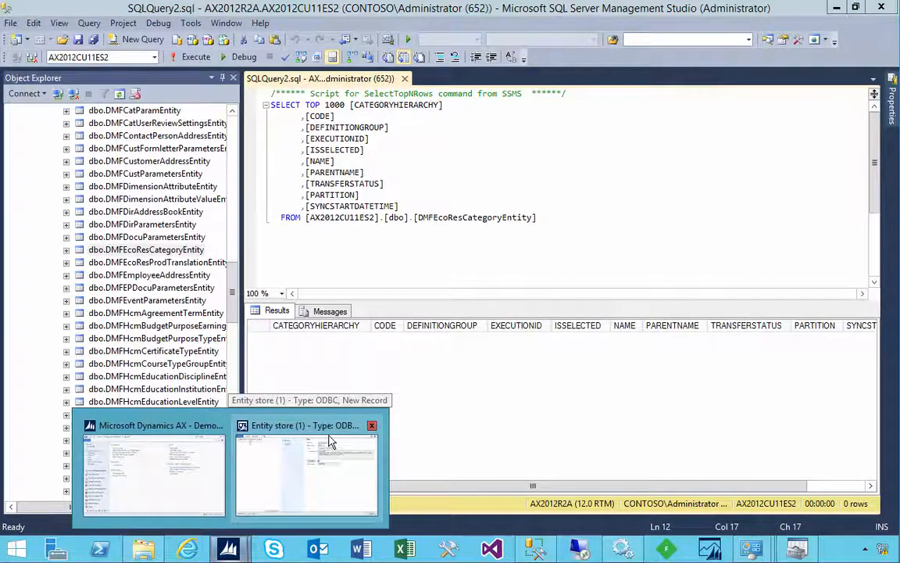
Return to Dynamics AX and open Entity store > Manage refresh schedule.
{"action": "left_click", "coordinate": [305, 469]}
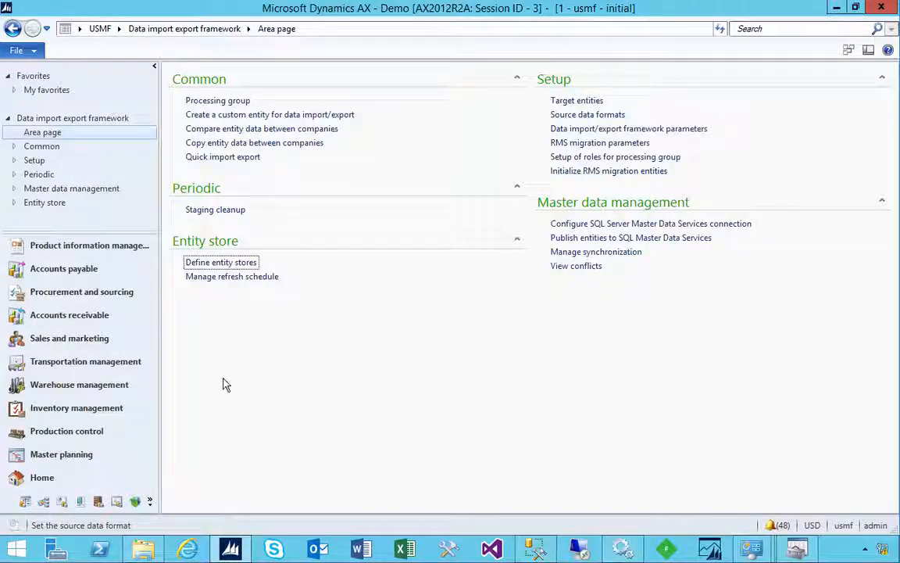
{"action": "mouse_move", "coordinate": [231, 276]}
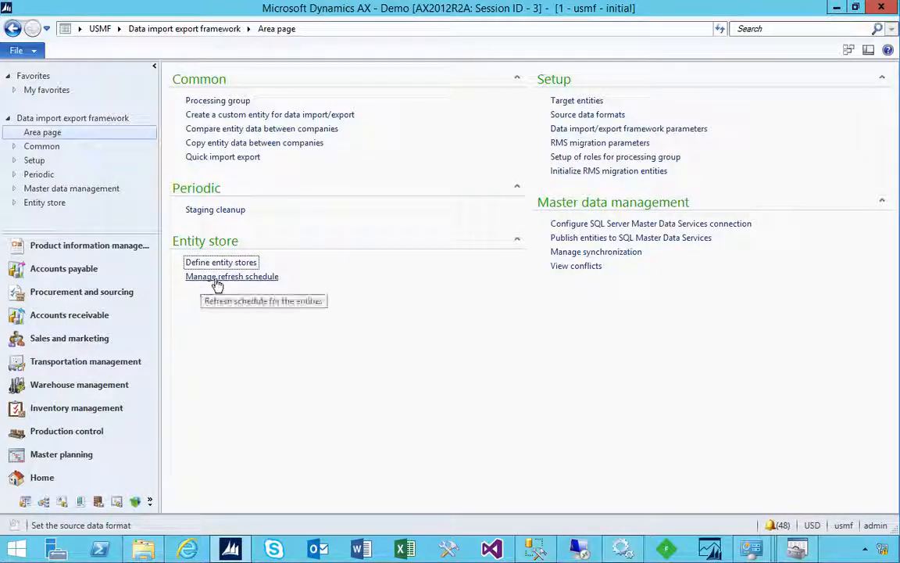
{"action": "mouse_move", "coordinate": [231, 280]}
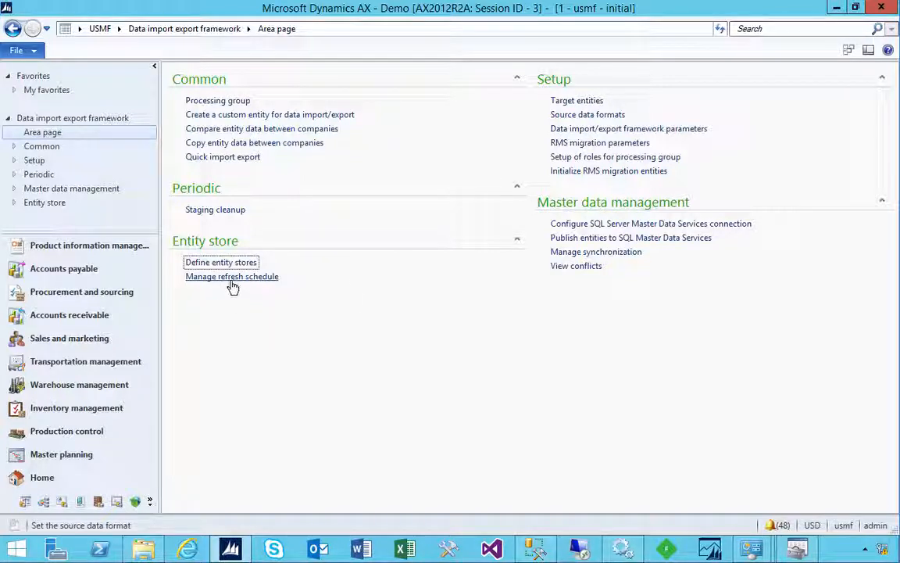
{"action": "left_click", "coordinate": [231, 275]}
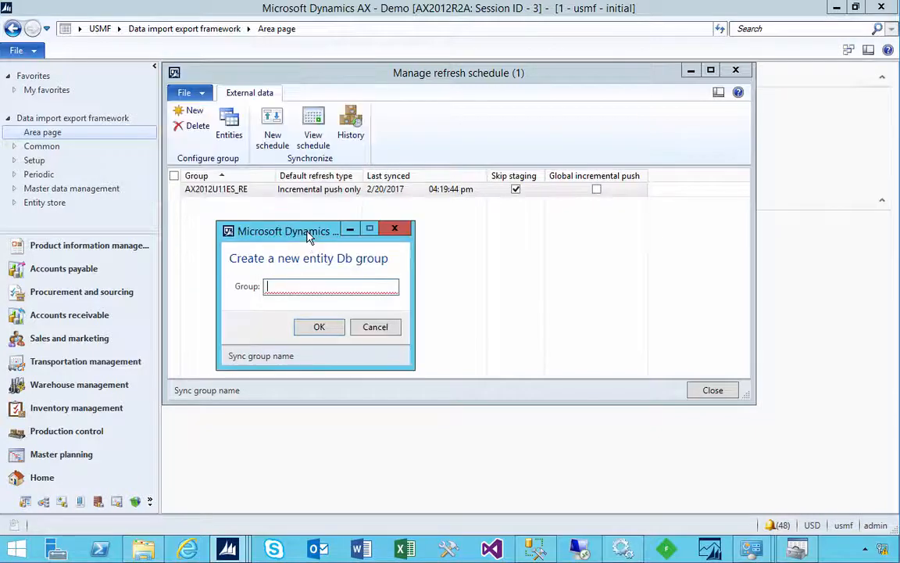
Create a new entity Db group named ES2 and enable Skip staging for it.
{"action": "type", "text": "ES2"}
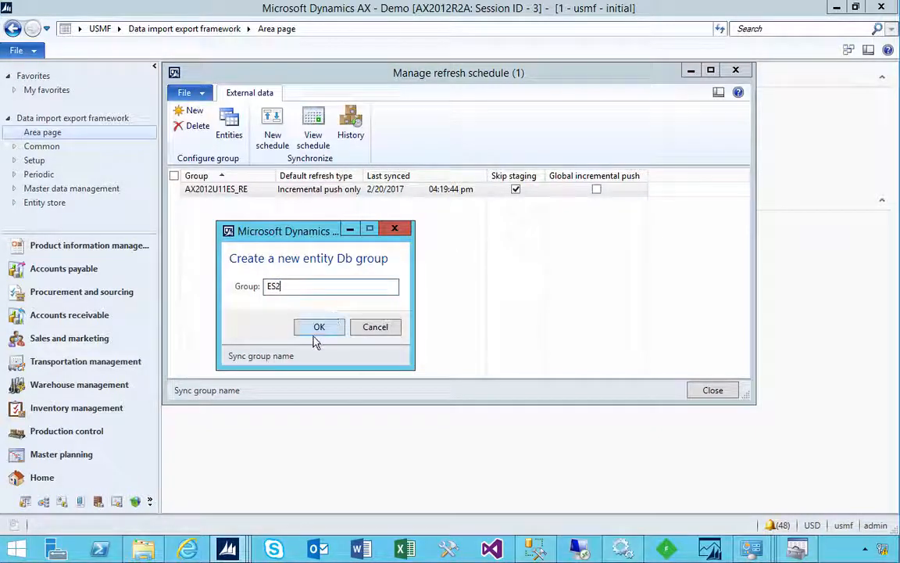
{"action": "left_click", "coordinate": [318, 326]}
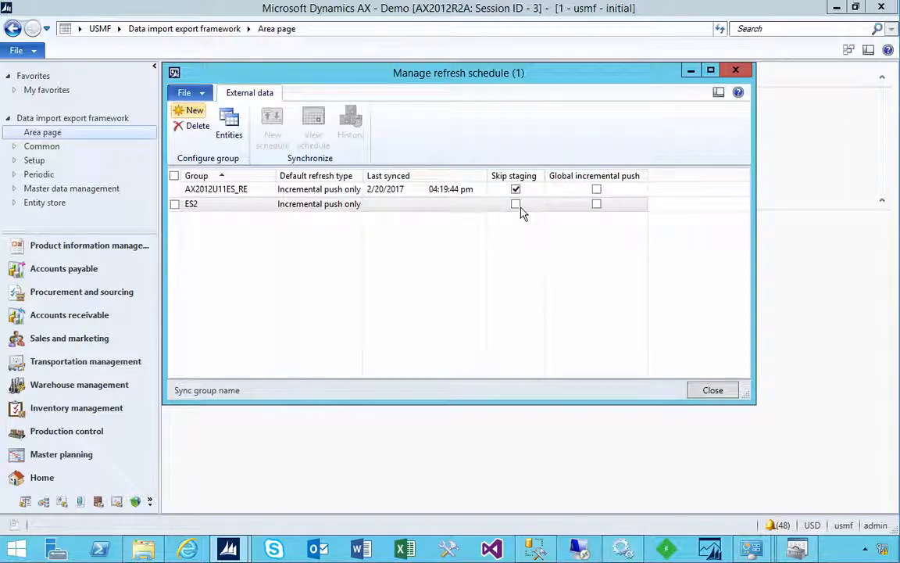
{"action": "left_click", "coordinate": [515, 203]}
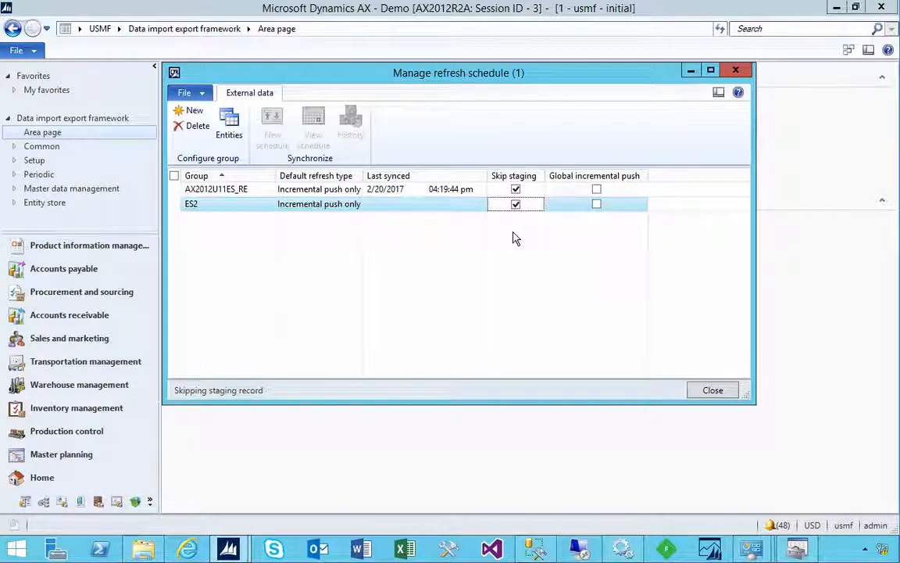
{"action": "mouse_move", "coordinate": [383, 170]}
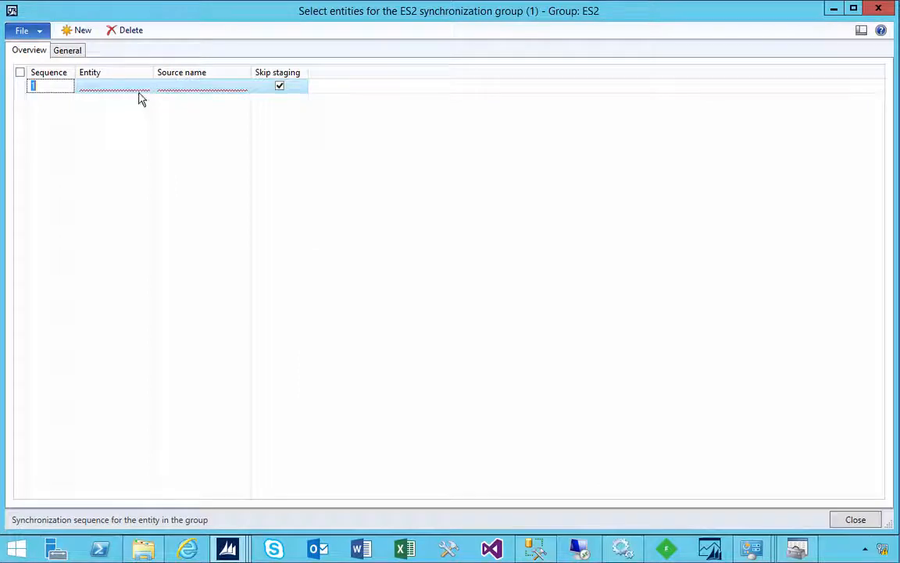
Filter the entity lookup and choose the Category entity for the ES2 group.
{"action": "left_click", "coordinate": [145, 84]}
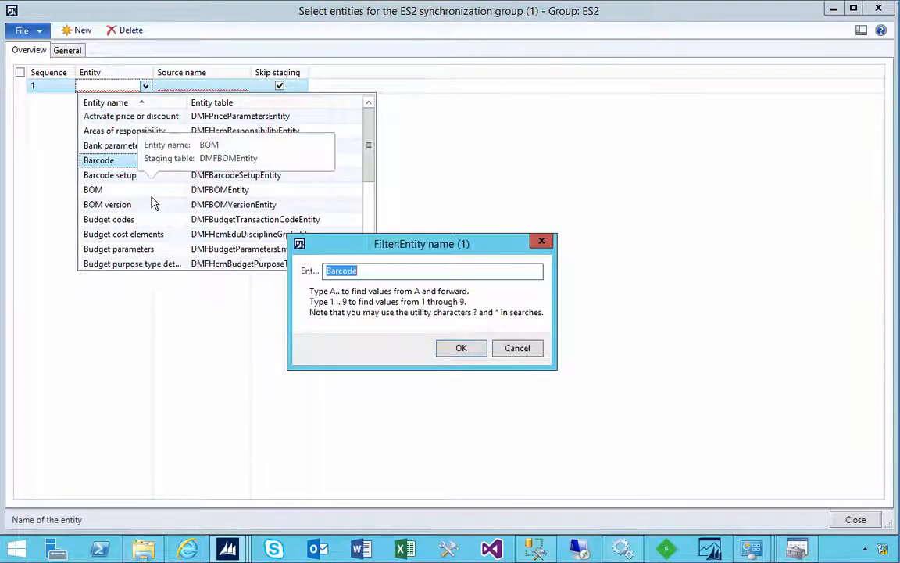
{"action": "left_click", "coordinate": [461, 347]}
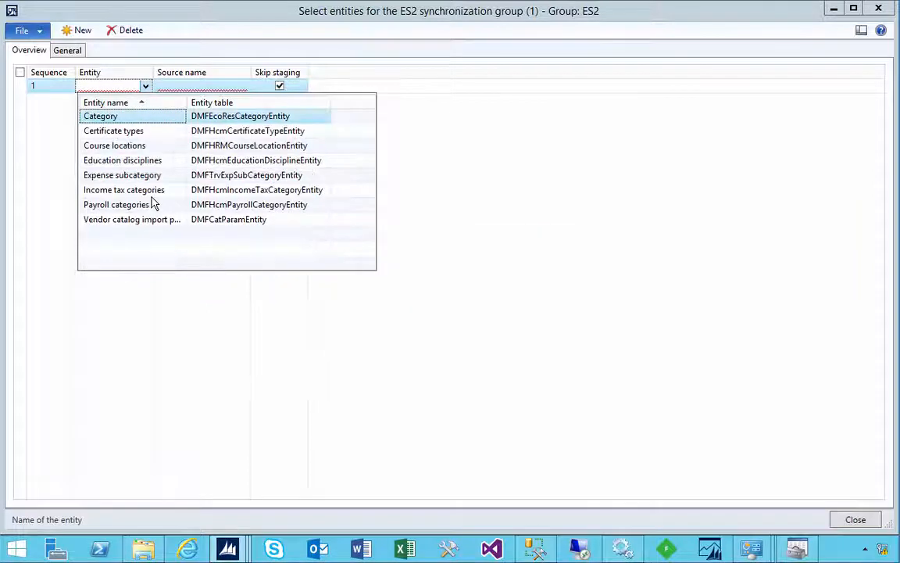
{"action": "mouse_move", "coordinate": [167, 235]}
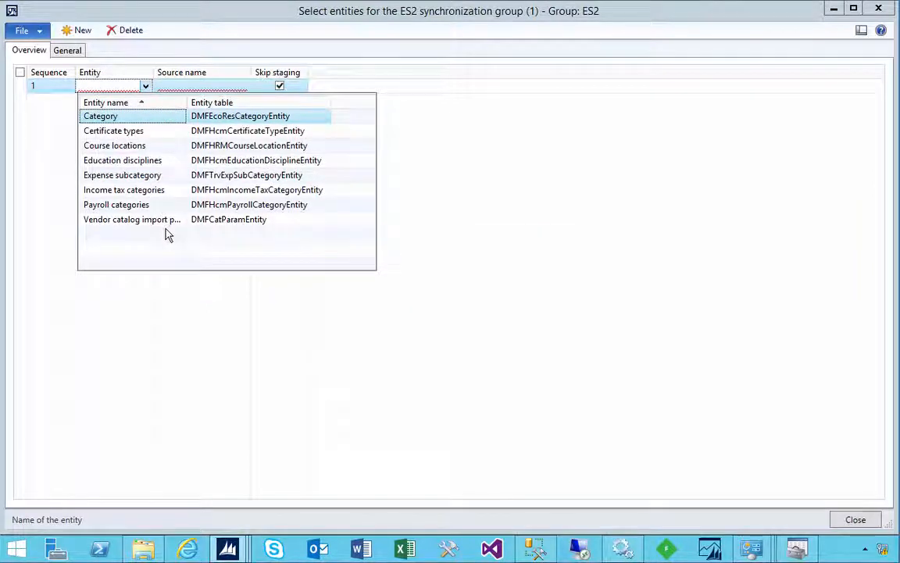
{"action": "mouse_move", "coordinate": [101, 131]}
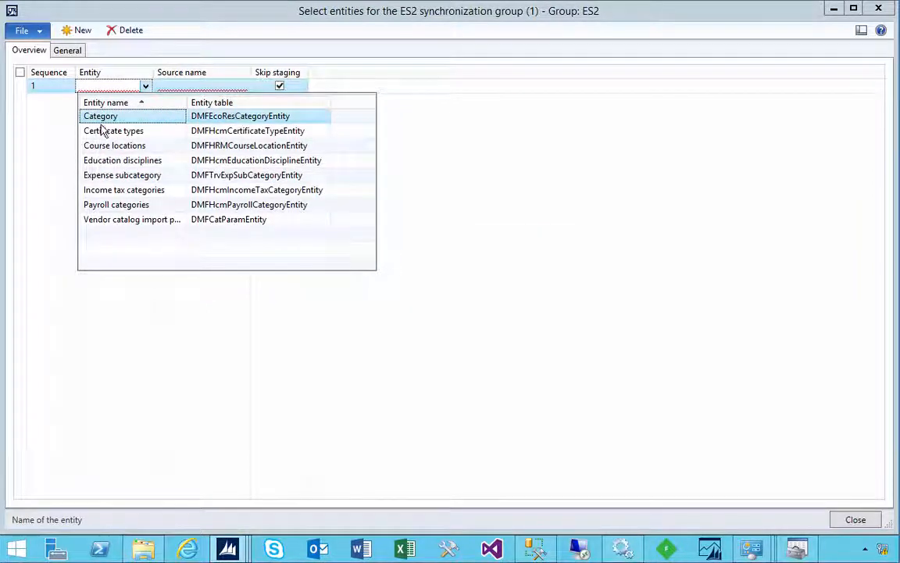
{"action": "mouse_move", "coordinate": [211, 125]}
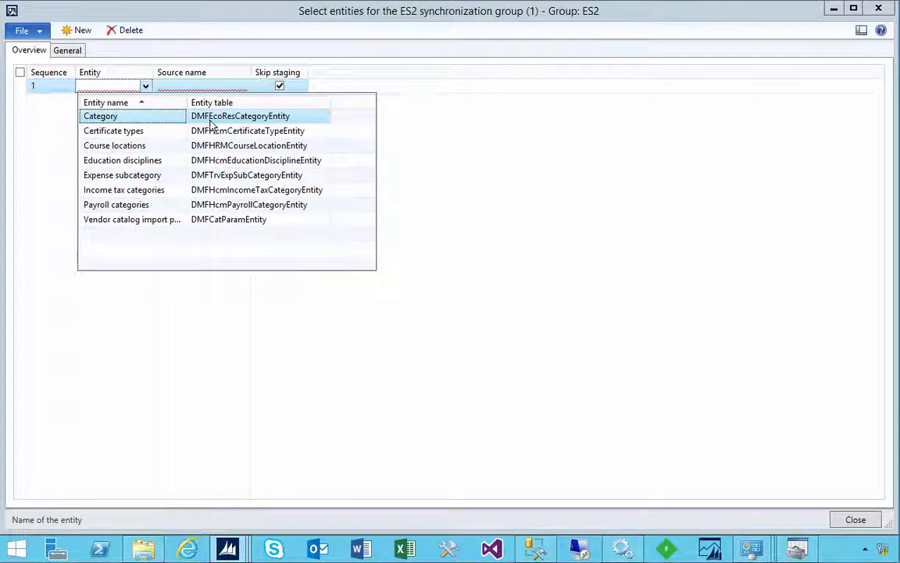
{"action": "mouse_move", "coordinate": [278, 128]}
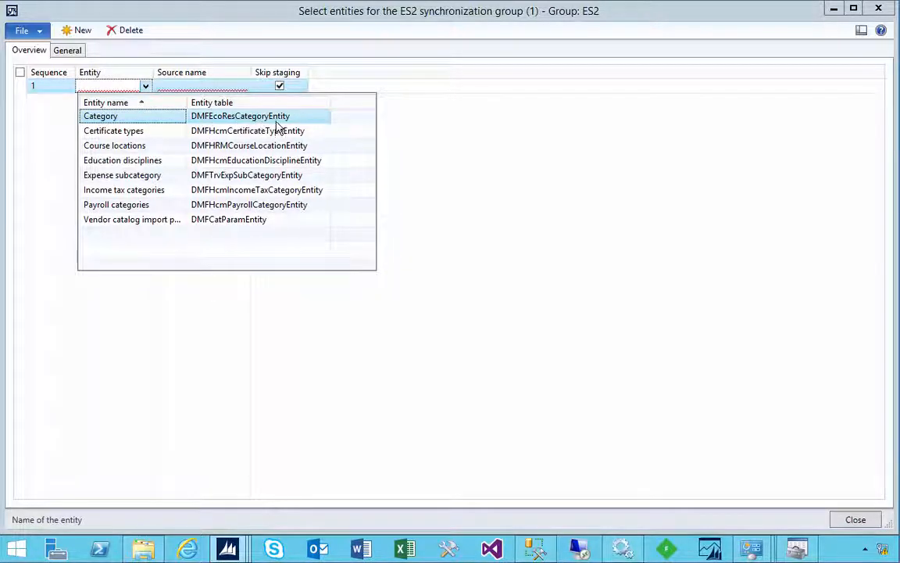
{"action": "left_click", "coordinate": [100, 116]}
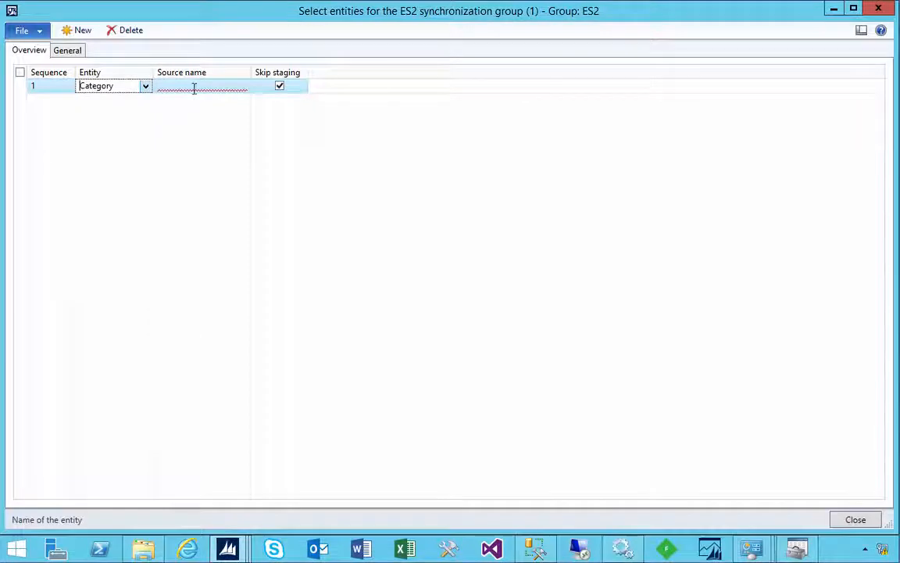
Set the source to AX2012CUES2, check the General synchronization settings, and close.
{"action": "left_click", "coordinate": [243, 85]}
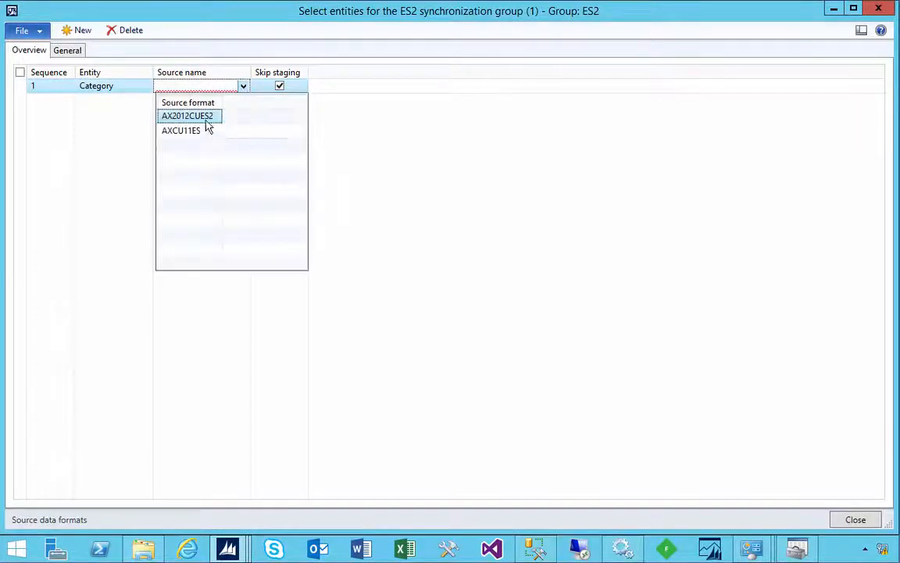
{"action": "left_click", "coordinate": [187, 116]}
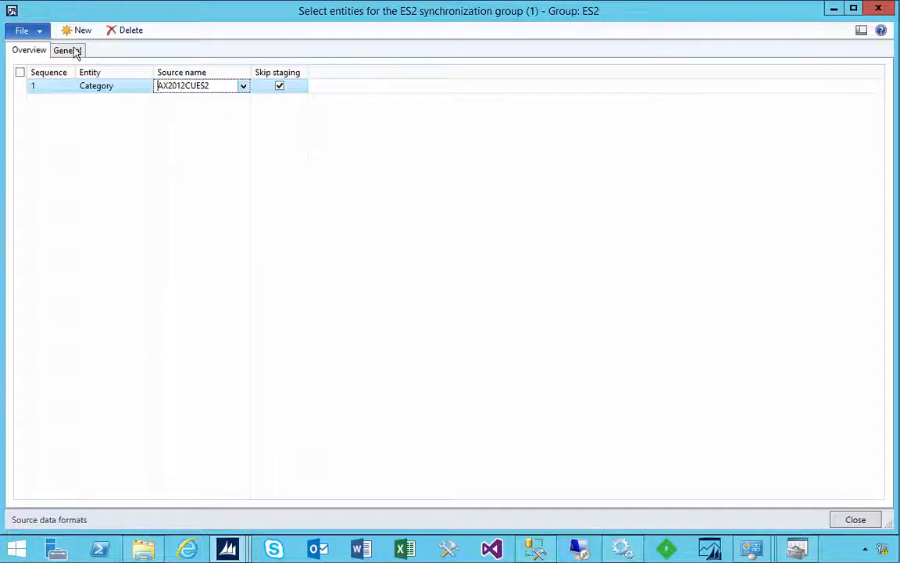
{"action": "left_click", "coordinate": [67, 49]}
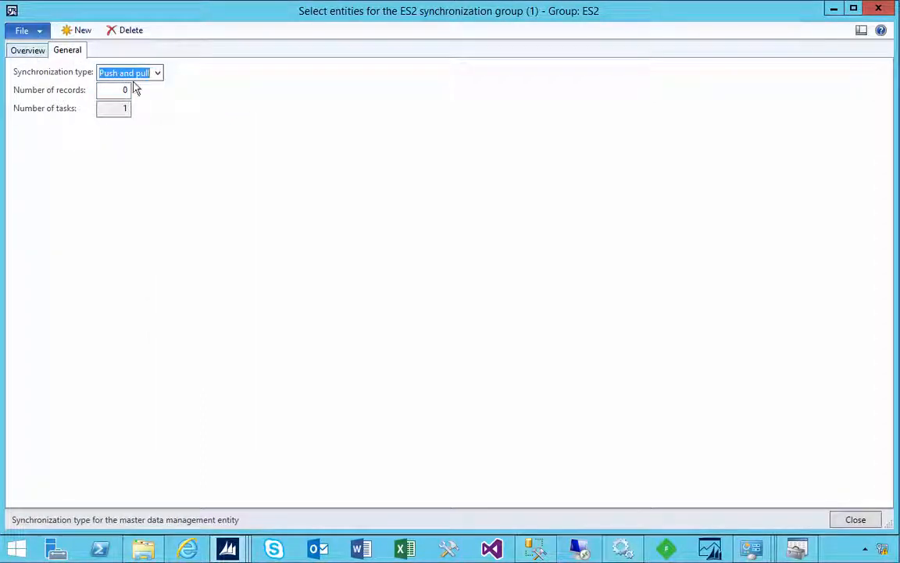
{"action": "left_click", "coordinate": [28, 49]}
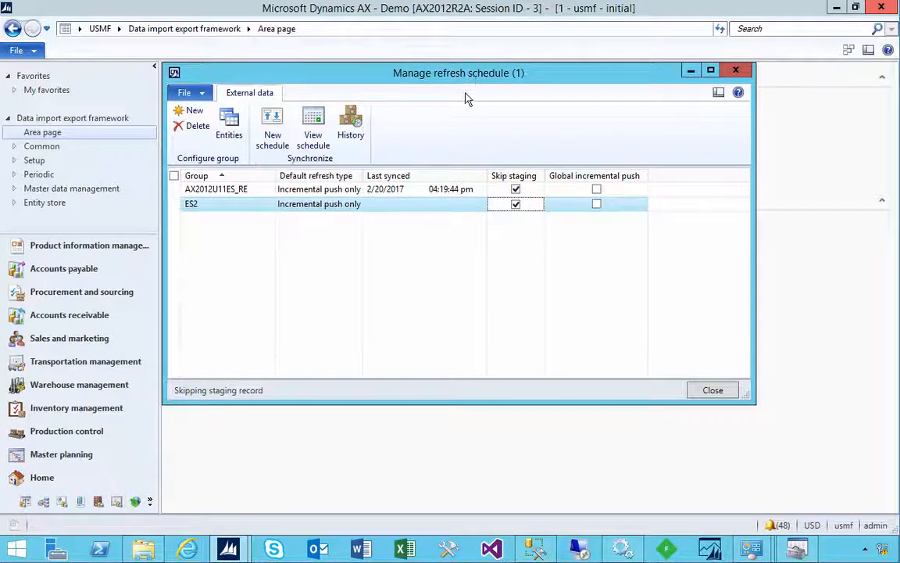
Start a new schedule for ES2 and open the batch task's recurrence settings.
{"action": "left_click_drag", "start_coordinate": [460, 73], "coordinate": [453, 103]}
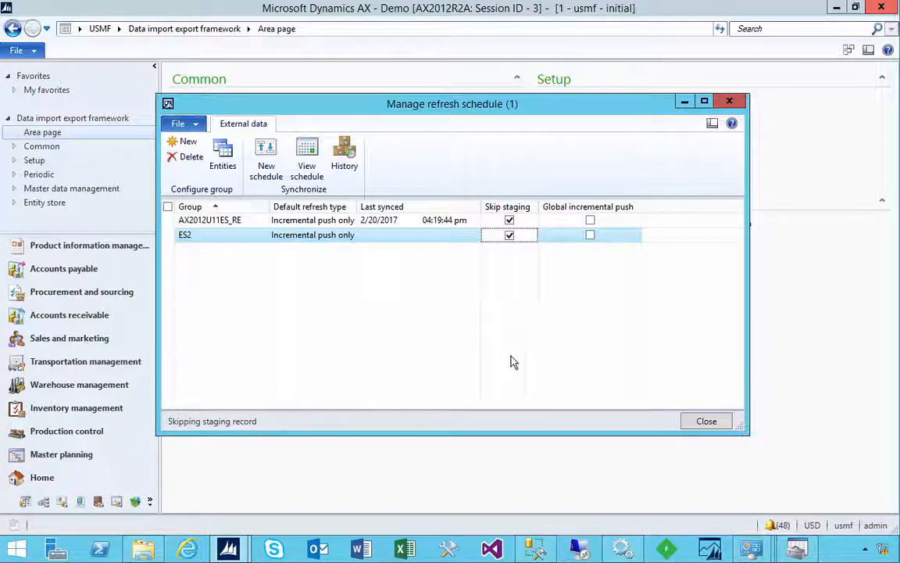
{"action": "mouse_move", "coordinate": [350, 331]}
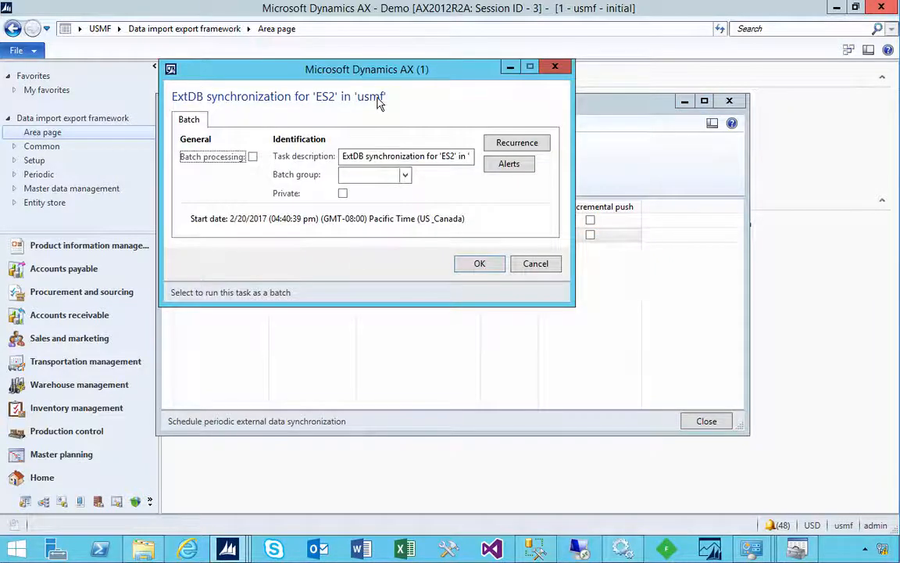
{"action": "left_click_drag", "start_coordinate": [367, 69], "coordinate": [487, 142]}
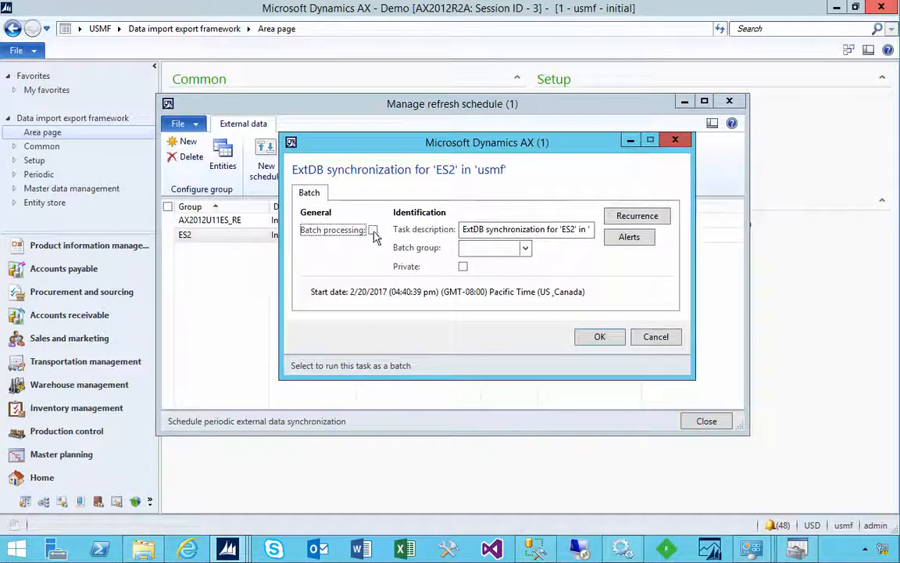
{"action": "left_click", "coordinate": [638, 216]}
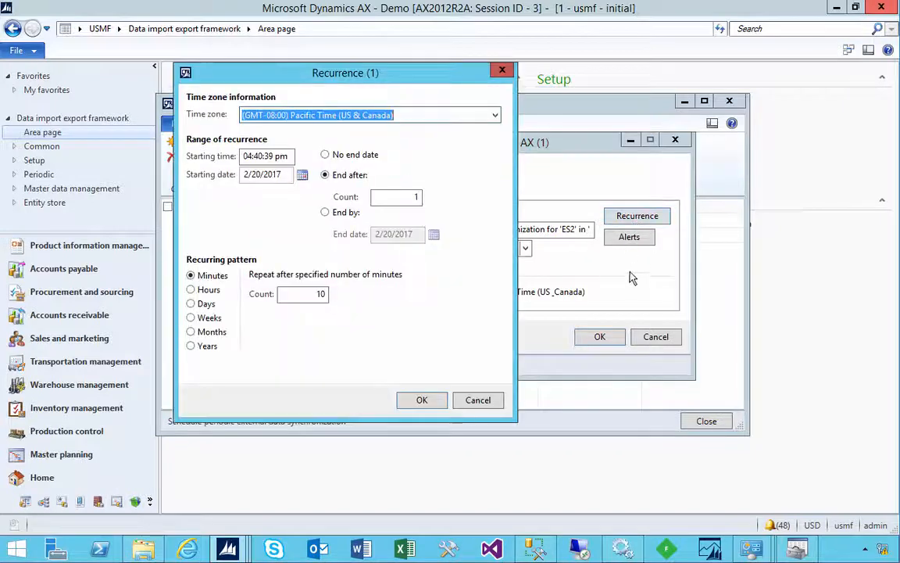
{"action": "left_click", "coordinate": [393, 197]}
{"action": "type", "text": "3"}
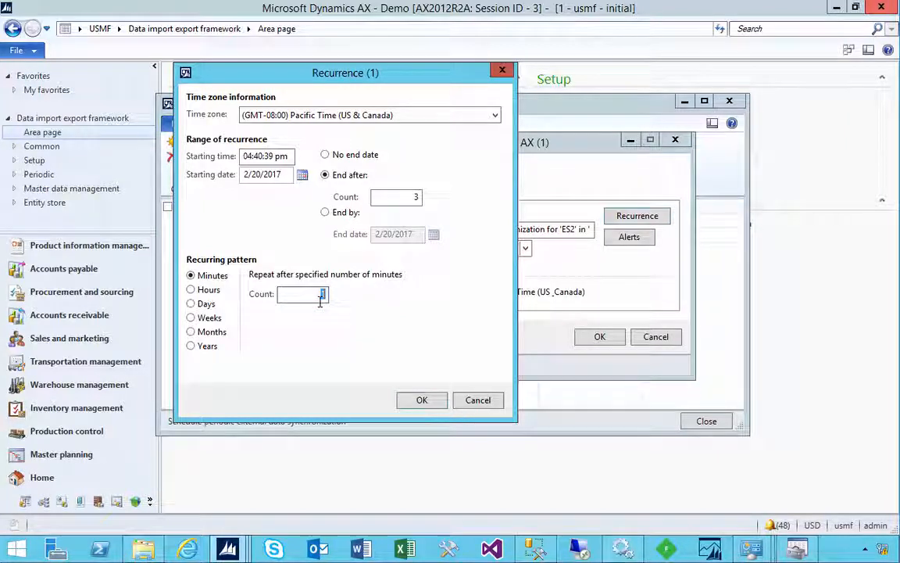
{"action": "mouse_move", "coordinate": [308, 313]}
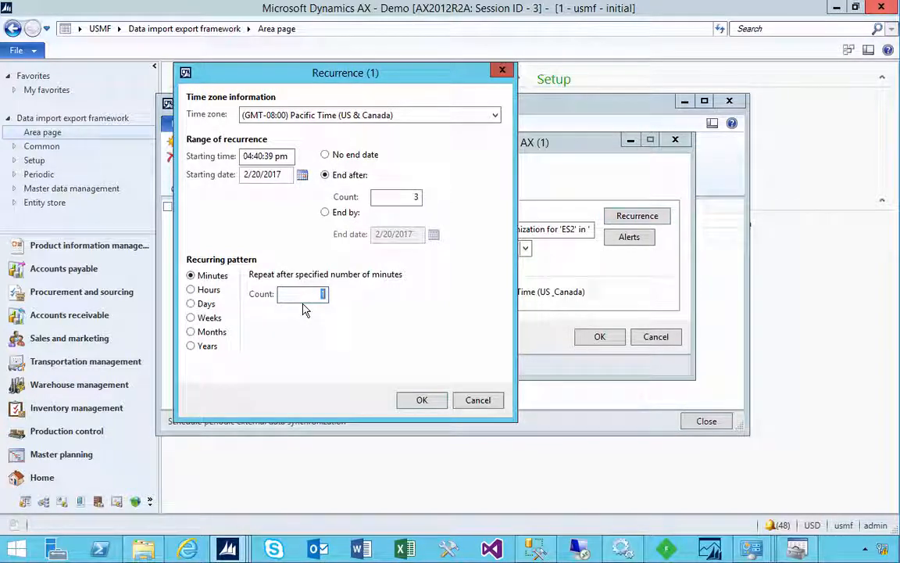
Set the recurrence to every 1 minute, ending after 3 occurrences.
{"action": "left_click", "coordinate": [191, 289]}
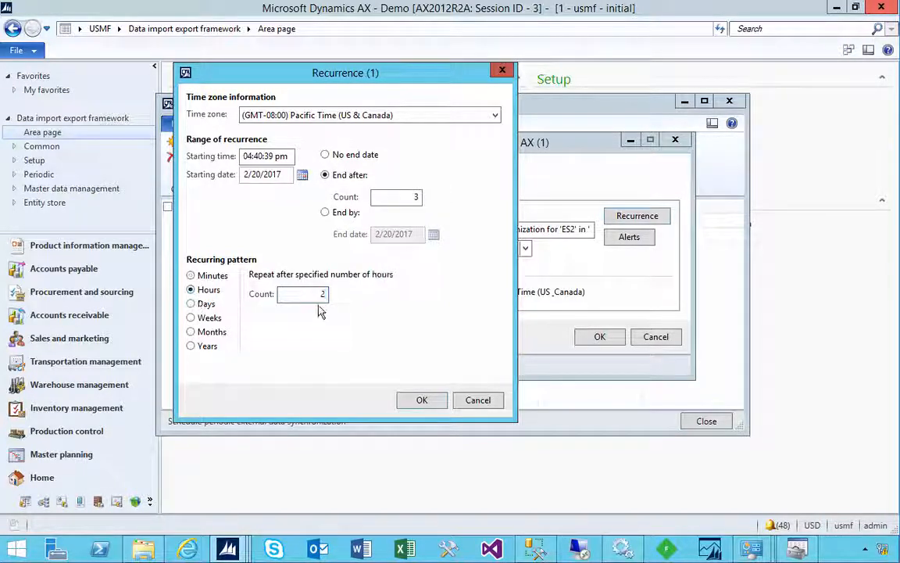
{"action": "triple_click", "coordinate": [303, 294]}
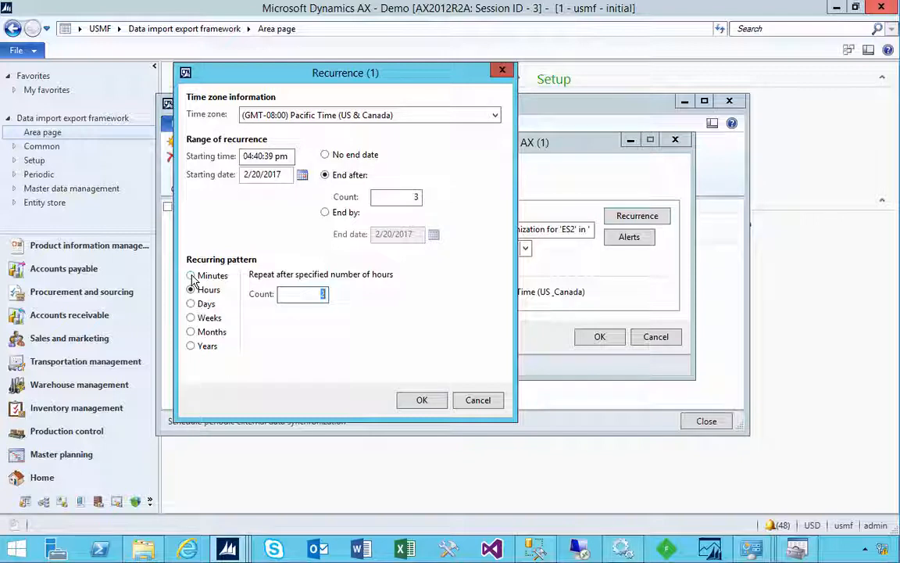
{"action": "left_click", "coordinate": [191, 275]}
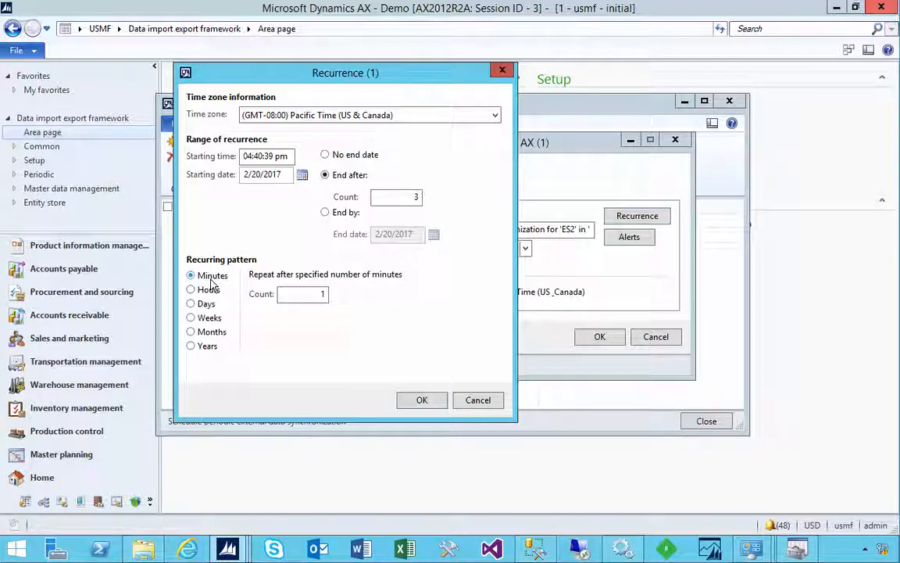
{"action": "mouse_move", "coordinate": [328, 347]}
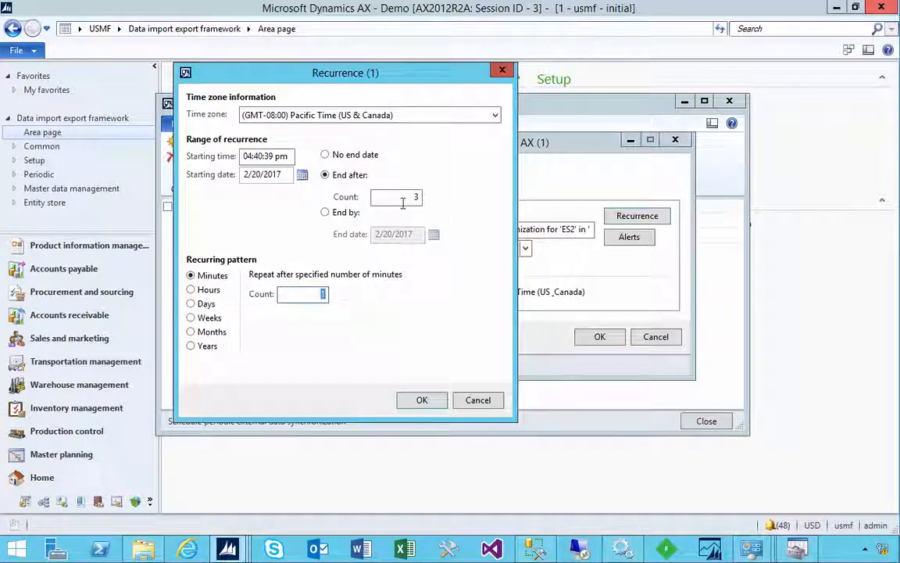
{"action": "left_click", "coordinate": [422, 400]}
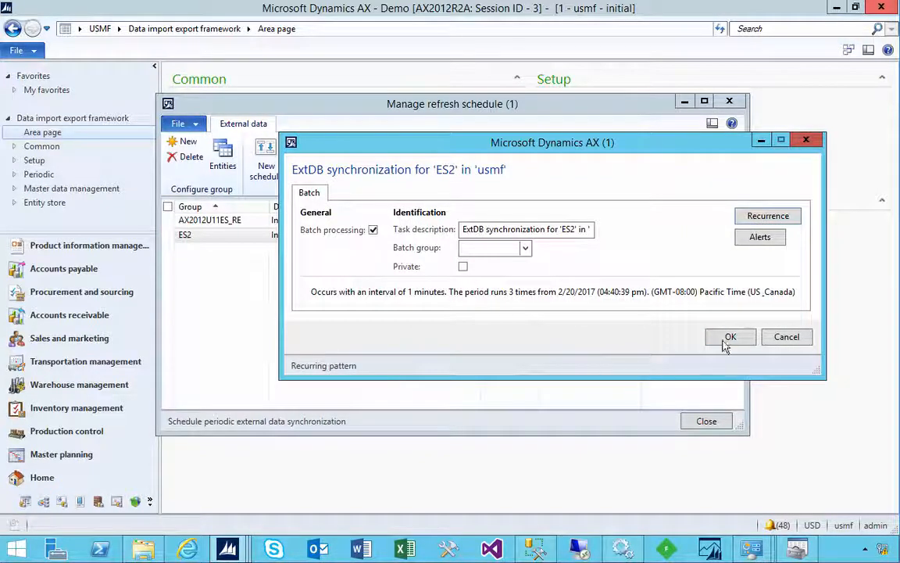
Confirm the ExtDB synchronization batch job and dismiss the queue confirmation.
{"action": "left_click", "coordinate": [729, 336]}
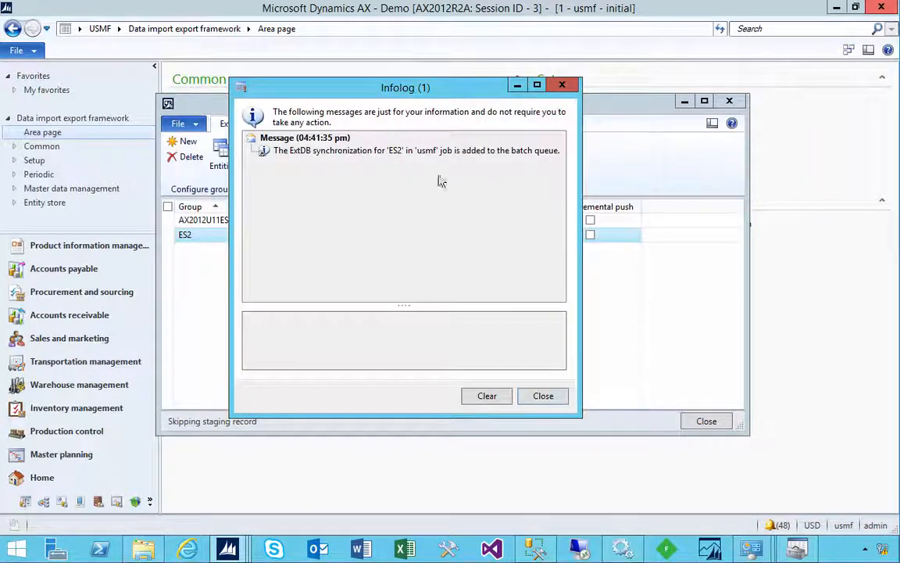
{"action": "mouse_move", "coordinate": [544, 395]}
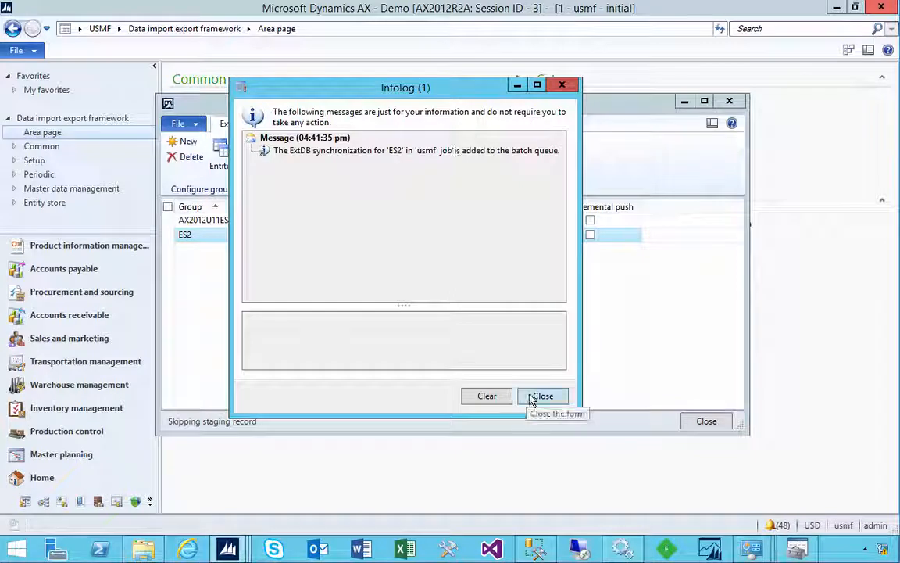
{"action": "left_click", "coordinate": [543, 396]}
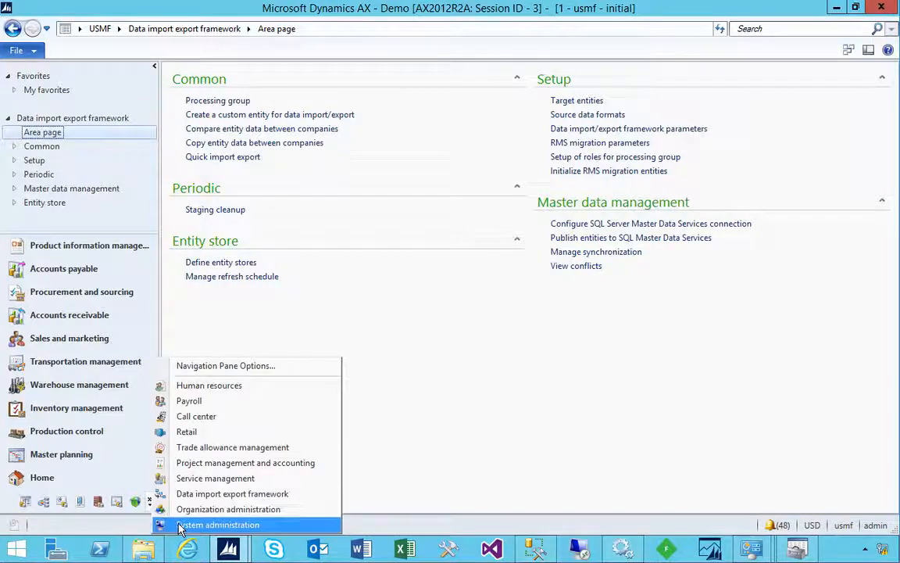
Find the ES2 synchronization job in System administration > Batch jobs and check its status.
{"action": "left_click", "coordinate": [217, 525]}
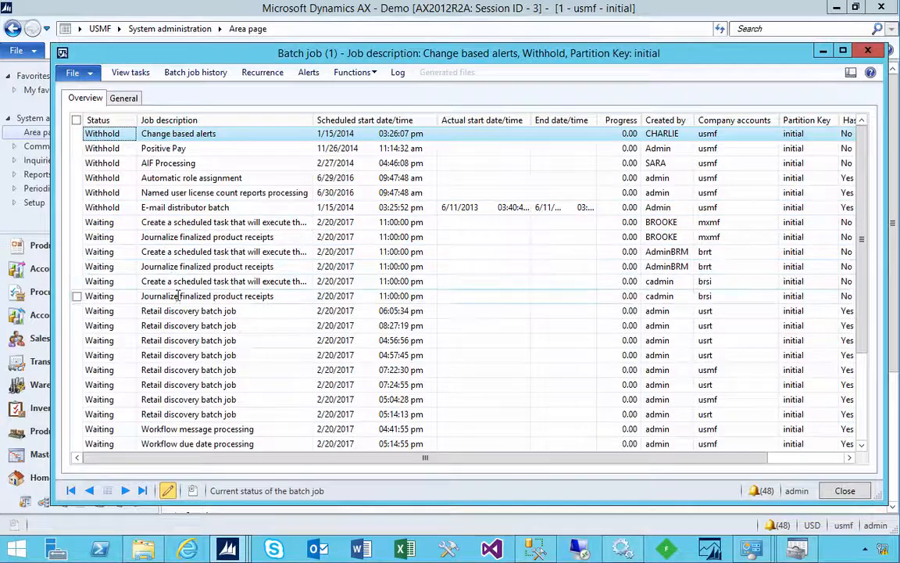
{"action": "scroll", "scroll_direction": "down", "scroll_amount": 3}
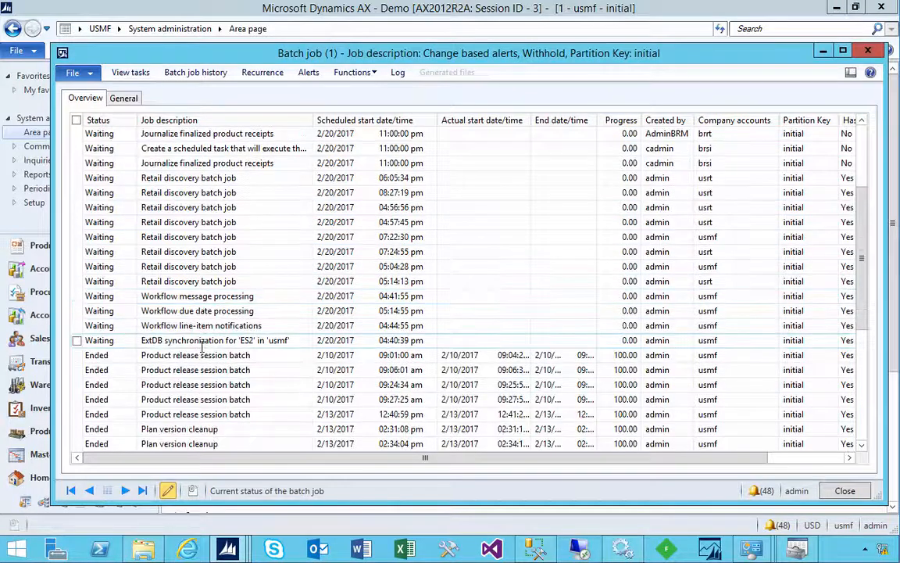
{"action": "left_click", "coordinate": [215, 340]}
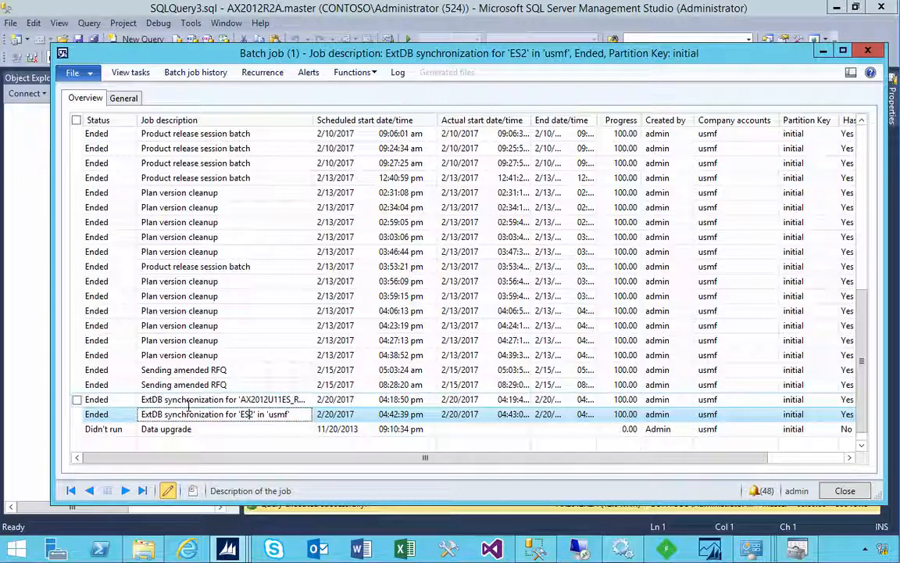
In SSMS, query the top 1000 rows of a DMF entity table.
{"action": "left_click", "coordinate": [76, 400]}
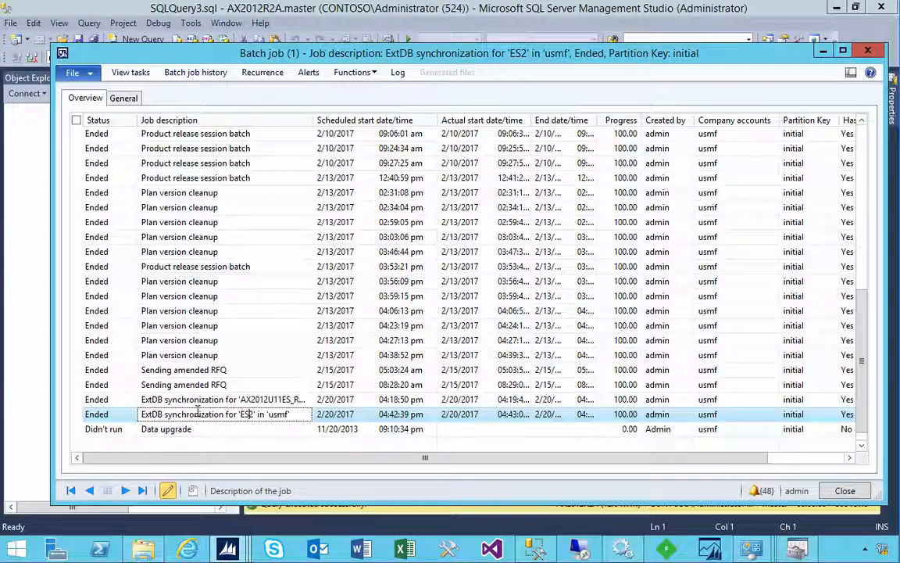
{"action": "mouse_move", "coordinate": [535, 547]}
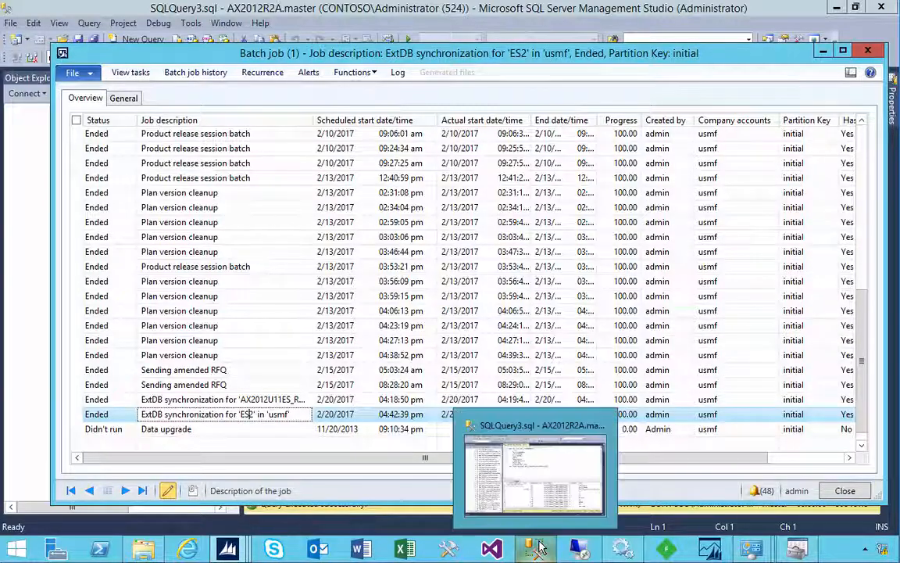
{"action": "left_click", "coordinate": [534, 469]}
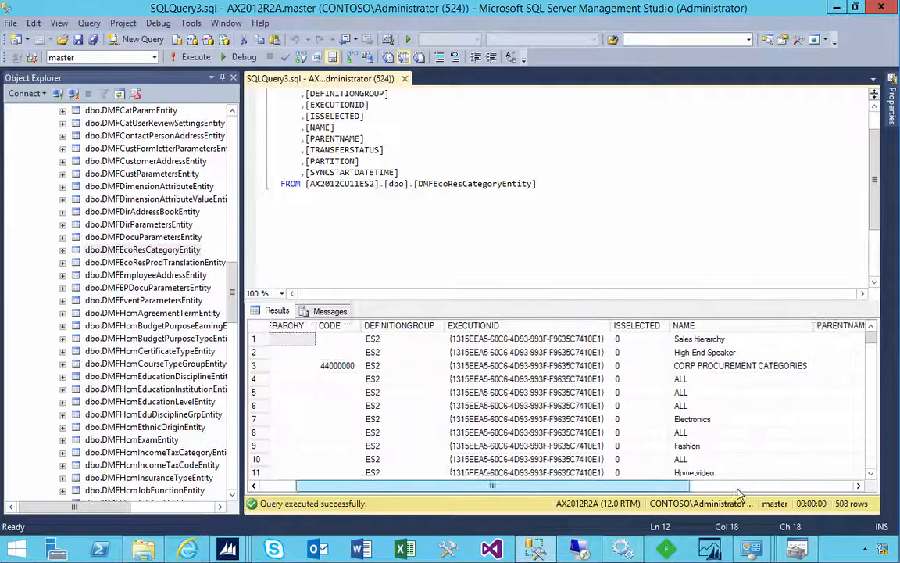
{"action": "scroll", "scroll_direction": "right", "scroll_amount": 3}
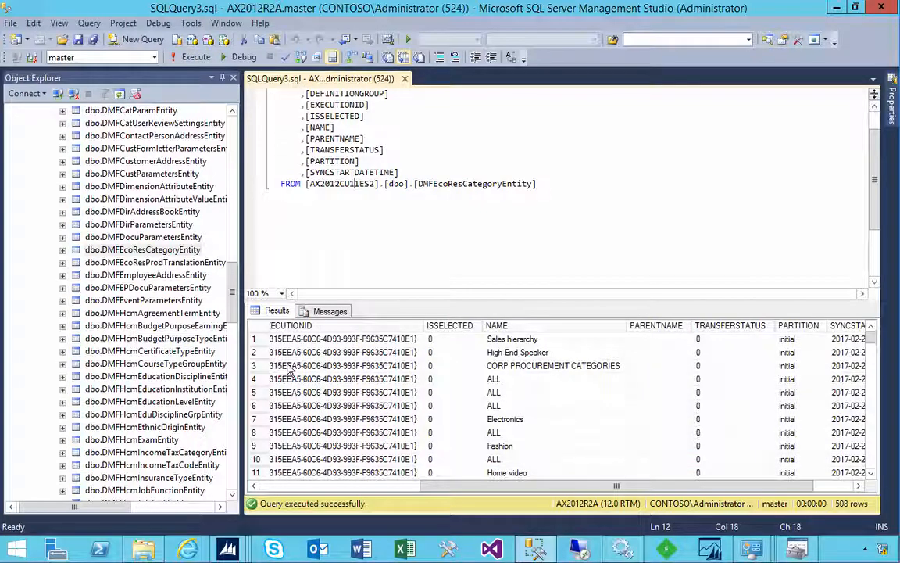
{"action": "mouse_move", "coordinate": [164, 257]}
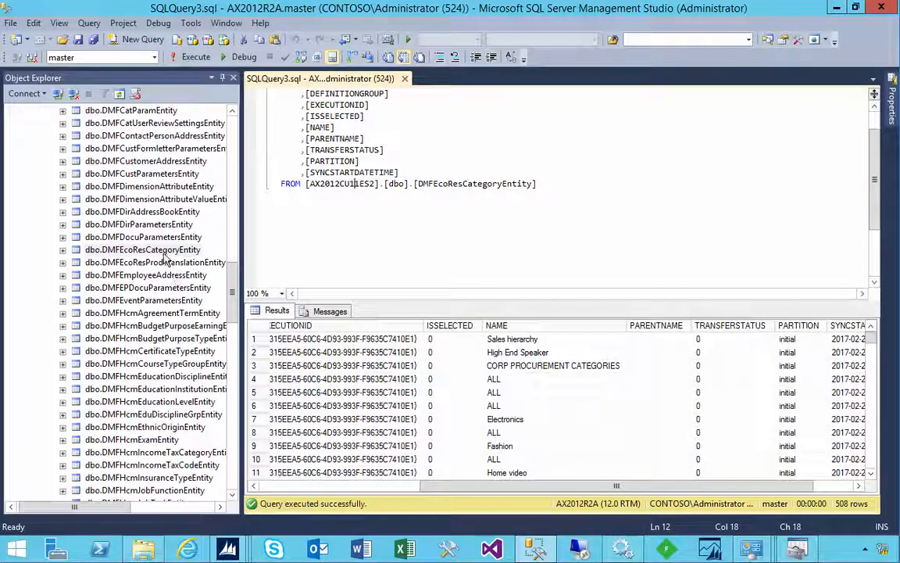
{"action": "left_click", "coordinate": [144, 238]}
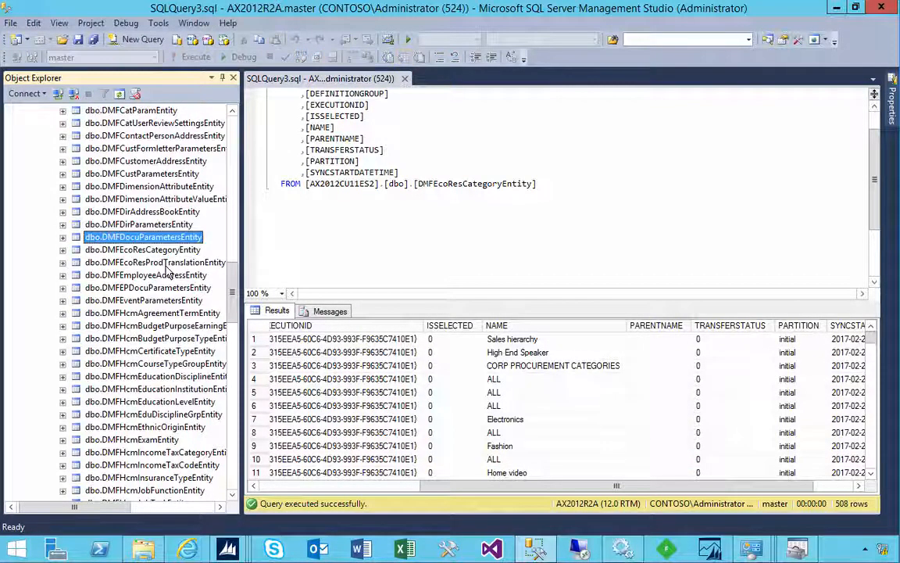
{"action": "right_click", "coordinate": [146, 161]}
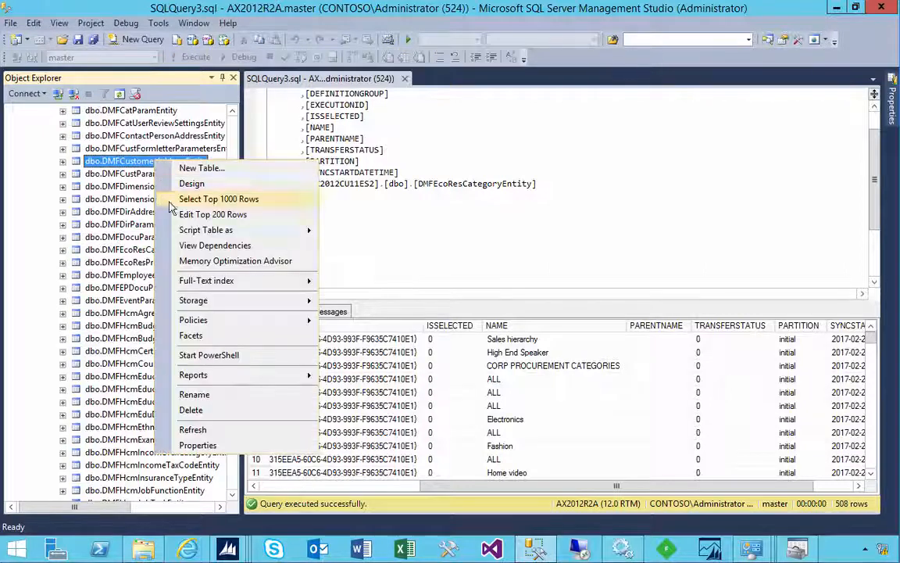
{"action": "left_click", "coordinate": [219, 199]}
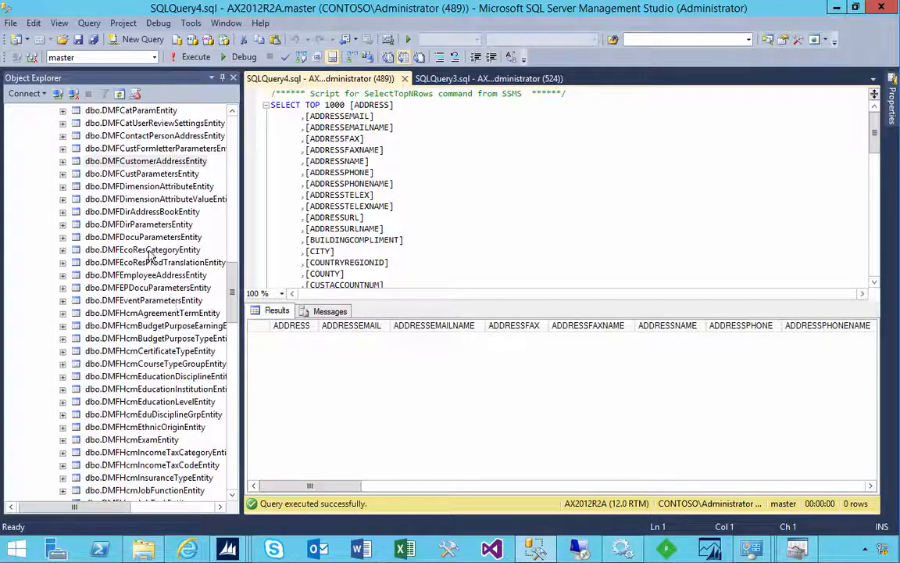
Review the DMFEcoResCategoryEntity results showing 508 synced rows, then launch Excel.
{"action": "left_click", "coordinate": [142, 250]}
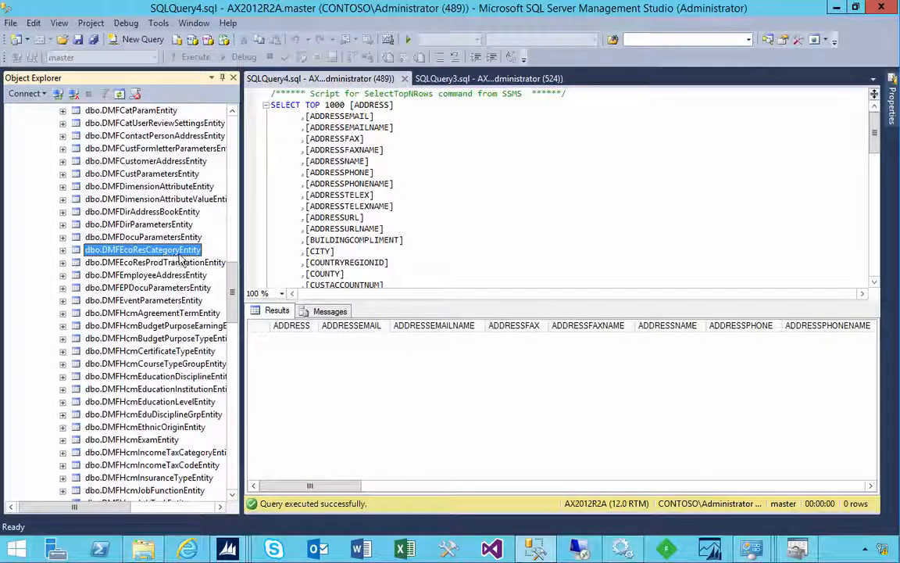
{"action": "mouse_move", "coordinate": [162, 212]}
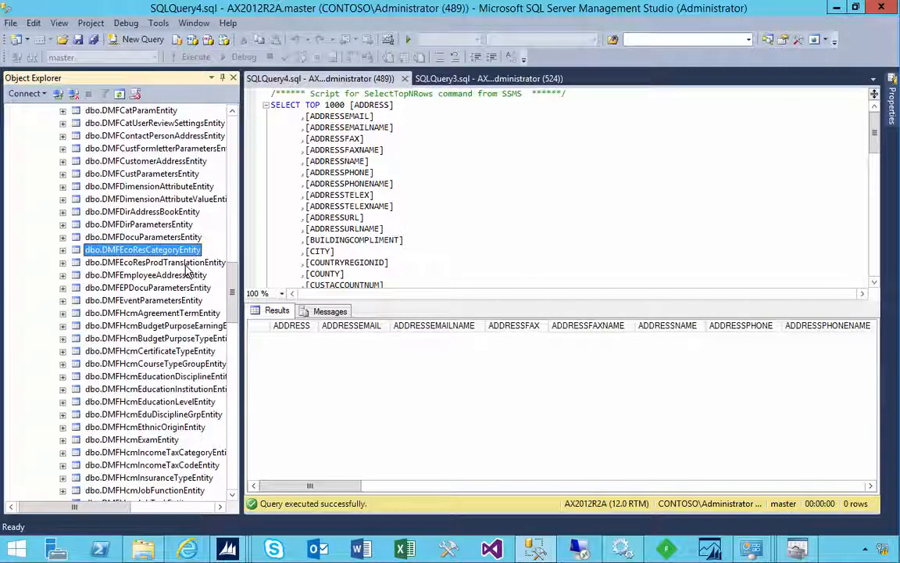
{"action": "mouse_move", "coordinate": [525, 144]}
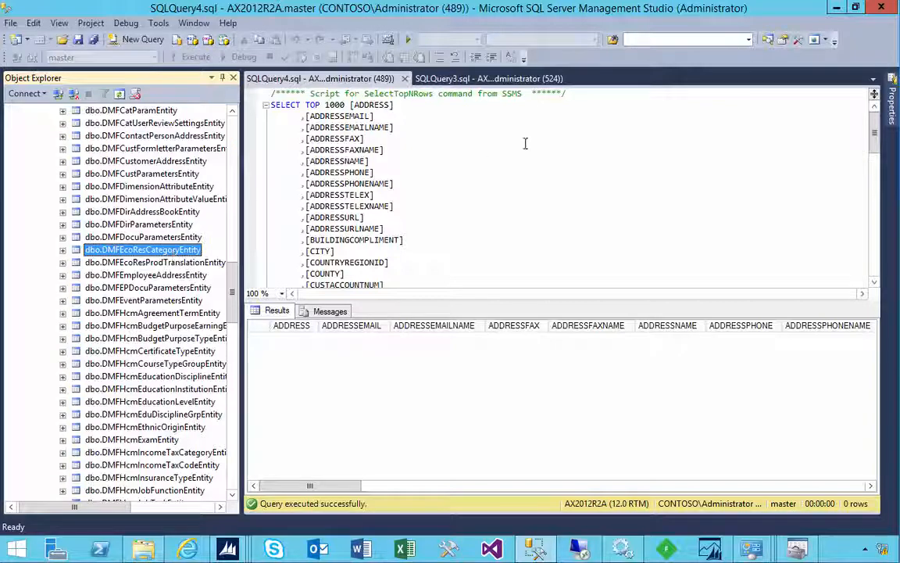
{"action": "left_click", "coordinate": [489, 78]}
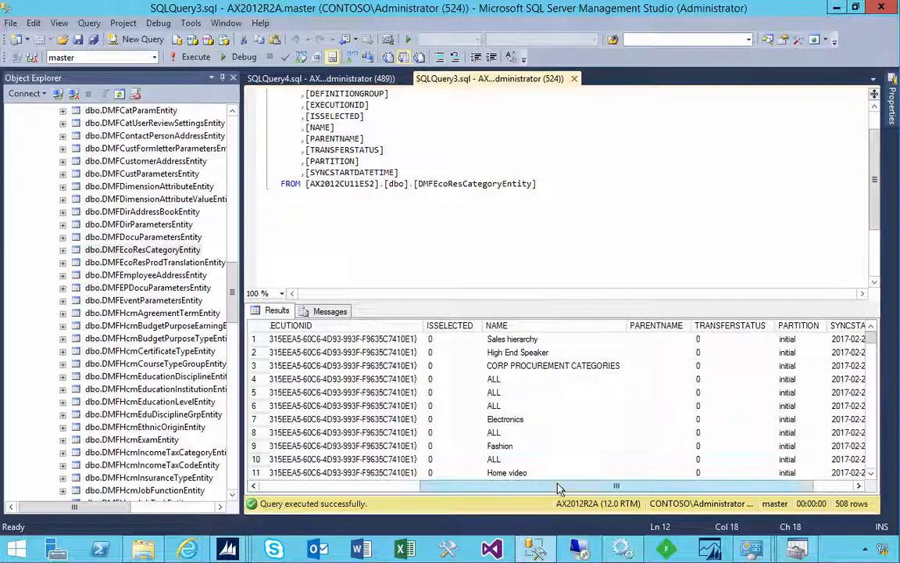
{"action": "scroll", "scroll_direction": "right", "scroll_amount": 3}
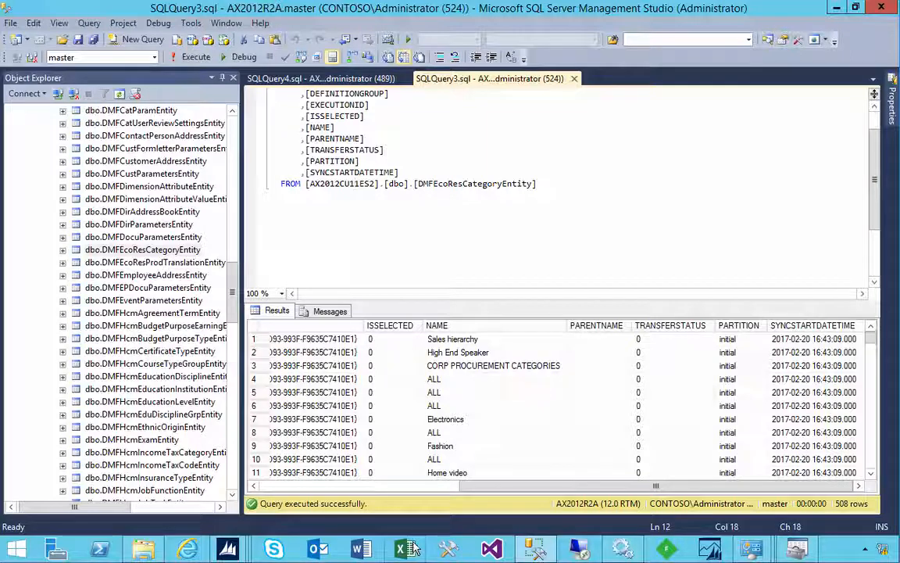
{"action": "left_click", "coordinate": [400, 546]}
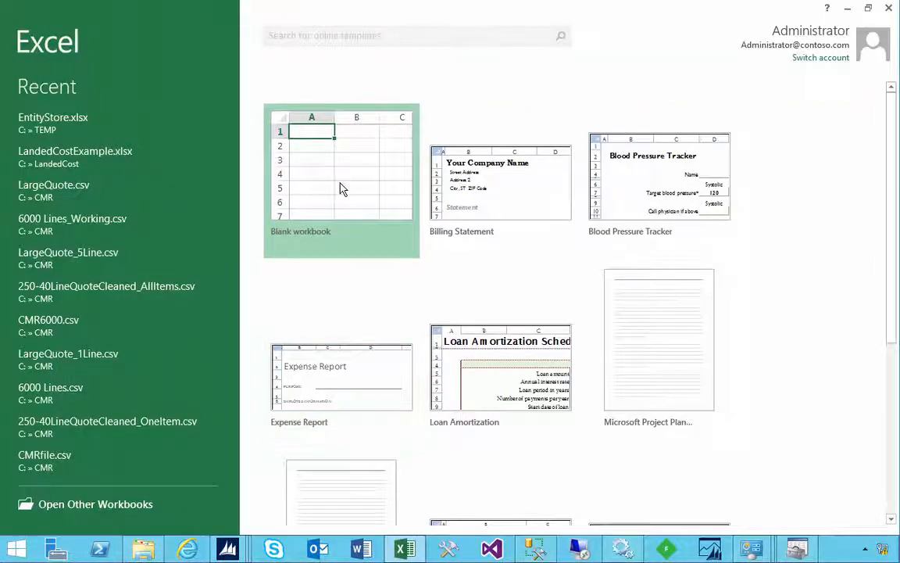
Start a blank workbook and begin a SQL Server data connection to server AX2013.
{"action": "left_click", "coordinate": [341, 180]}
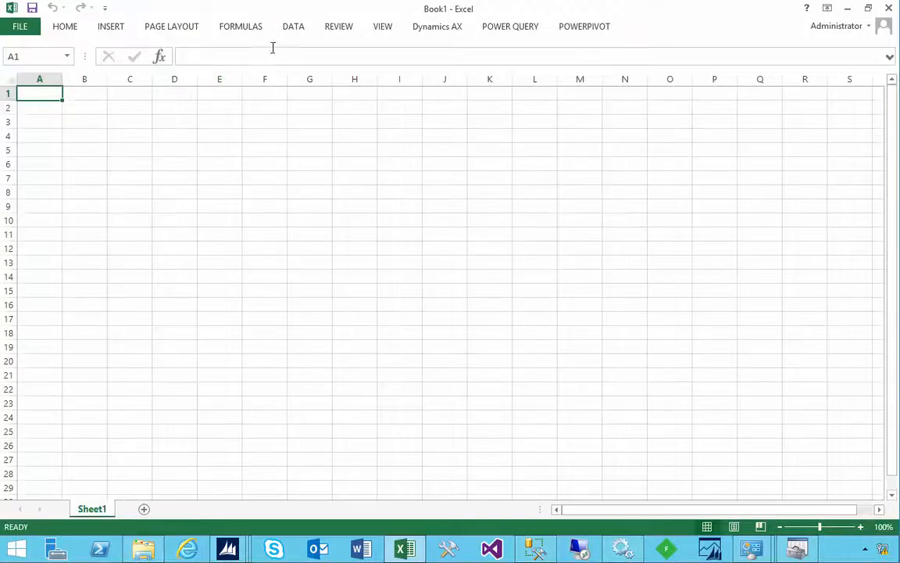
{"action": "left_click", "coordinate": [293, 25]}
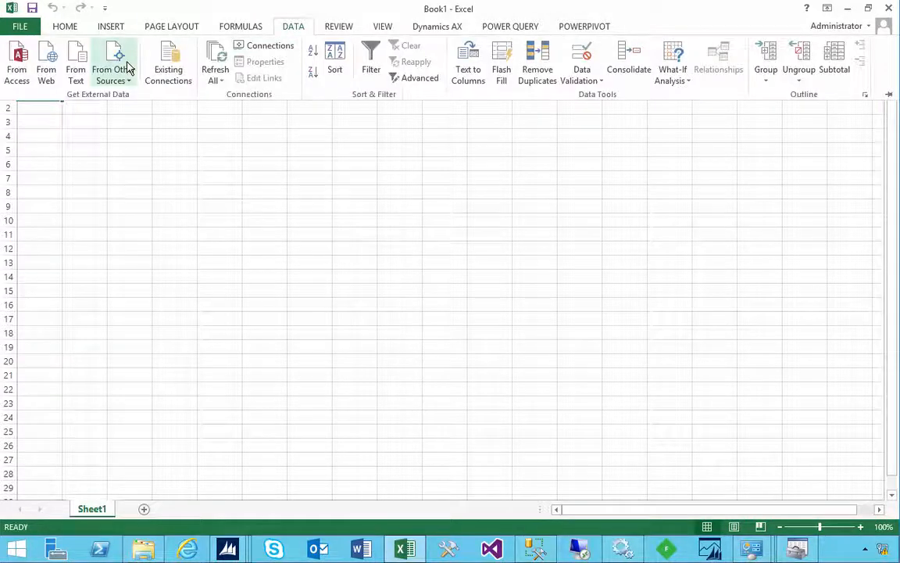
{"action": "left_click", "coordinate": [112, 62]}
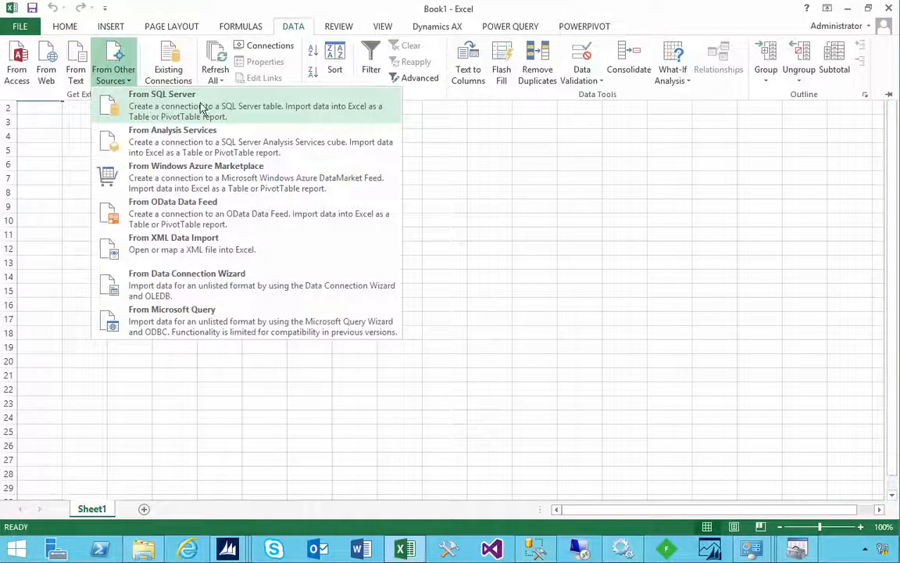
{"action": "left_click", "coordinate": [163, 106]}
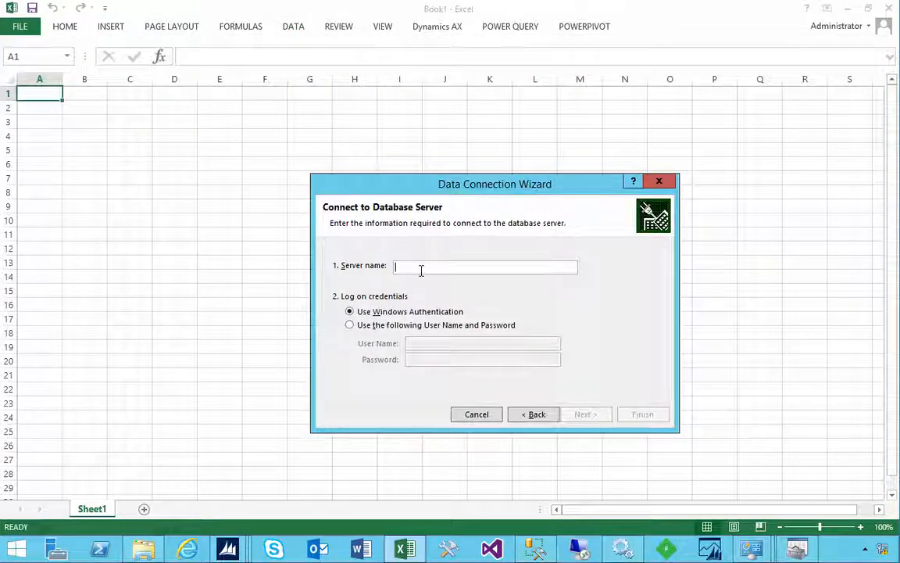
{"action": "type", "text": "AX2013"}
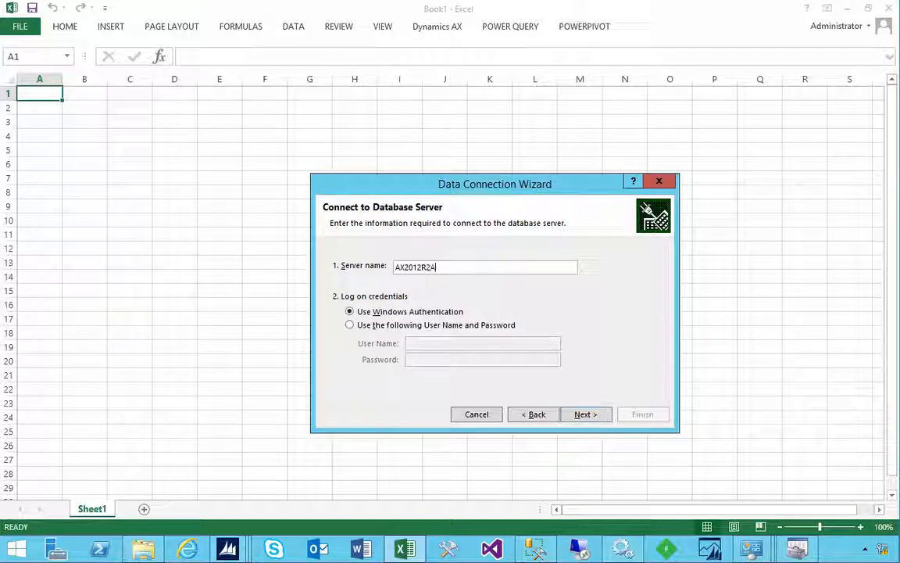
{"action": "left_click", "coordinate": [584, 414]}
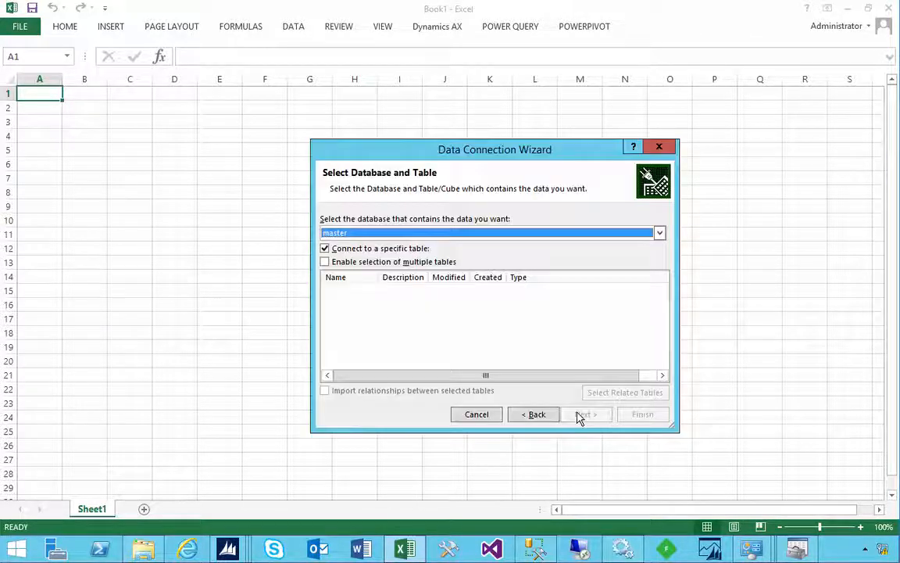
Choose database AX2012CU11ES2 and table DMFEcoResCategoryEntity and finish the connection to reach Import Data.
{"action": "left_click", "coordinate": [659, 231]}
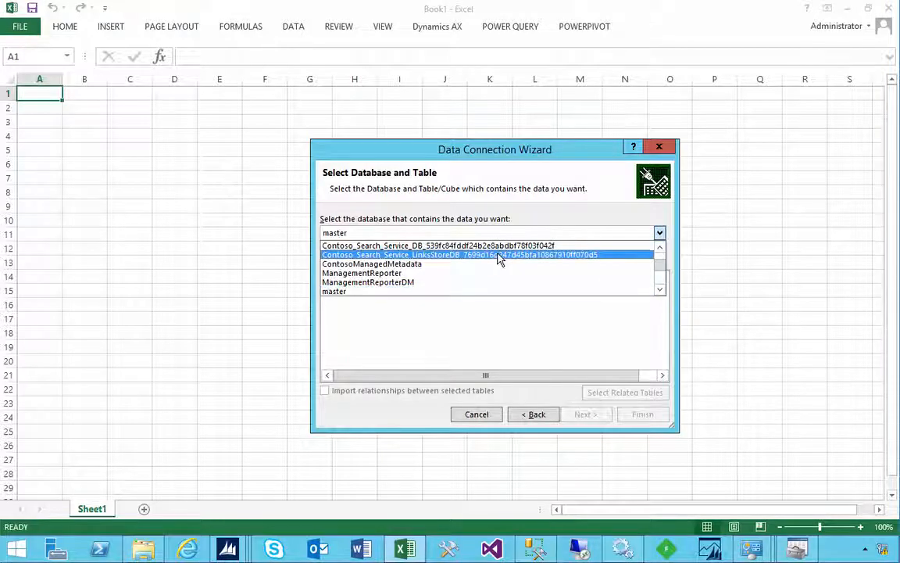
{"action": "mouse_move", "coordinate": [655, 258]}
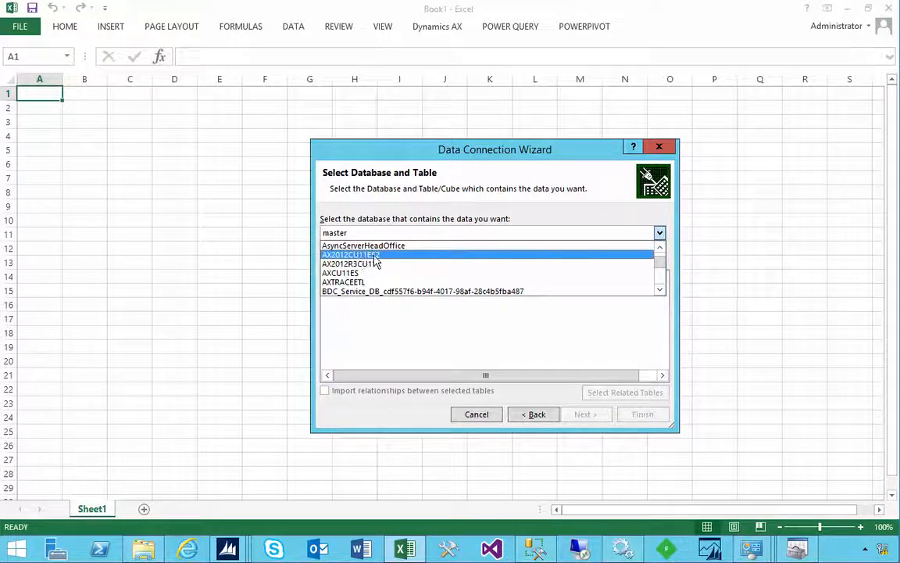
{"action": "left_click", "coordinate": [350, 253]}
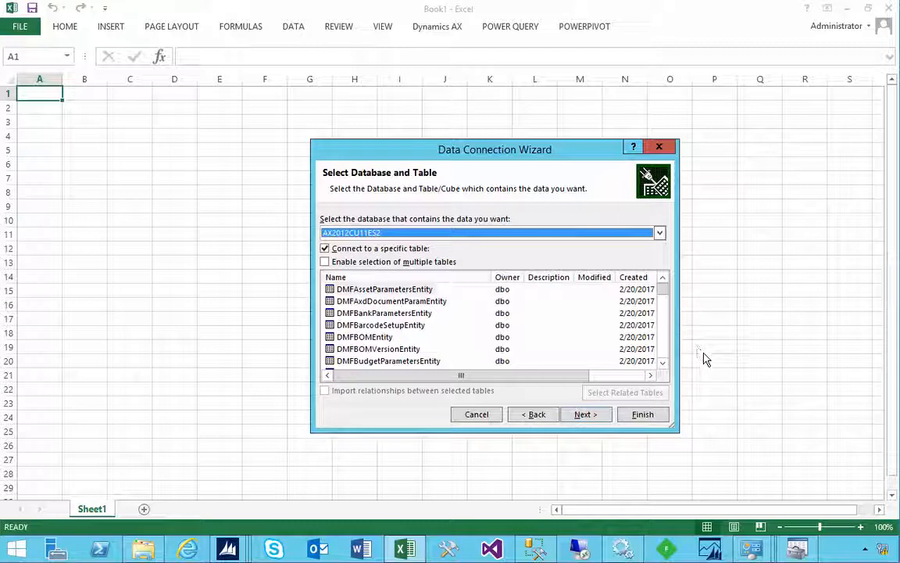
{"action": "scroll", "scroll_direction": "down", "scroll_amount": 3}
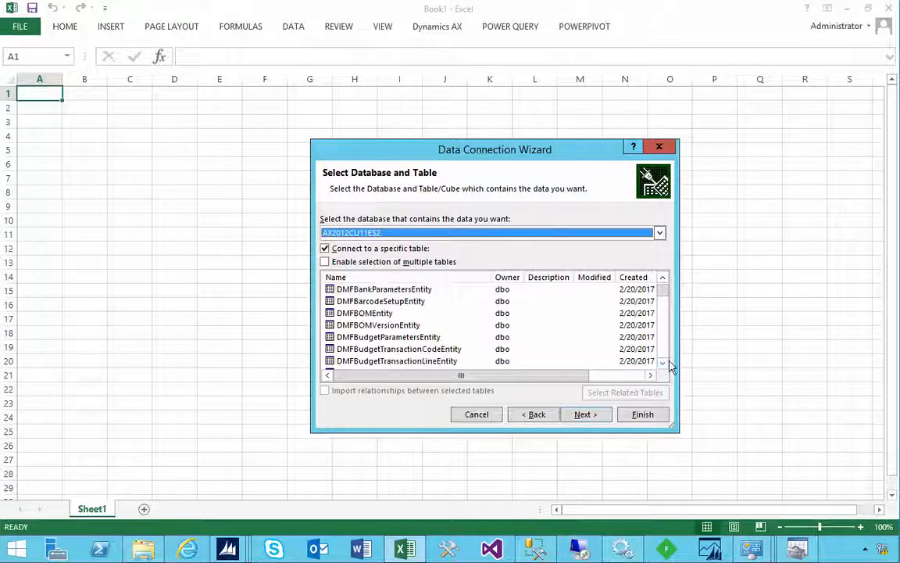
{"action": "left_click", "coordinate": [663, 366]}
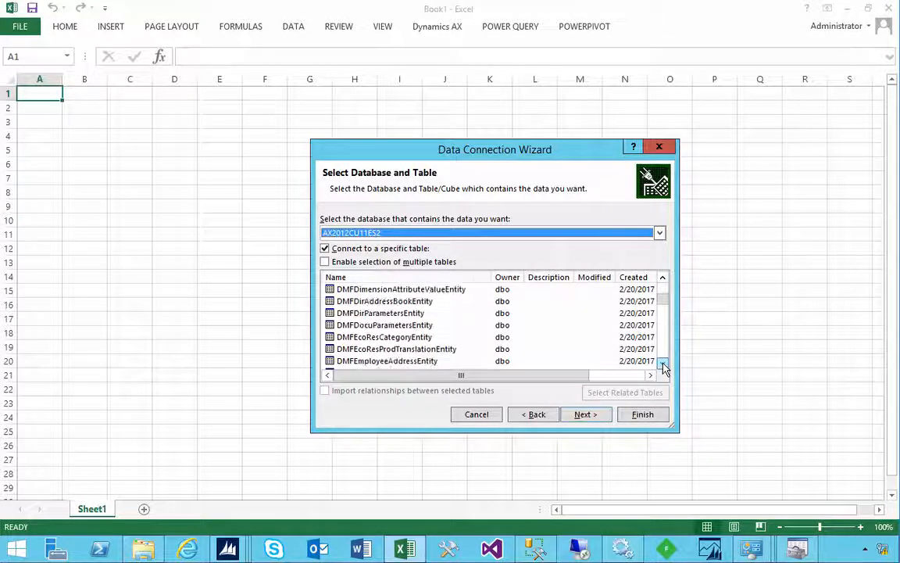
{"action": "left_click", "coordinate": [663, 363]}
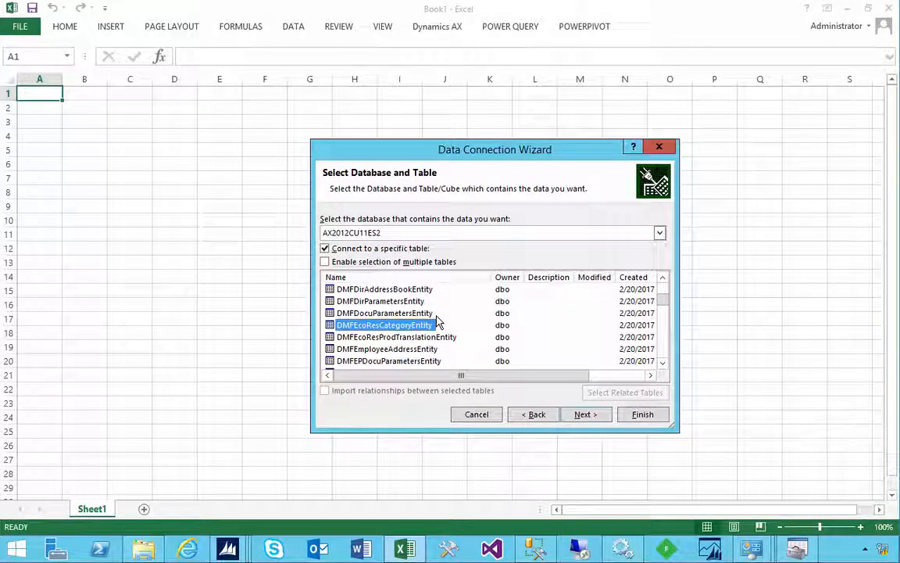
{"action": "left_click", "coordinate": [475, 414]}
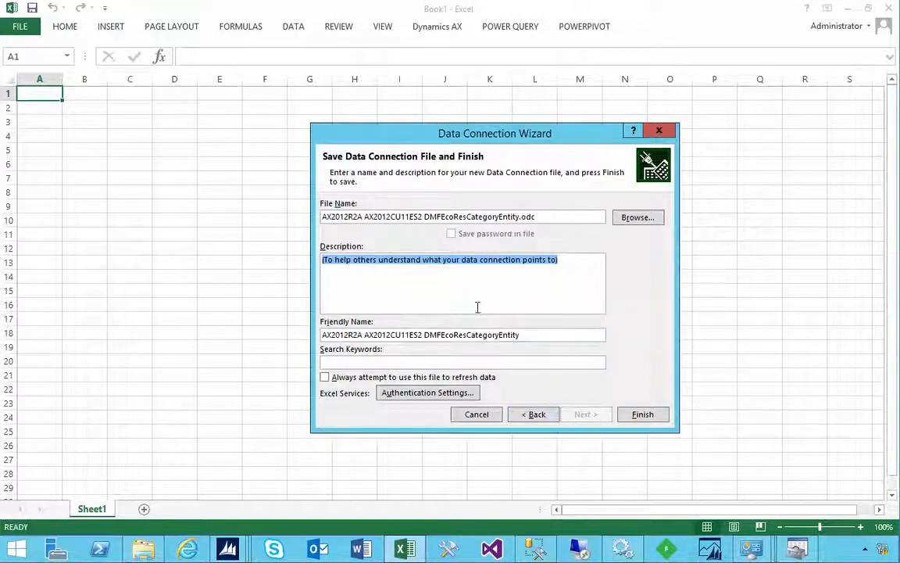
{"action": "left_click", "coordinate": [642, 415]}
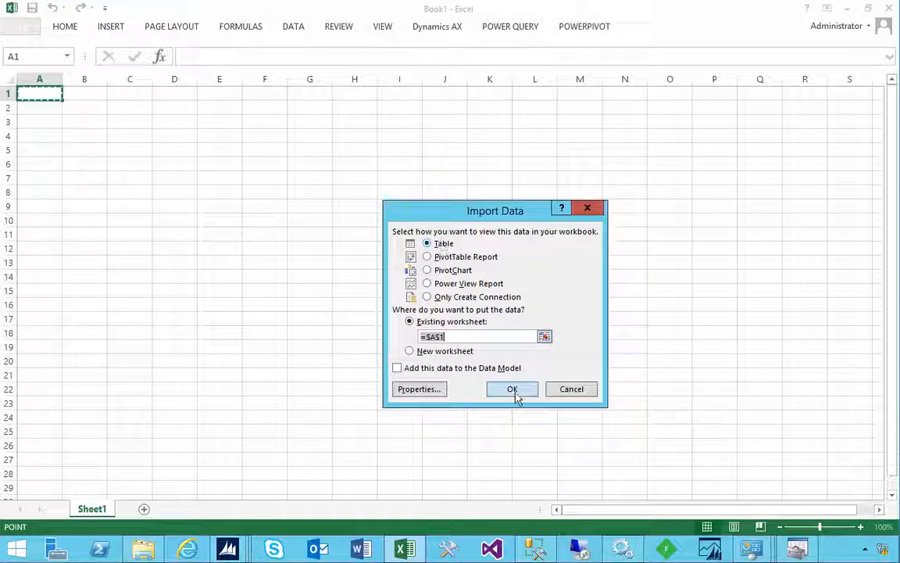
Import the category entity rows into the sheet as a table.
{"action": "left_click", "coordinate": [512, 387]}
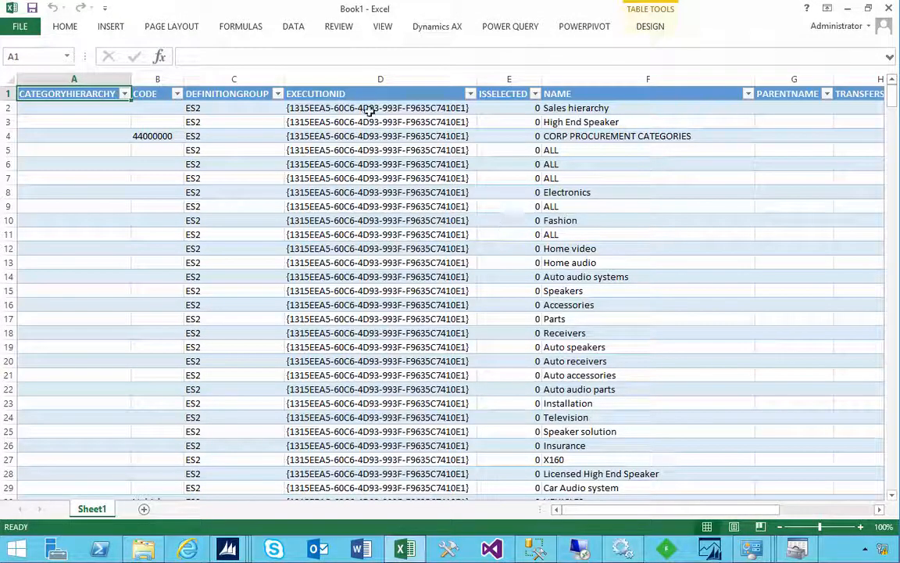
{"action": "left_click", "coordinate": [382, 94]}
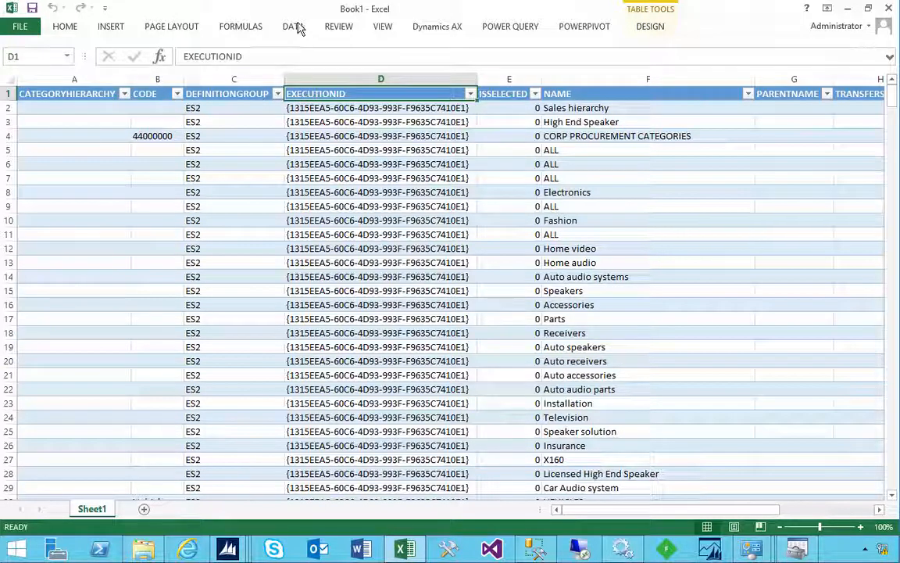
{"action": "left_click", "coordinate": [292, 25]}
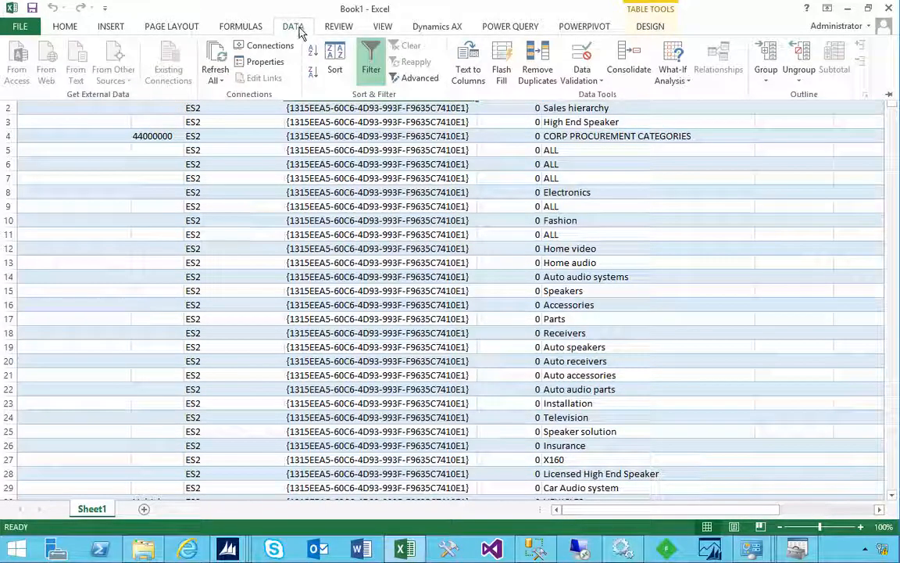
Insert a 2-D pie chart of the table, titled SYNCSTARTDATETIME.
{"action": "left_click", "coordinate": [110, 25]}
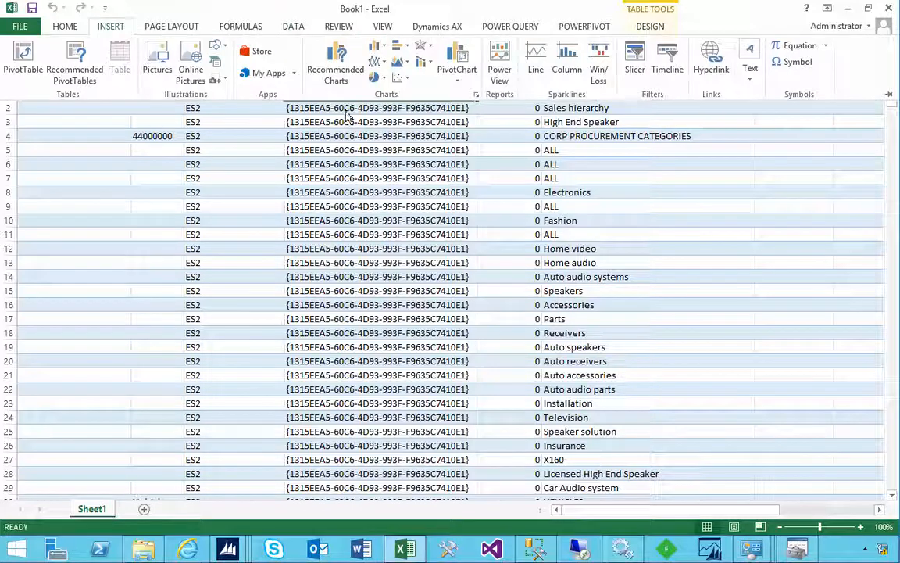
{"action": "left_click", "coordinate": [379, 76]}
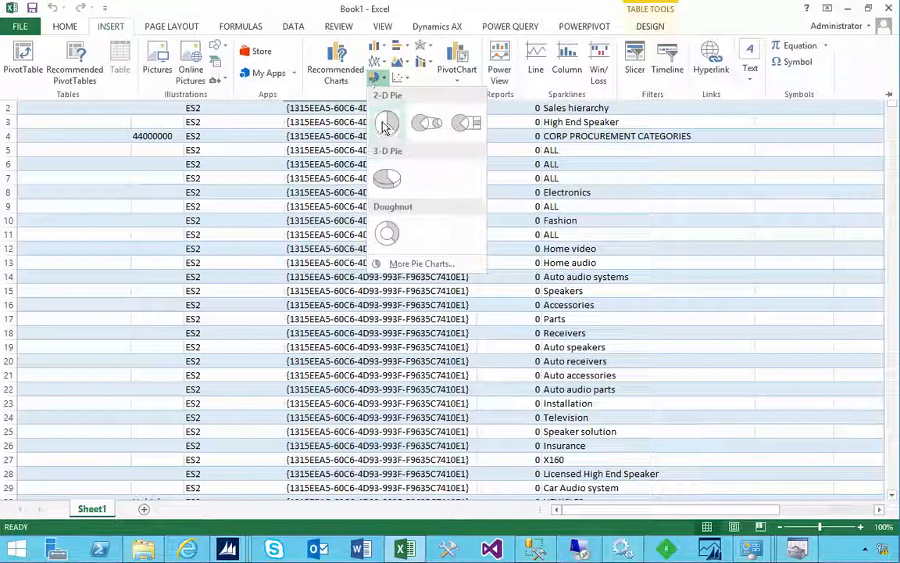
{"action": "left_click", "coordinate": [387, 122]}
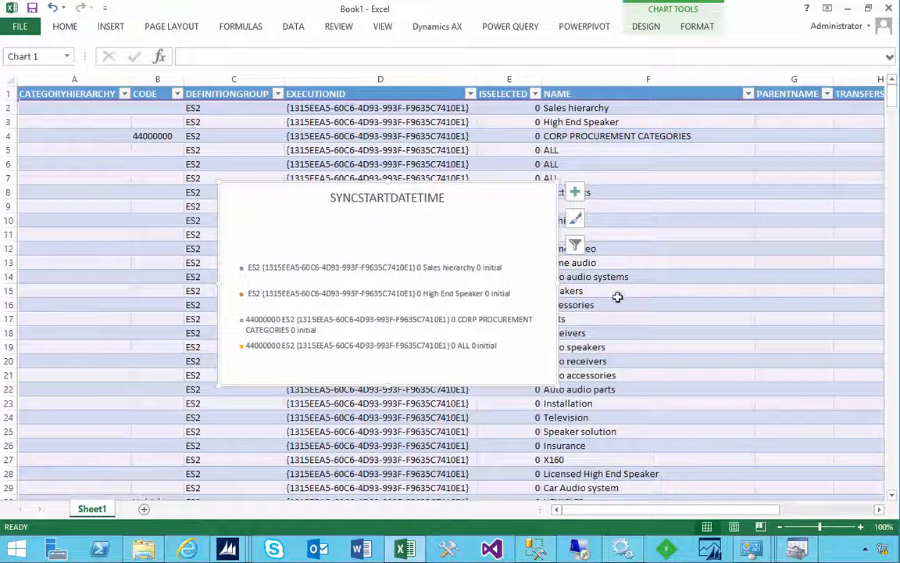
{"action": "left_click", "coordinate": [649, 150]}
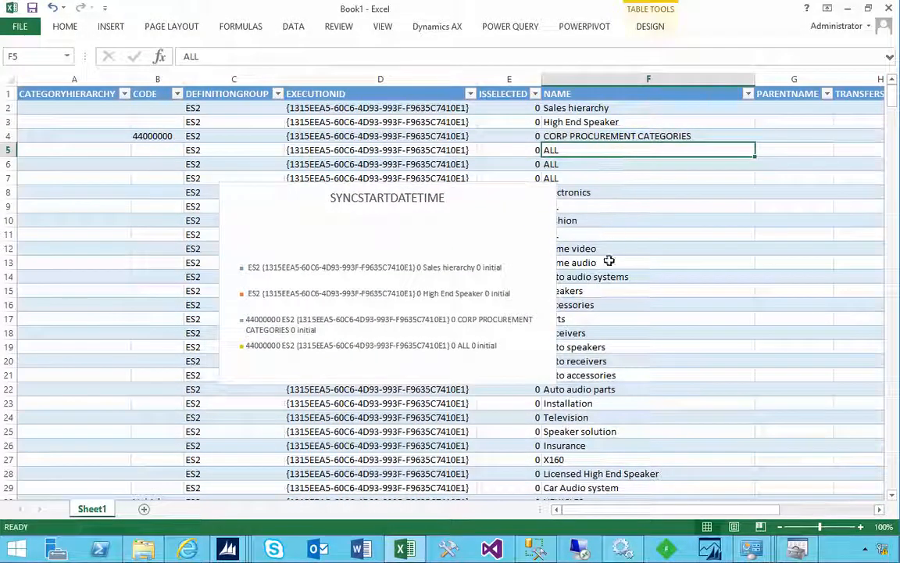
{"action": "left_click", "coordinate": [388, 294]}
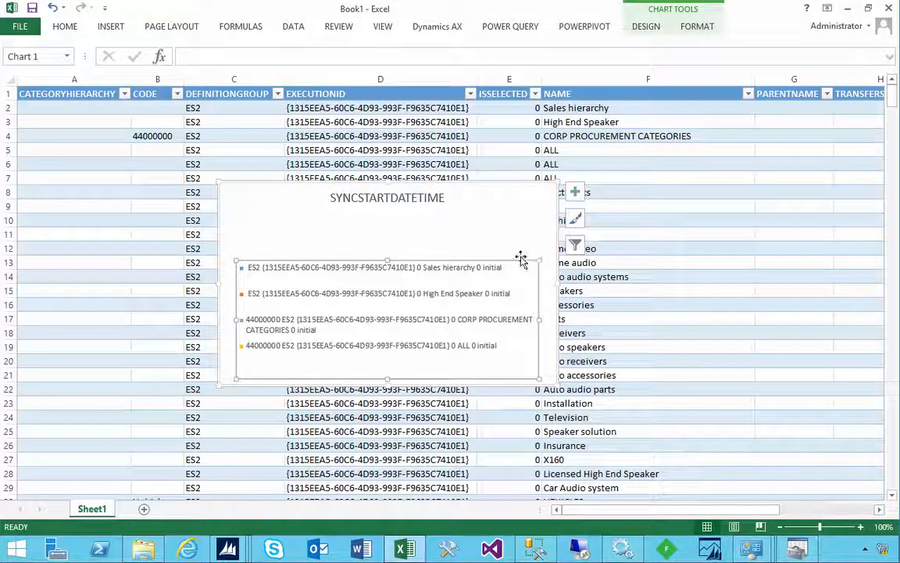
{"action": "left_click", "coordinate": [381, 150]}
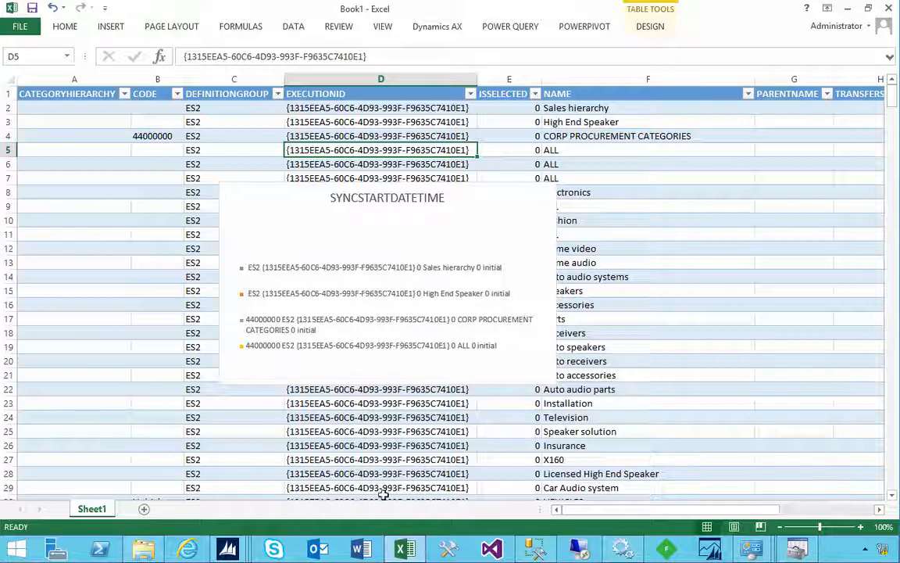
{"action": "mouse_move", "coordinate": [227, 546]}
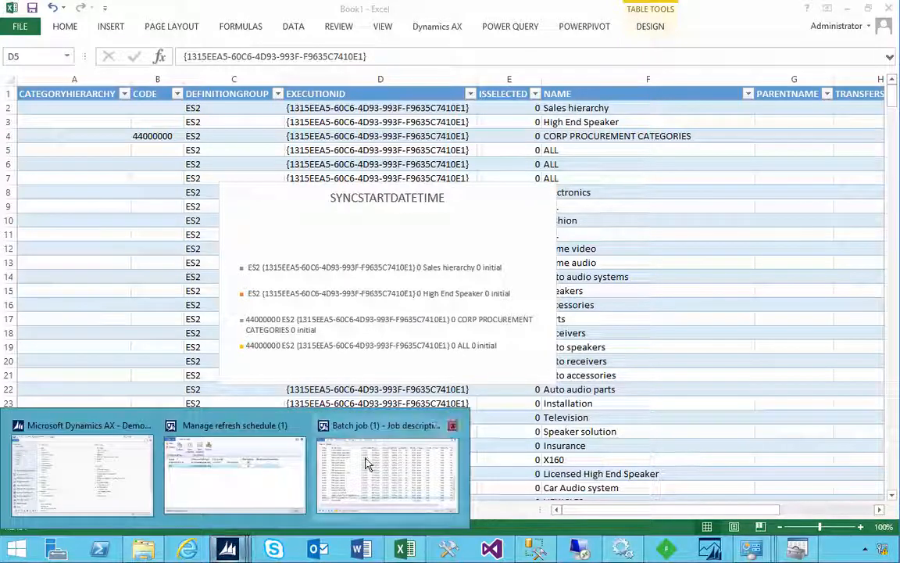
Switch back to Dynamics AX and open the Data import export framework area page.
{"action": "left_click", "coordinate": [453, 425]}
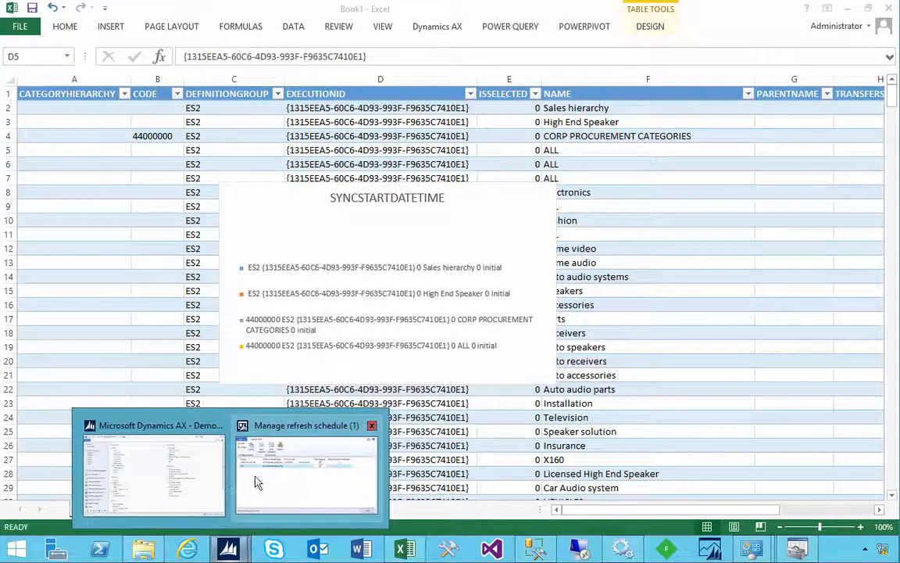
{"action": "left_click", "coordinate": [372, 426]}
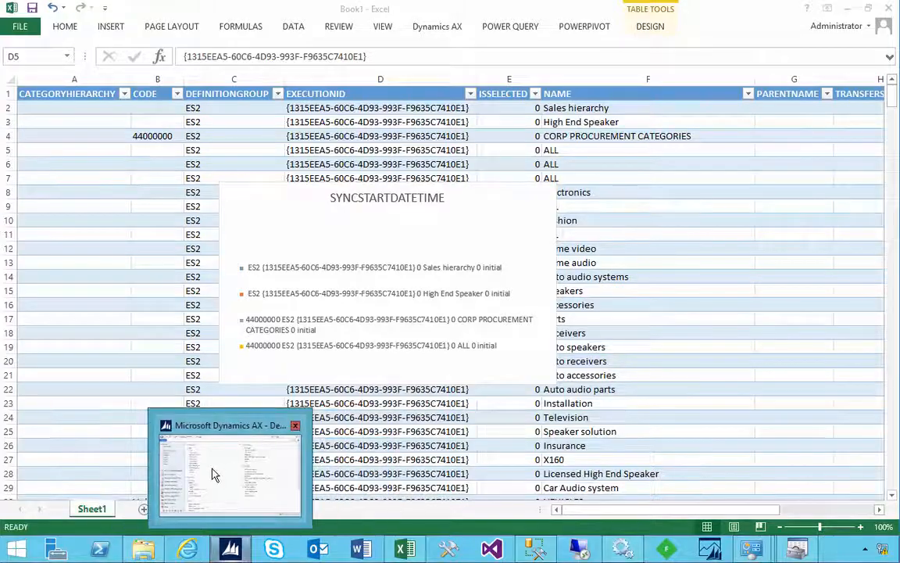
{"action": "left_click", "coordinate": [227, 466]}
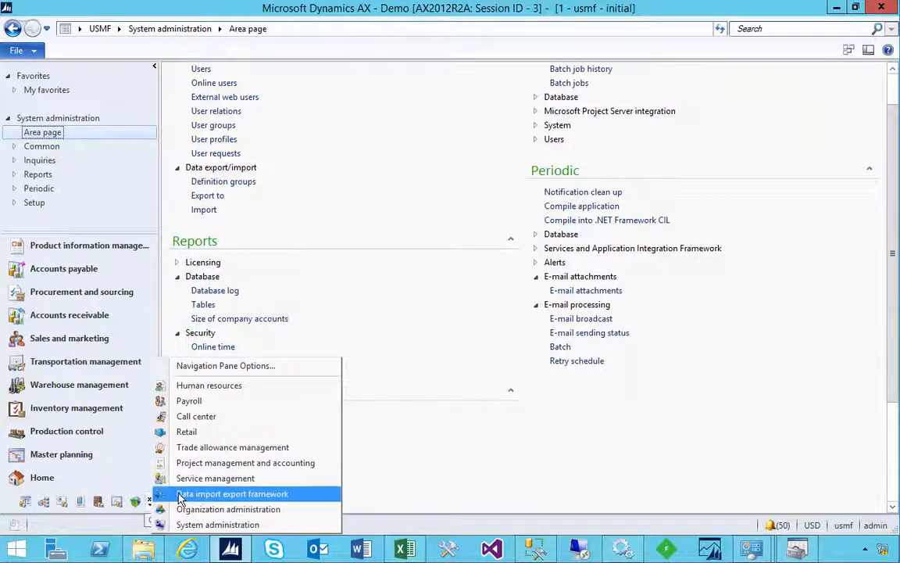
{"action": "left_click", "coordinate": [232, 494]}
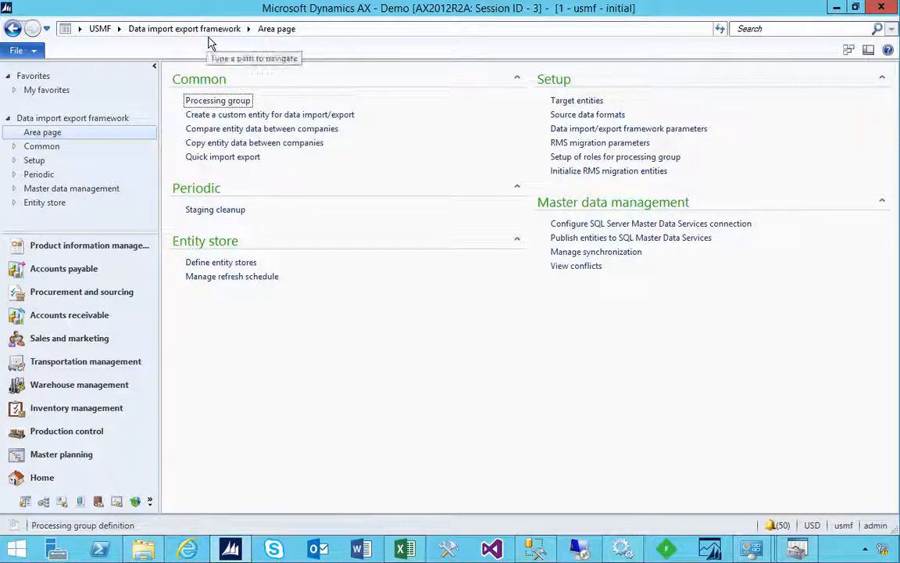
{"action": "mouse_move", "coordinate": [222, 263]}
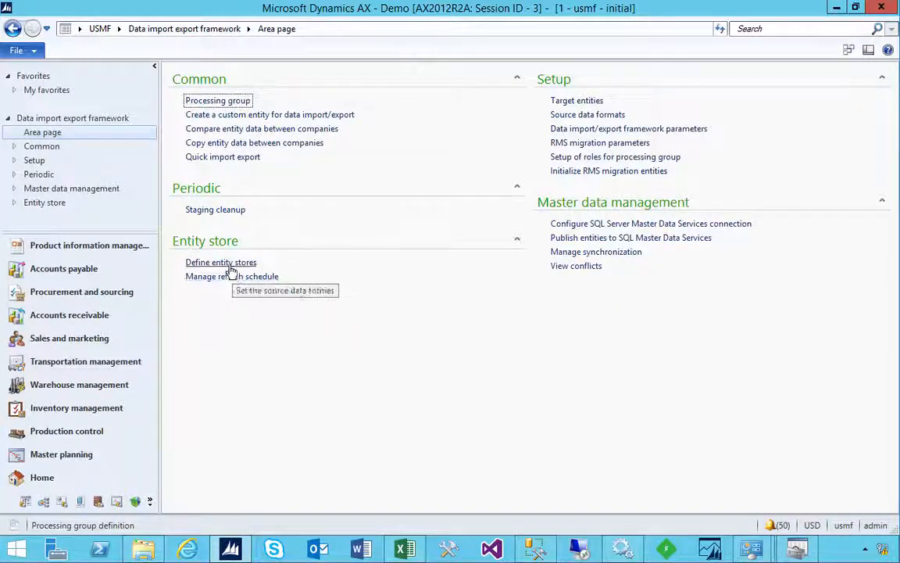
{"action": "mouse_move", "coordinate": [220, 262]}
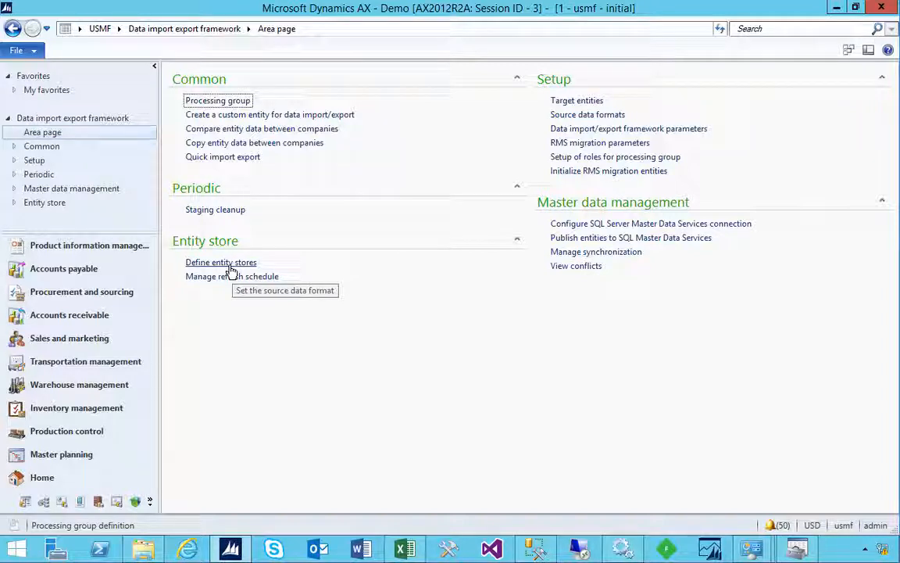
{"action": "mouse_move", "coordinate": [241, 262]}
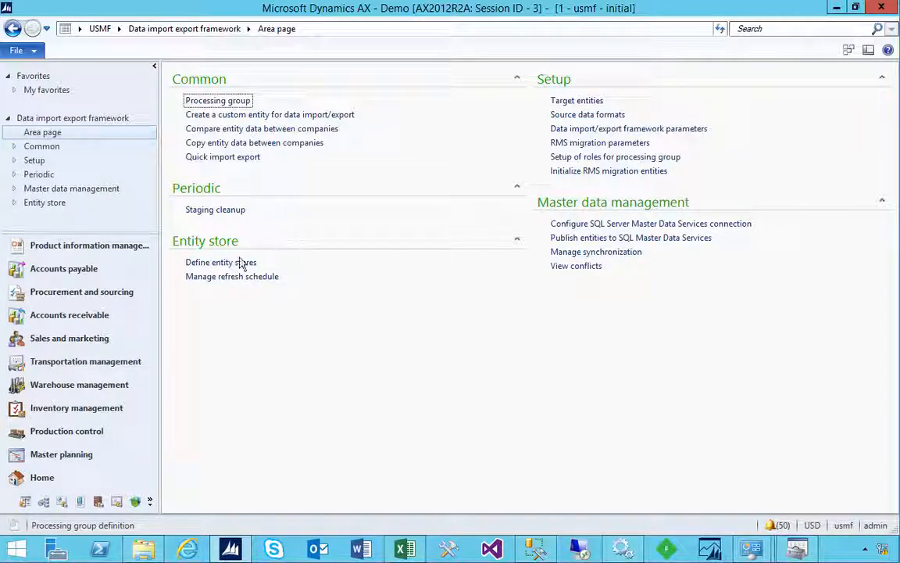
{"action": "mouse_move", "coordinate": [222, 263]}
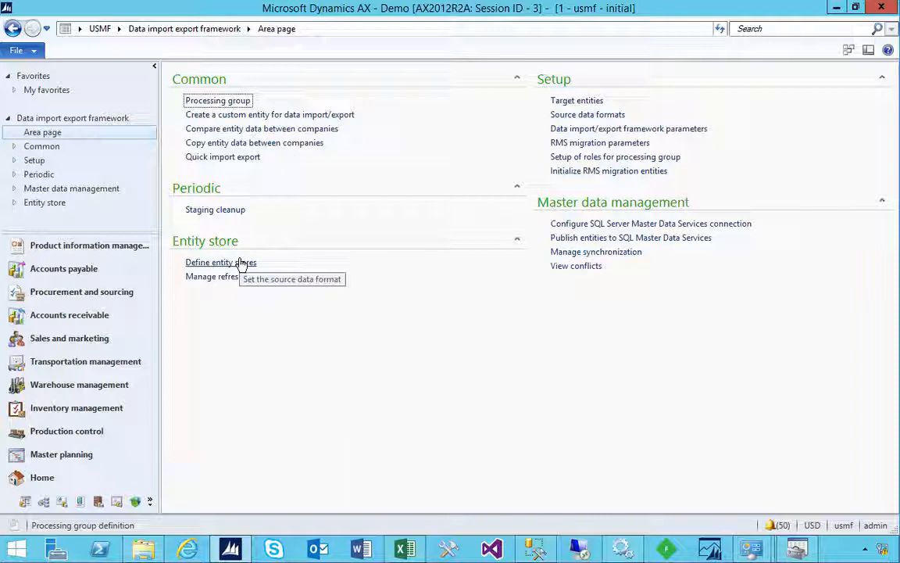
{"action": "mouse_move", "coordinate": [231, 275]}
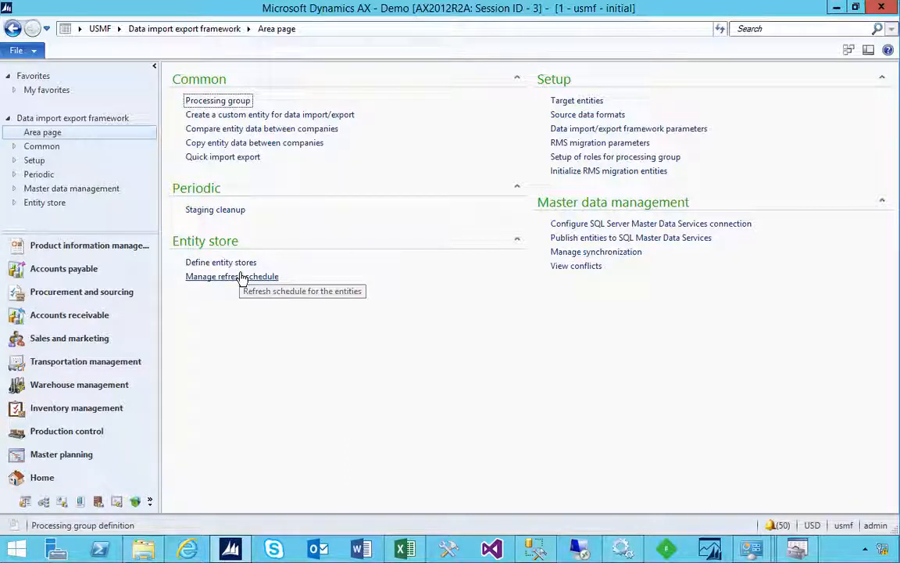
{"action": "mouse_move", "coordinate": [221, 263]}
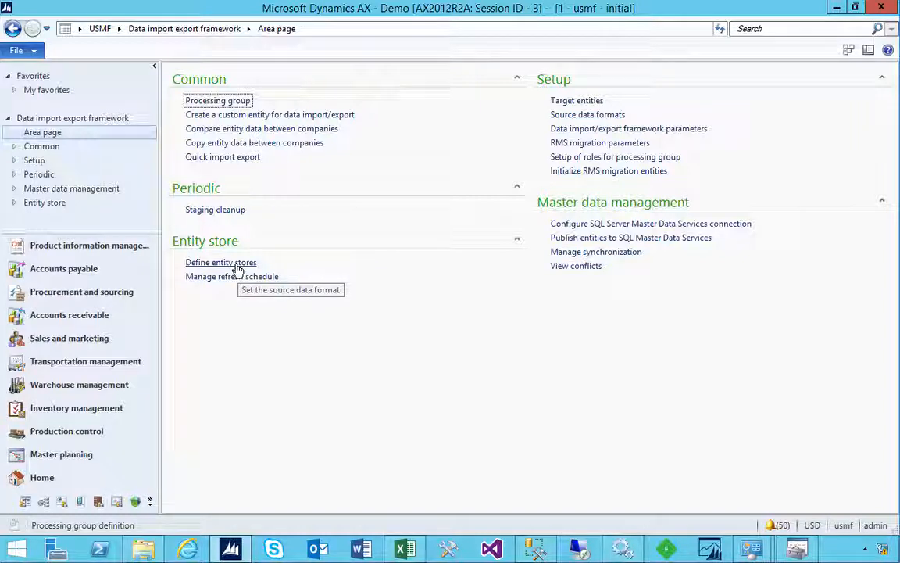
{"action": "mouse_move", "coordinate": [178, 275]}
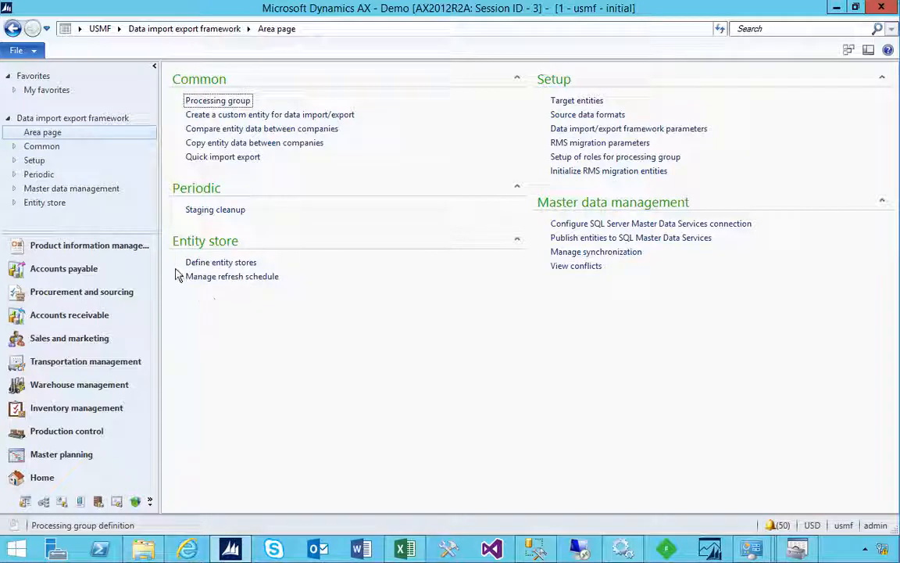
{"action": "mouse_move", "coordinate": [215, 319]}
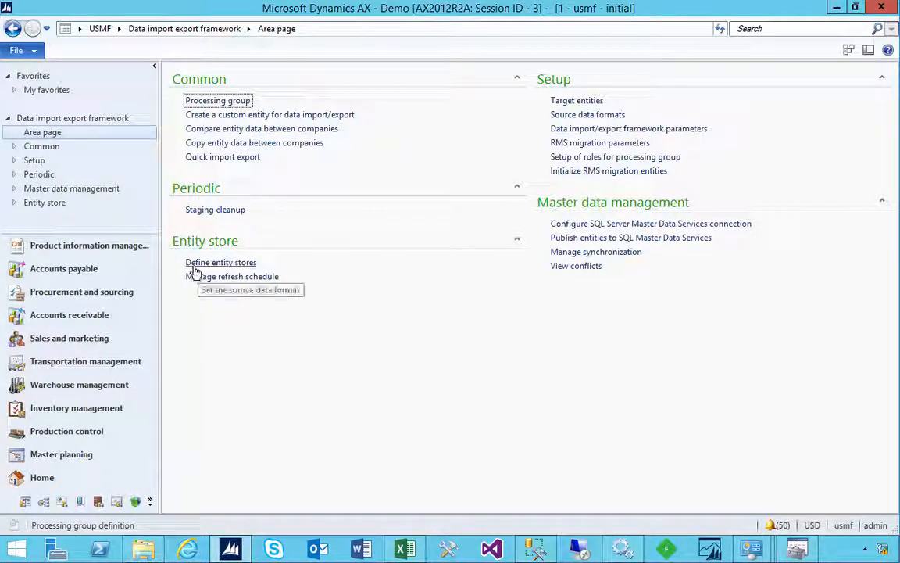
{"action": "mouse_move", "coordinate": [227, 272]}
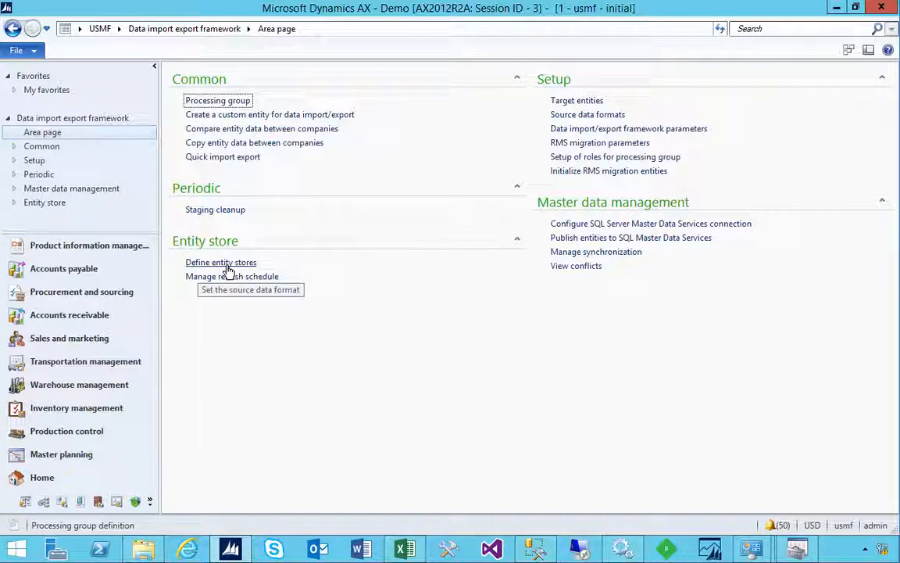
{"action": "mouse_move", "coordinate": [226, 268]}
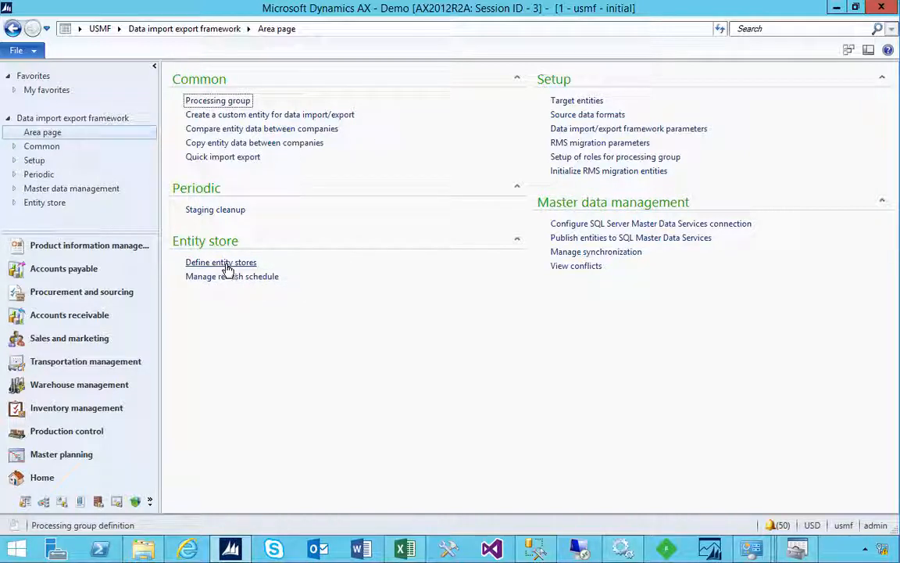